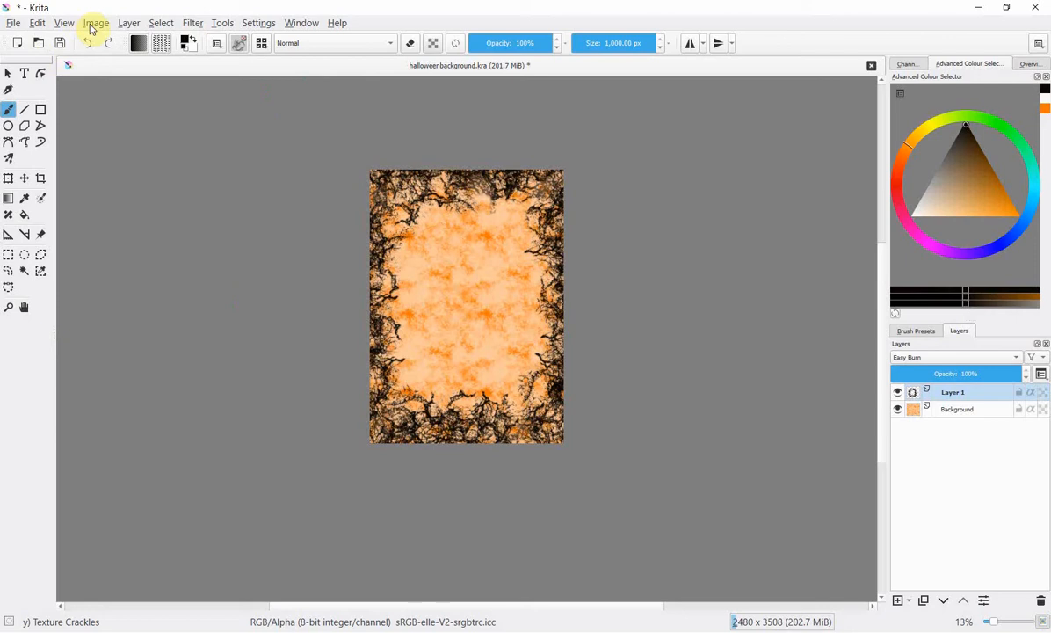
{"action": "mouse_move", "coordinate": [46, 55]}
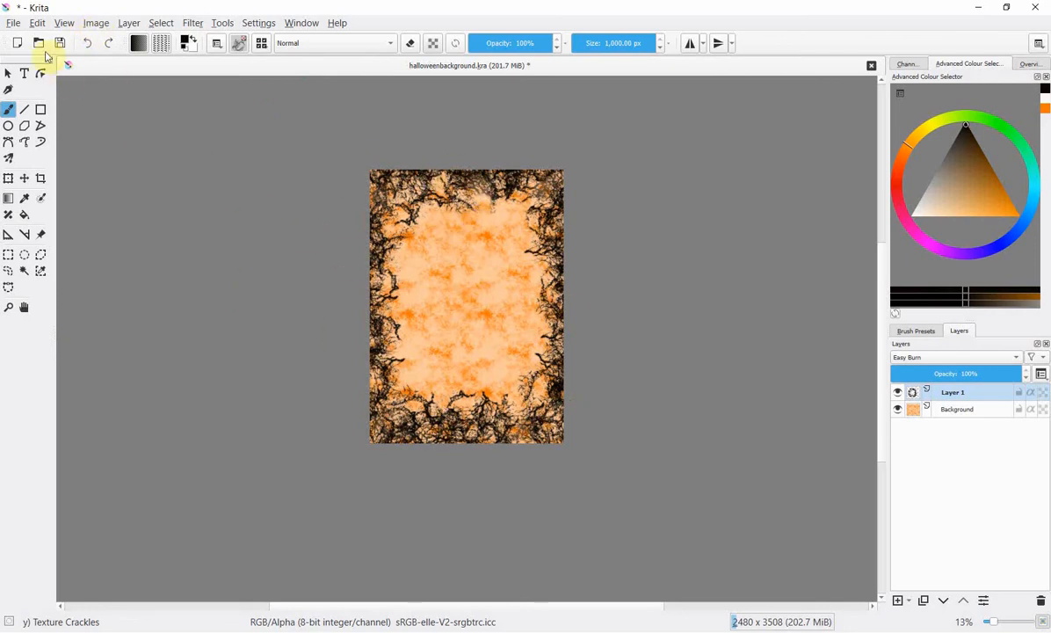
- Rotate the Halloween background 90° to landscape, then close the document from the save prompt
{"action": "left_click", "coordinate": [95, 21]}
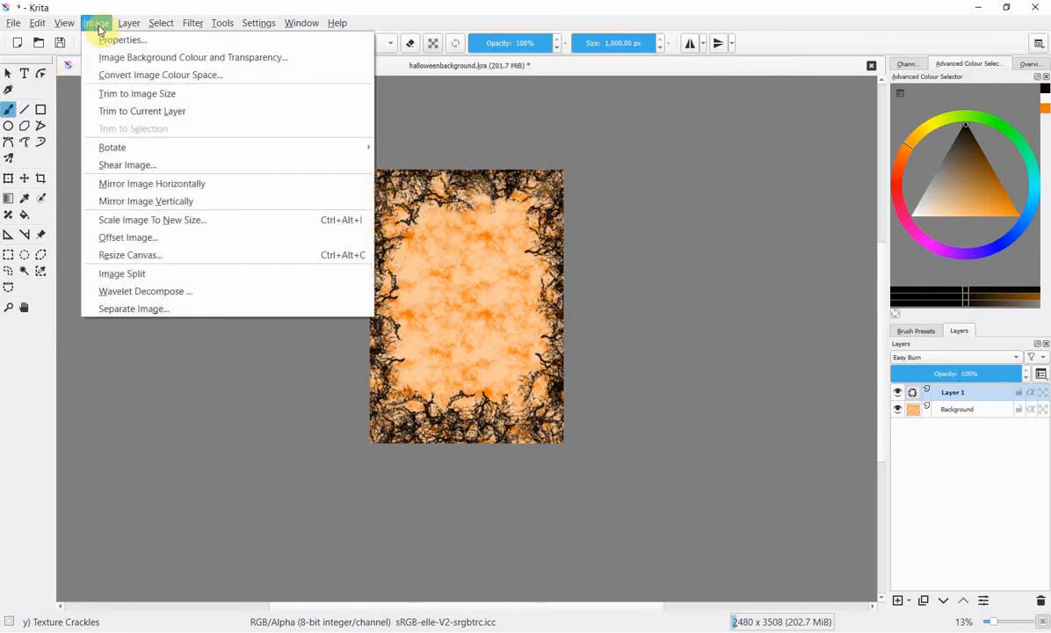
{"action": "mouse_move", "coordinate": [113, 148]}
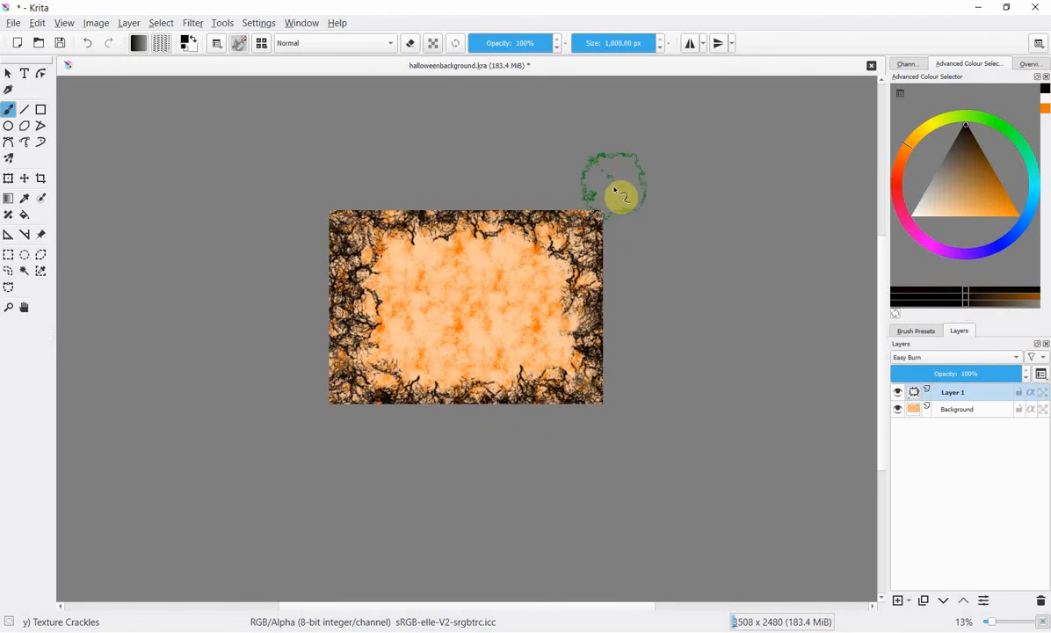
{"action": "mouse_move", "coordinate": [653, 255]}
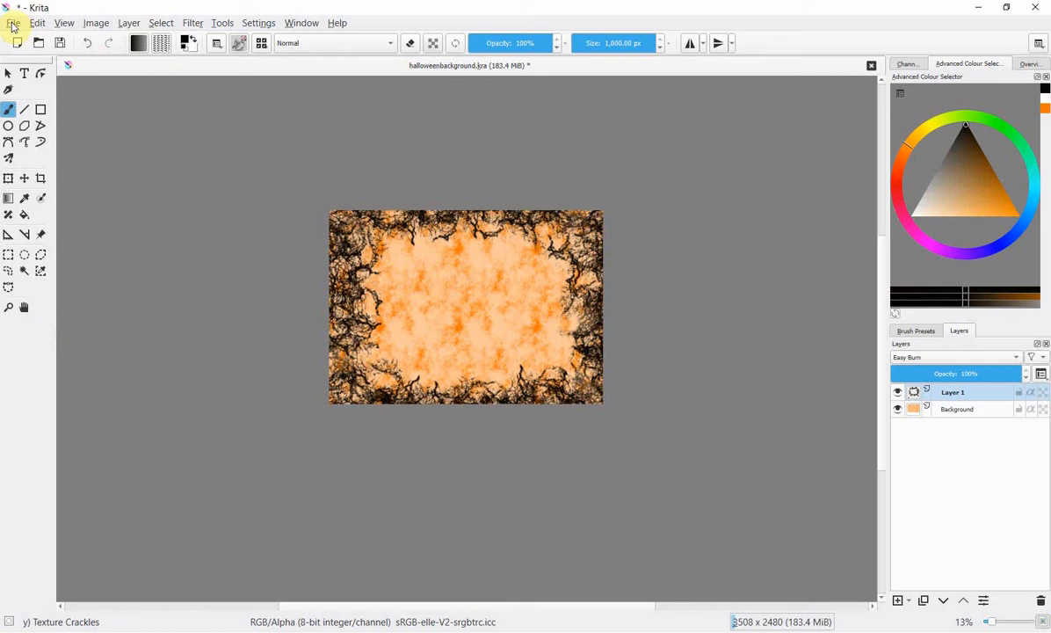
{"action": "left_click", "coordinate": [15, 21]}
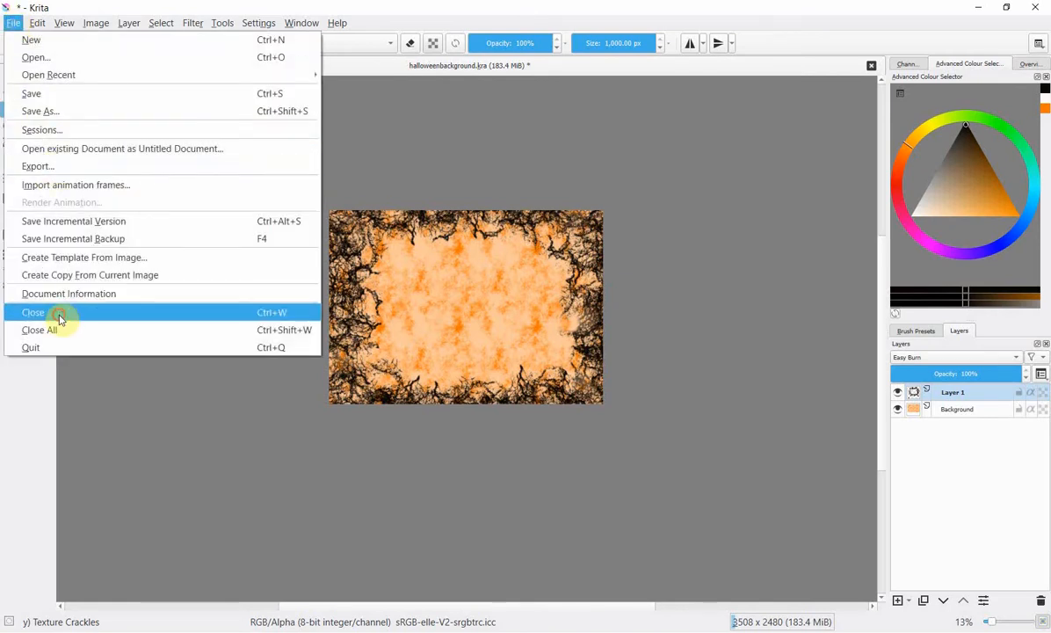
{"action": "left_click", "coordinate": [32, 313]}
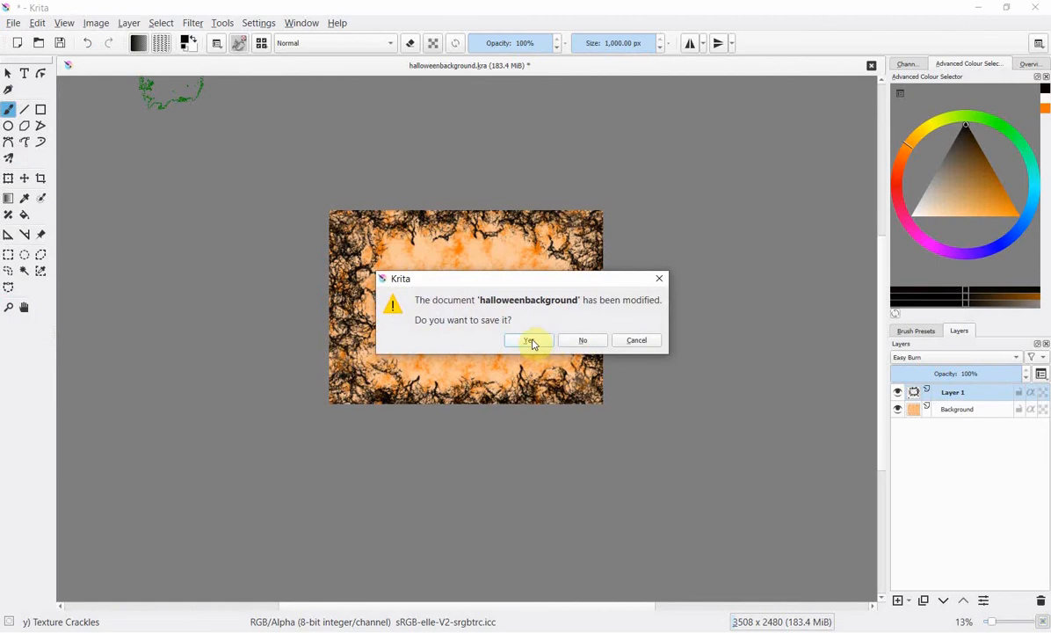
{"action": "left_click", "coordinate": [528, 341]}
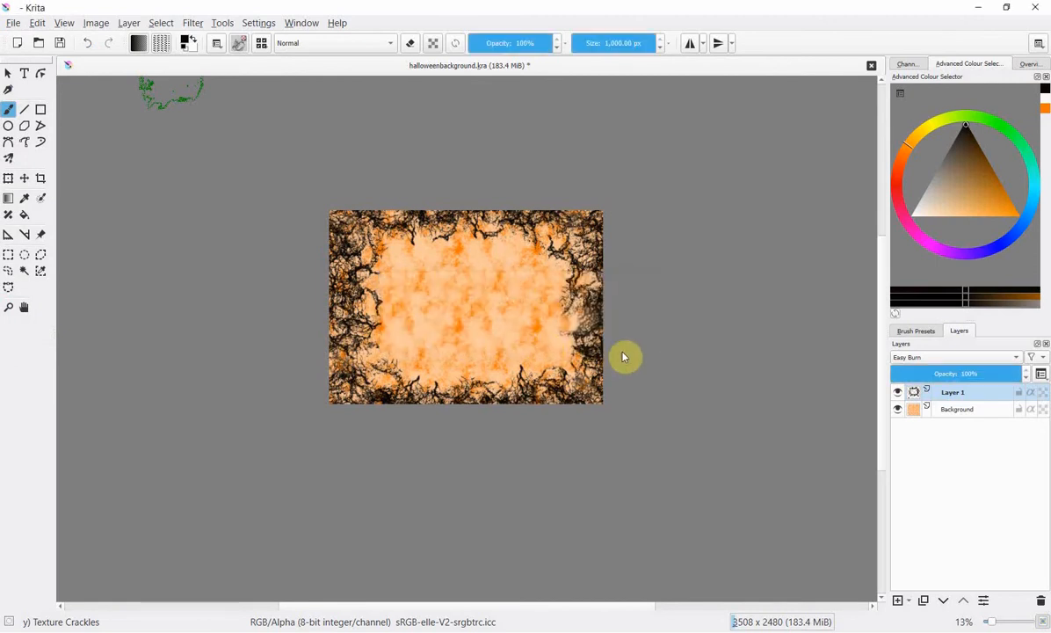
{"action": "left_click", "coordinate": [870, 65]}
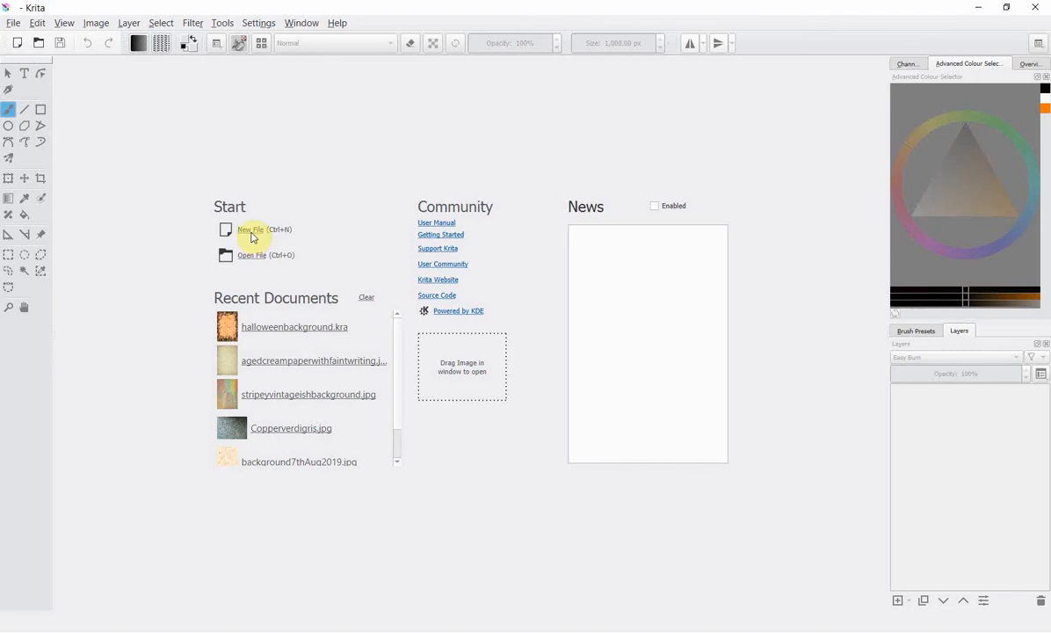
{"action": "mouse_move", "coordinate": [254, 232]}
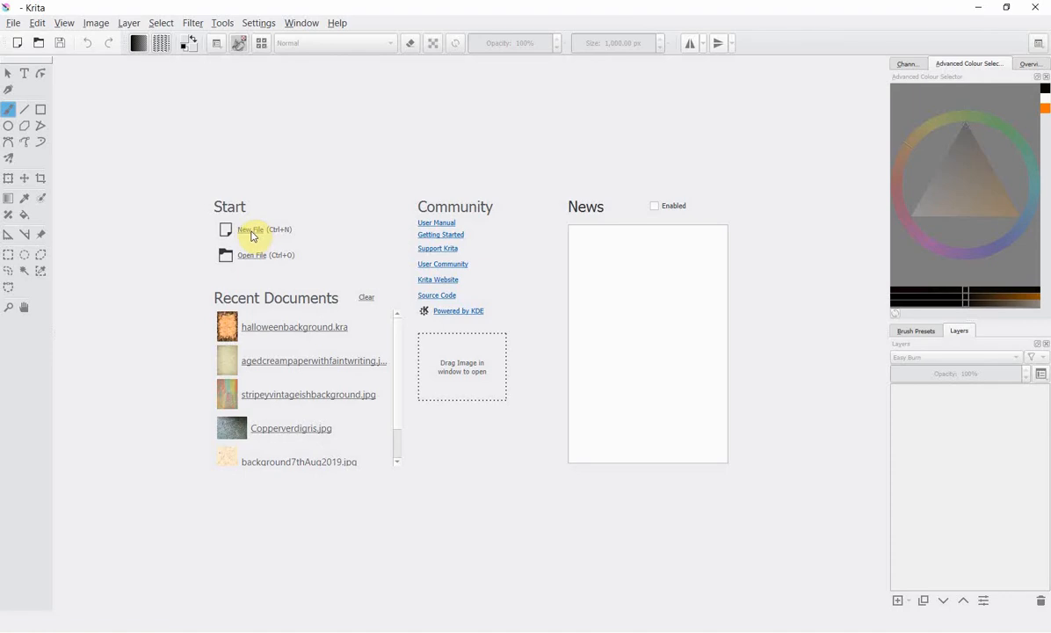
- Create a new blank document 6 × 6 inches at 300 ppi
{"action": "left_click", "coordinate": [253, 228]}
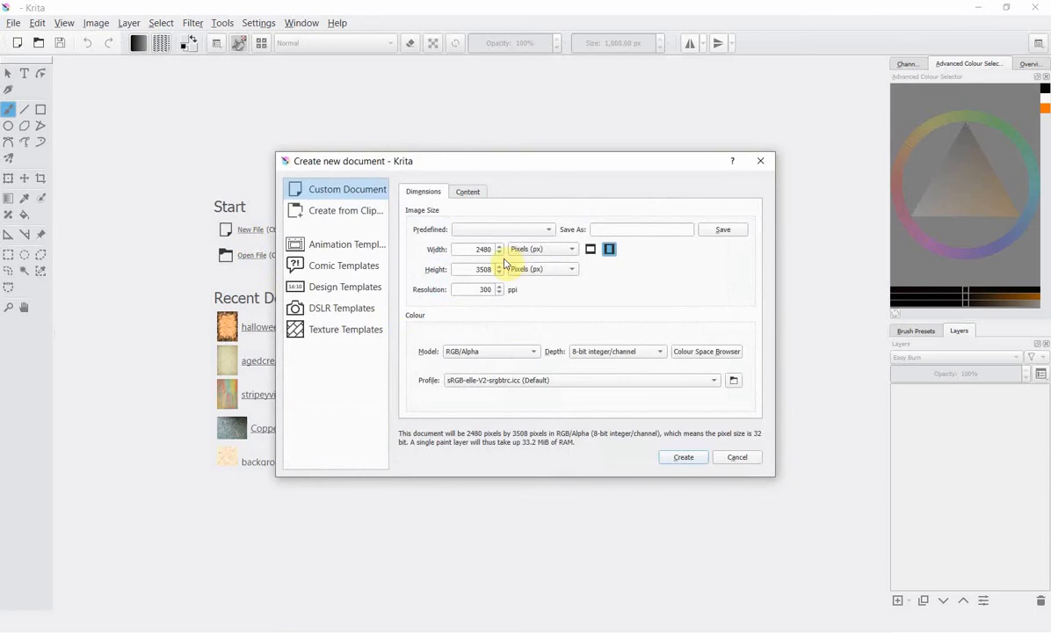
{"action": "left_click", "coordinate": [482, 250]}
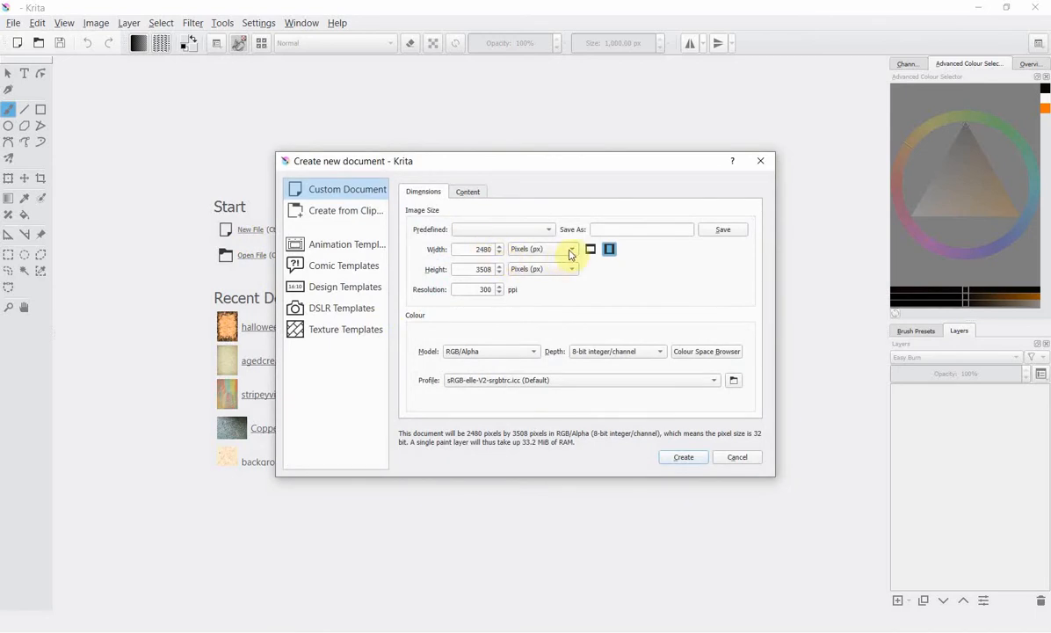
{"action": "left_click", "coordinate": [571, 250]}
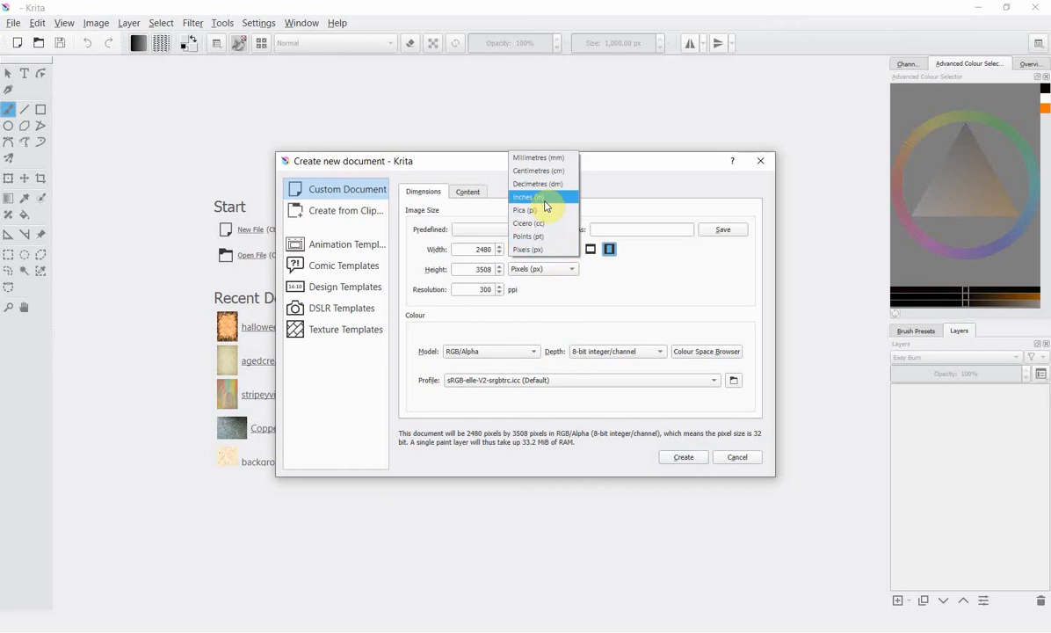
{"action": "left_click", "coordinate": [528, 197]}
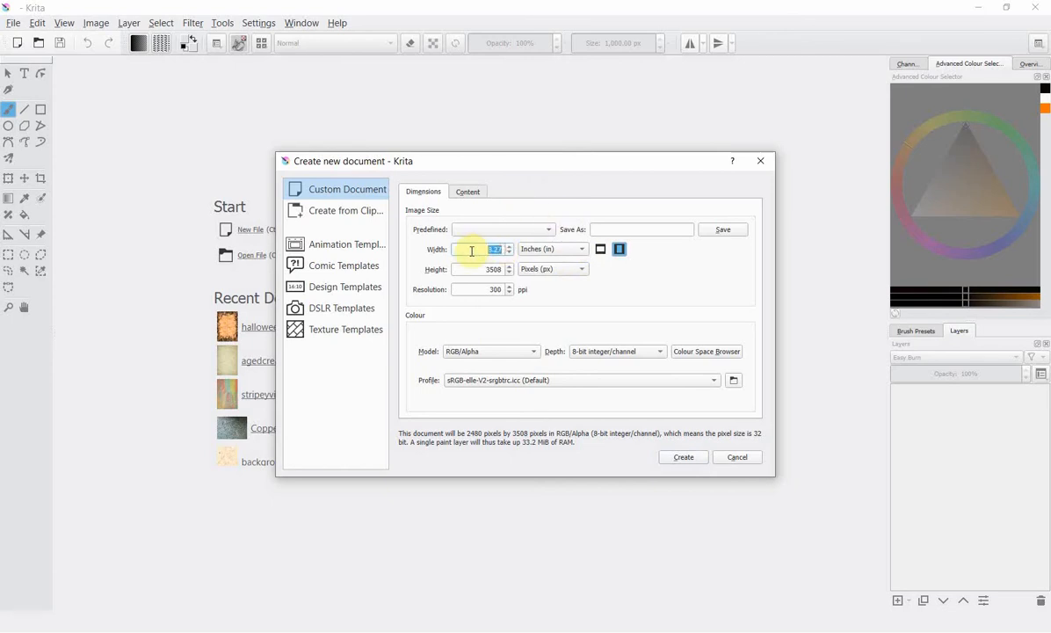
{"action": "type", "text": "6.00"}
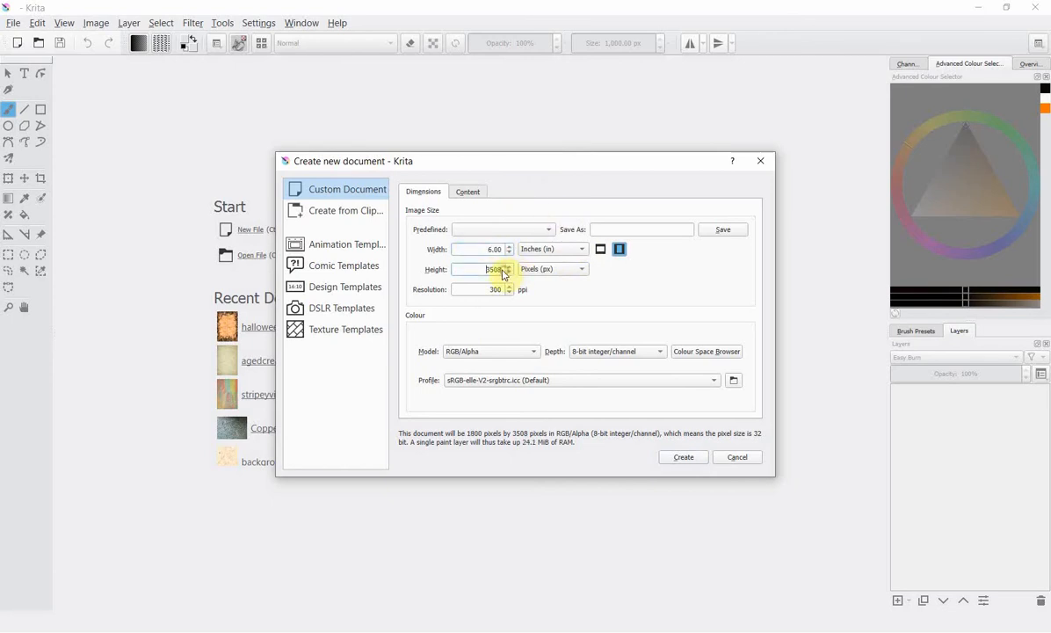
{"action": "left_click", "coordinate": [552, 269]}
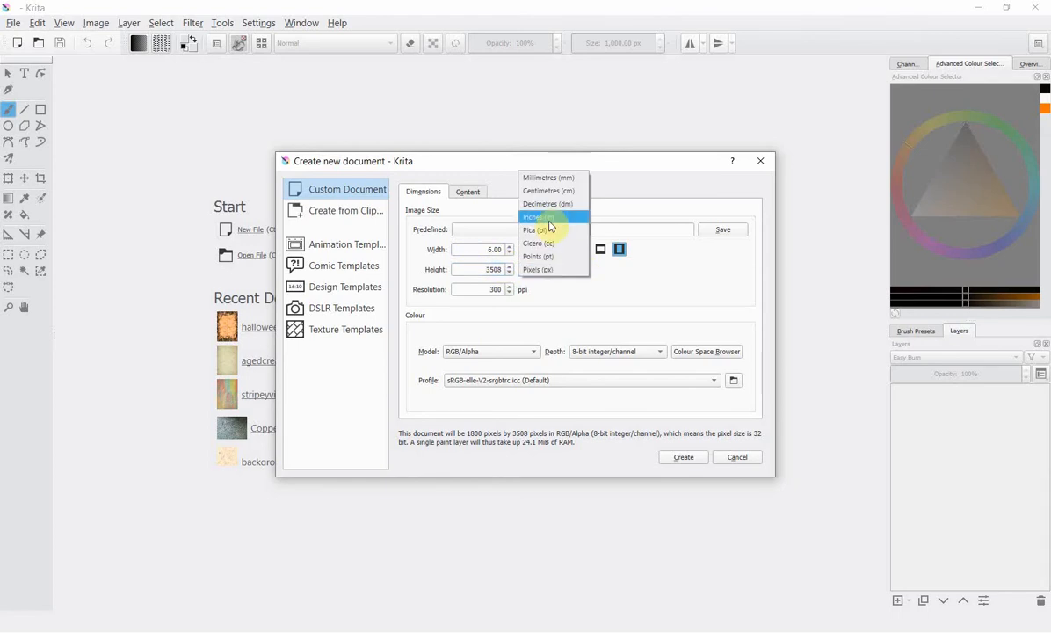
{"action": "left_click", "coordinate": [538, 218]}
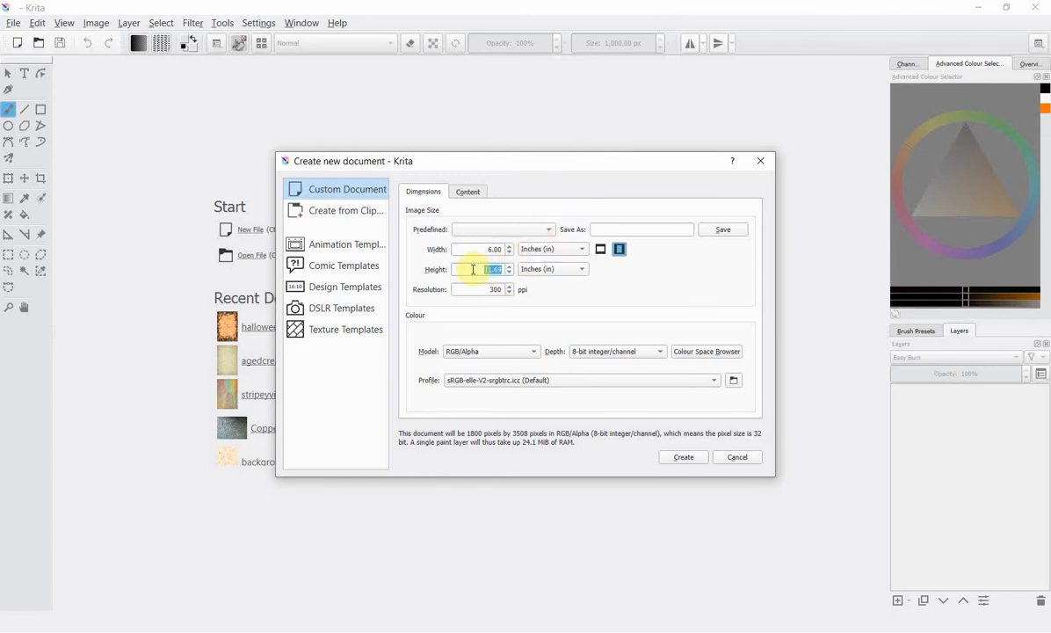
{"action": "type", "text": "6"}
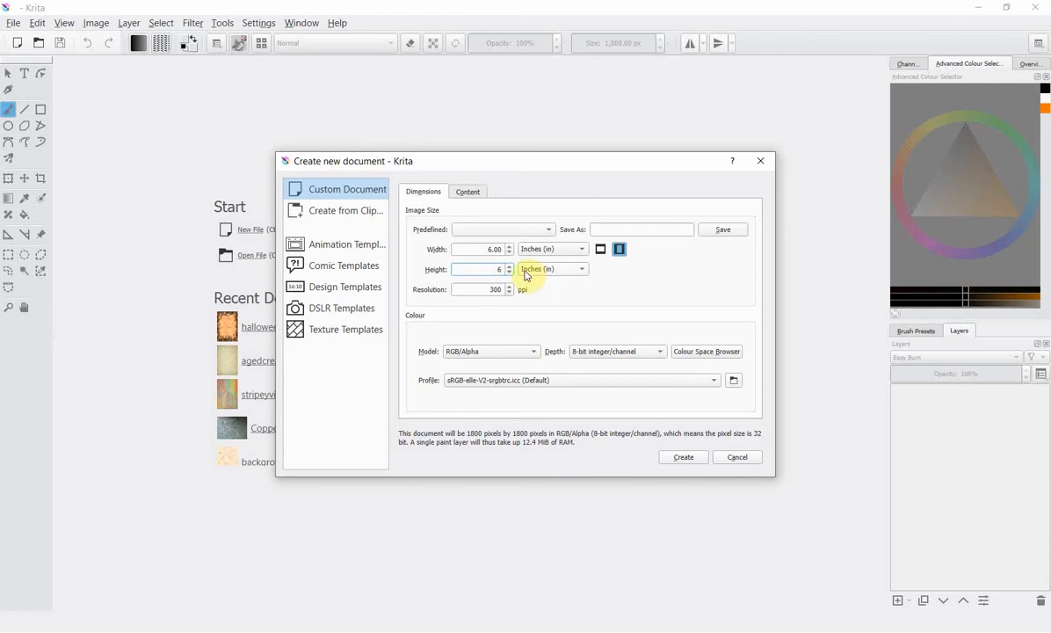
{"action": "mouse_move", "coordinate": [689, 478]}
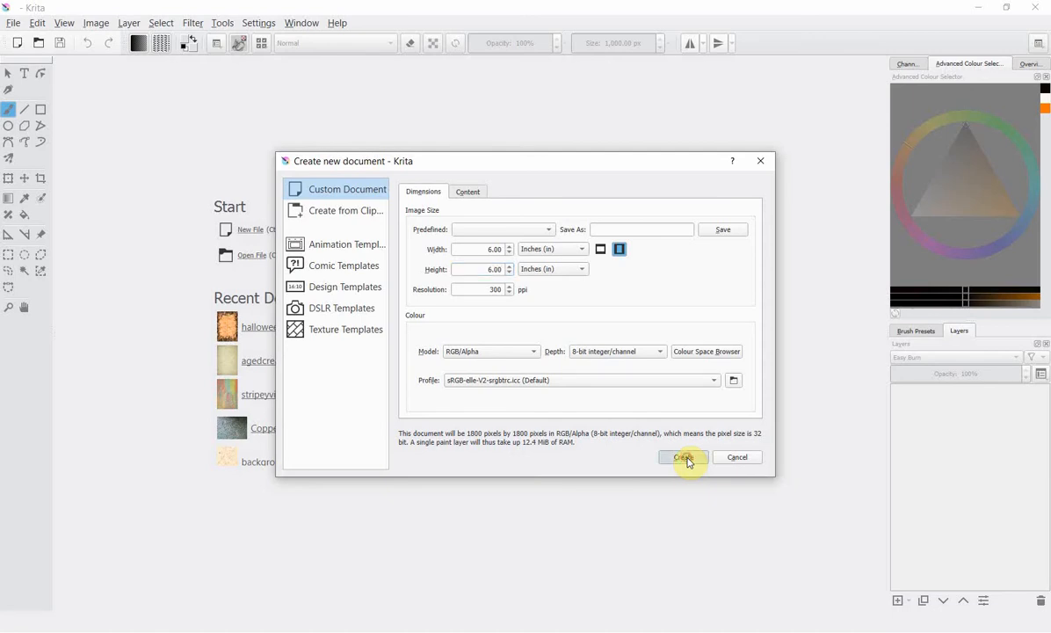
{"action": "left_click", "coordinate": [682, 457]}
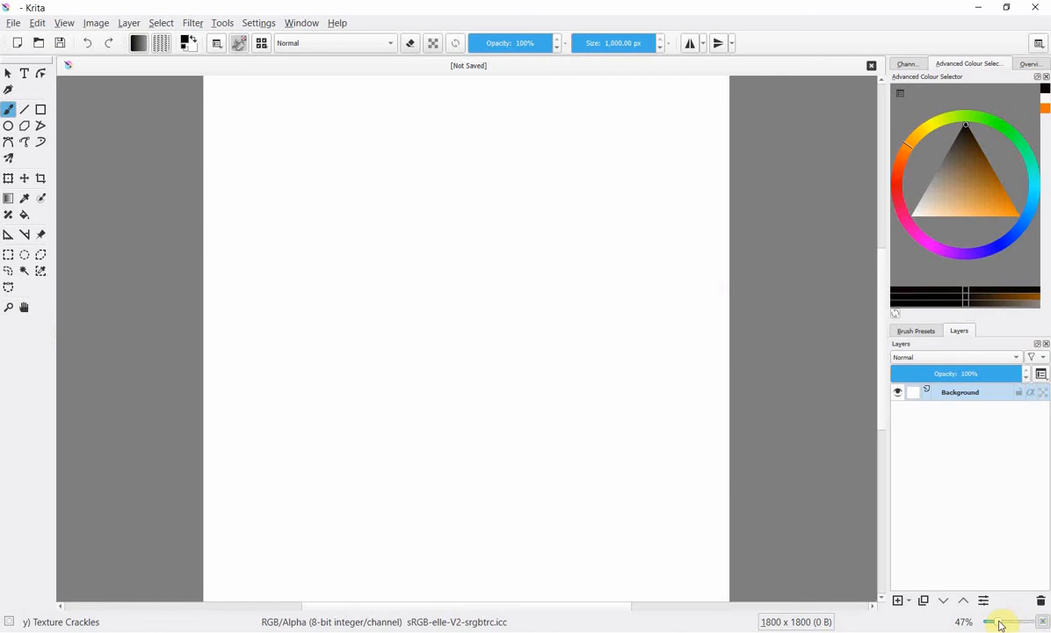
- Zoom out to 25% and add a new paint layer above Background
{"action": "left_click_drag", "start_coordinate": [1002, 623], "coordinate": [985, 622]}
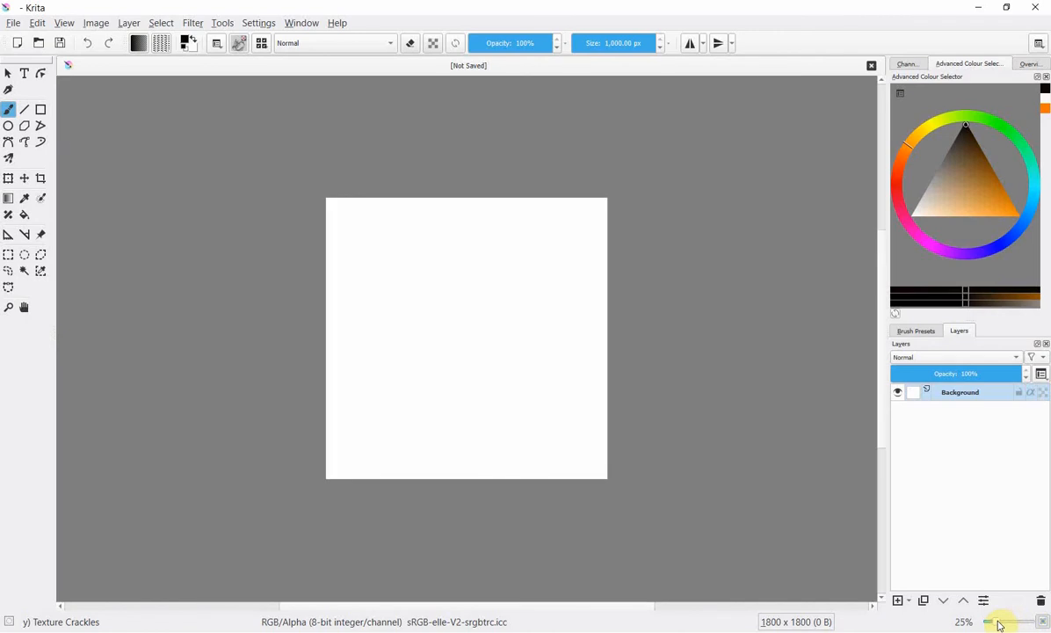
{"action": "mouse_move", "coordinate": [946, 492]}
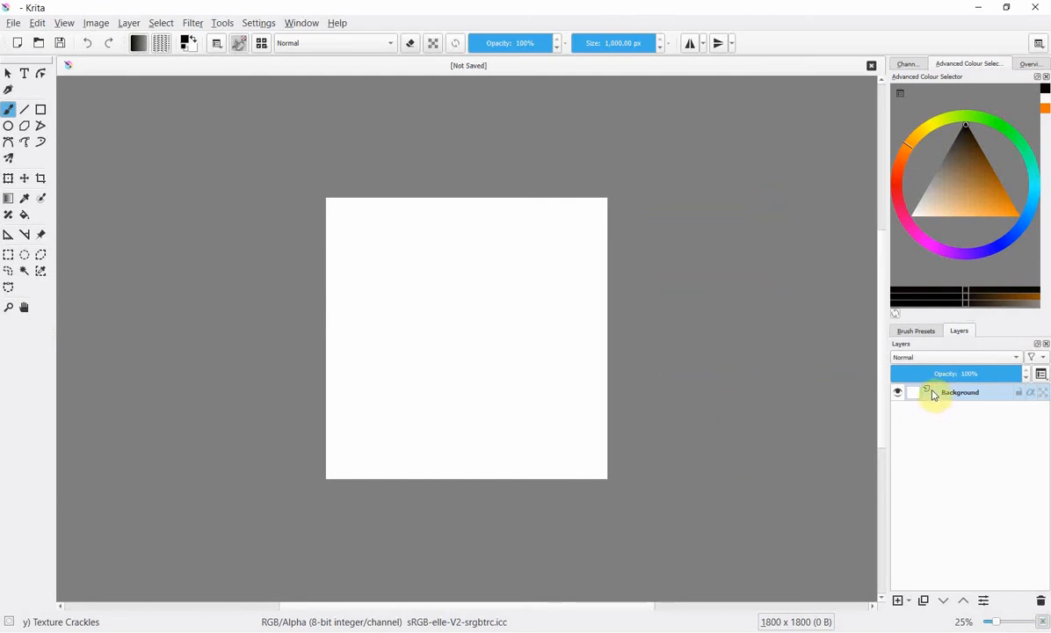
{"action": "mouse_move", "coordinate": [932, 397]}
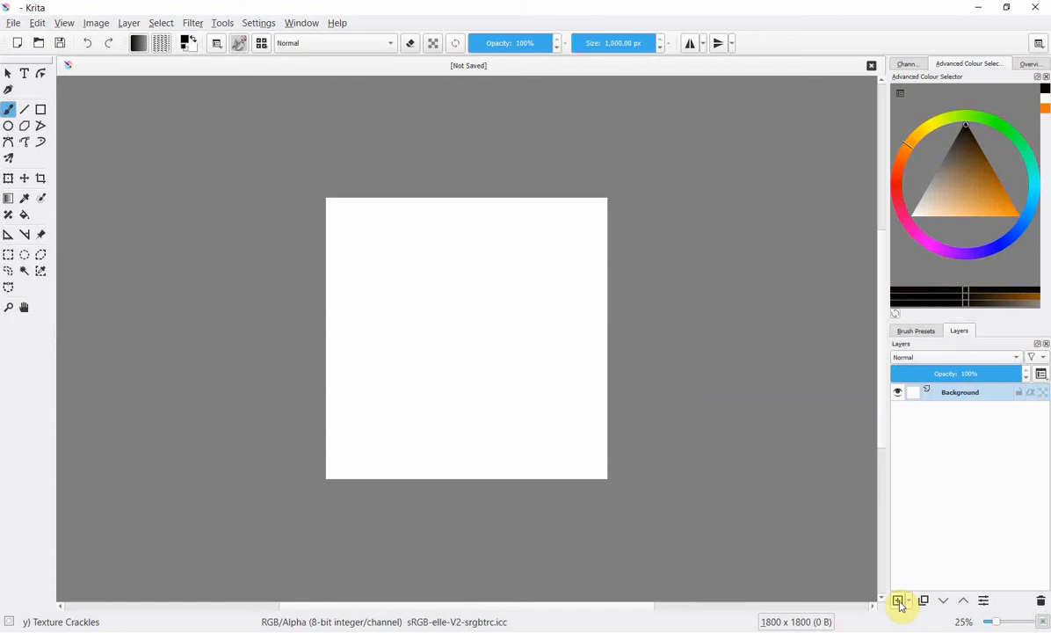
{"action": "left_click", "coordinate": [896, 602]}
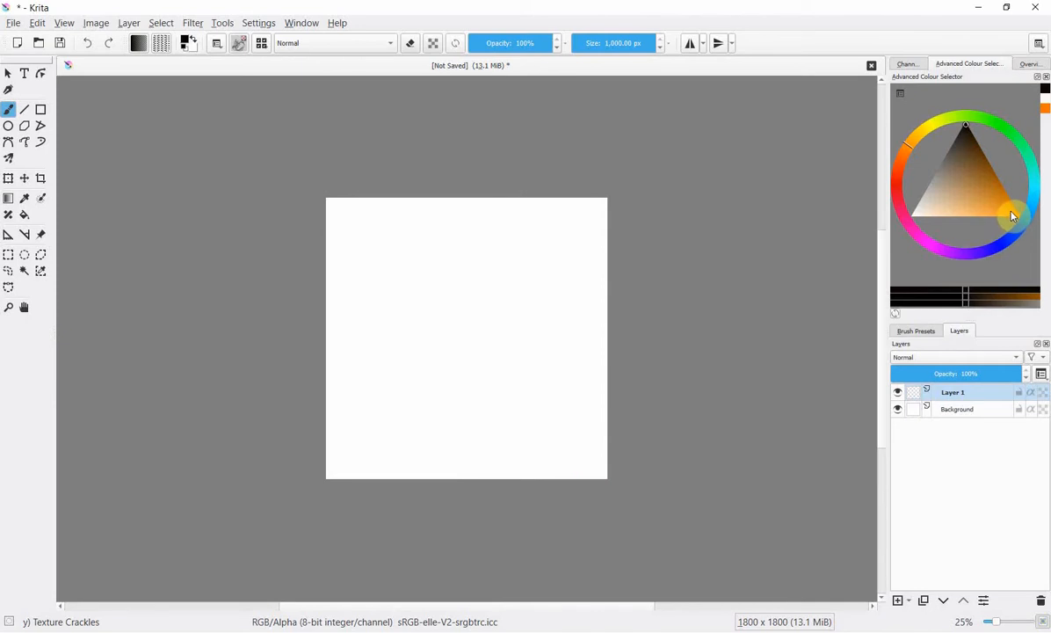
- Pick an orange colour and the Texture Big brush preset
{"action": "left_click", "coordinate": [970, 161]}
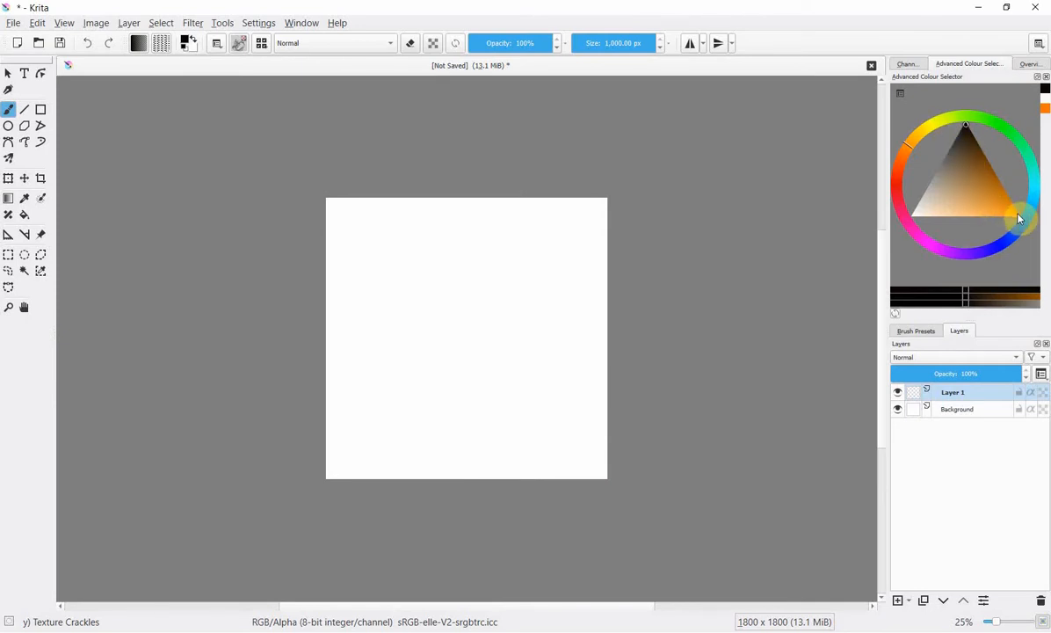
{"action": "left_click", "coordinate": [988, 221]}
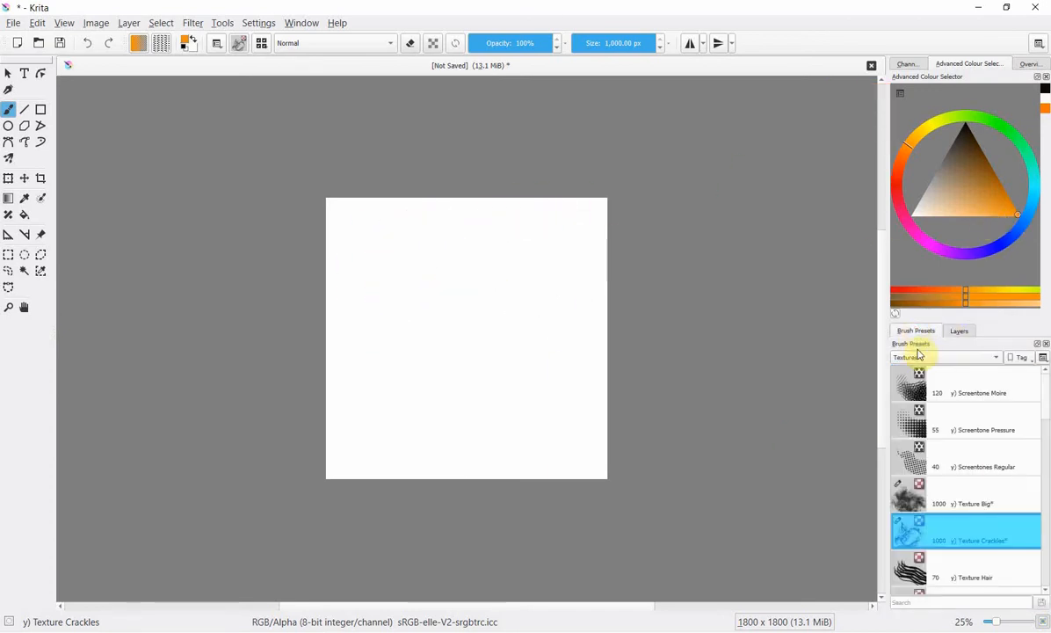
{"action": "mouse_move", "coordinate": [957, 406]}
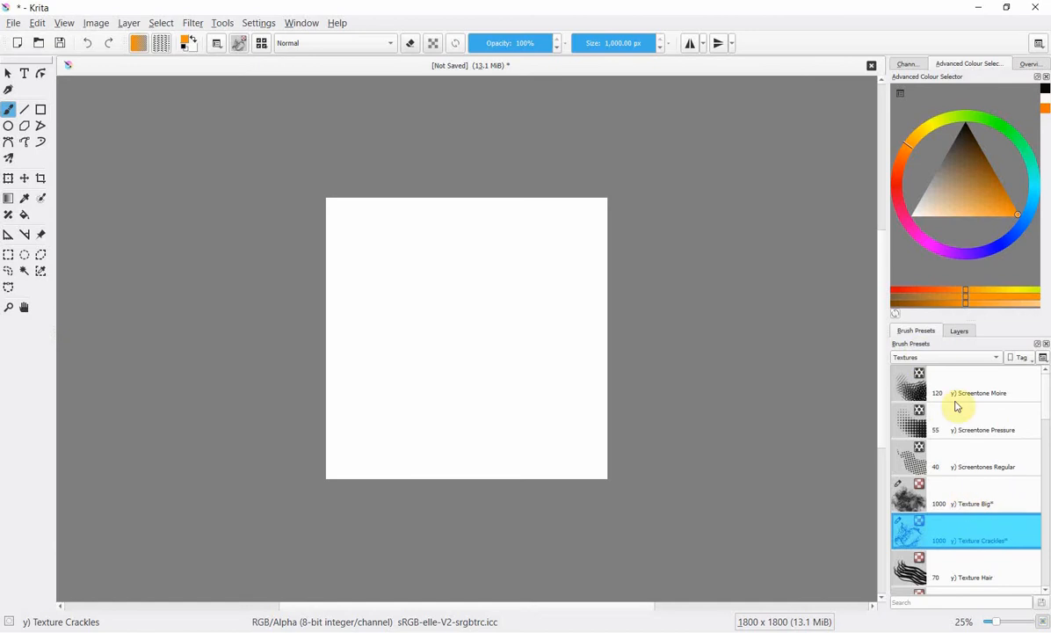
{"action": "mouse_move", "coordinate": [953, 396]}
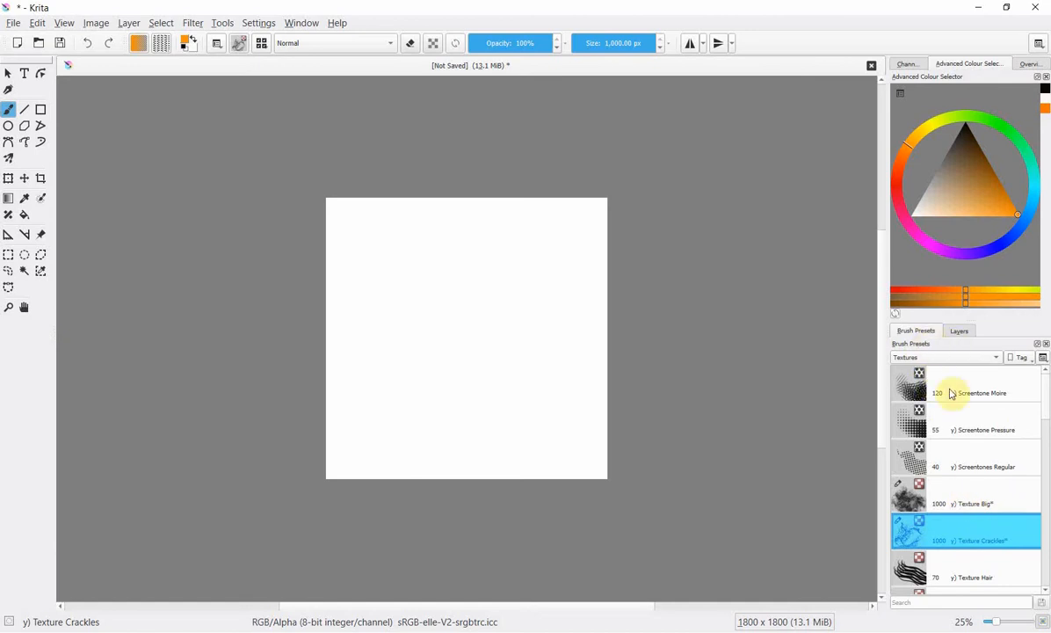
{"action": "mouse_move", "coordinate": [967, 520]}
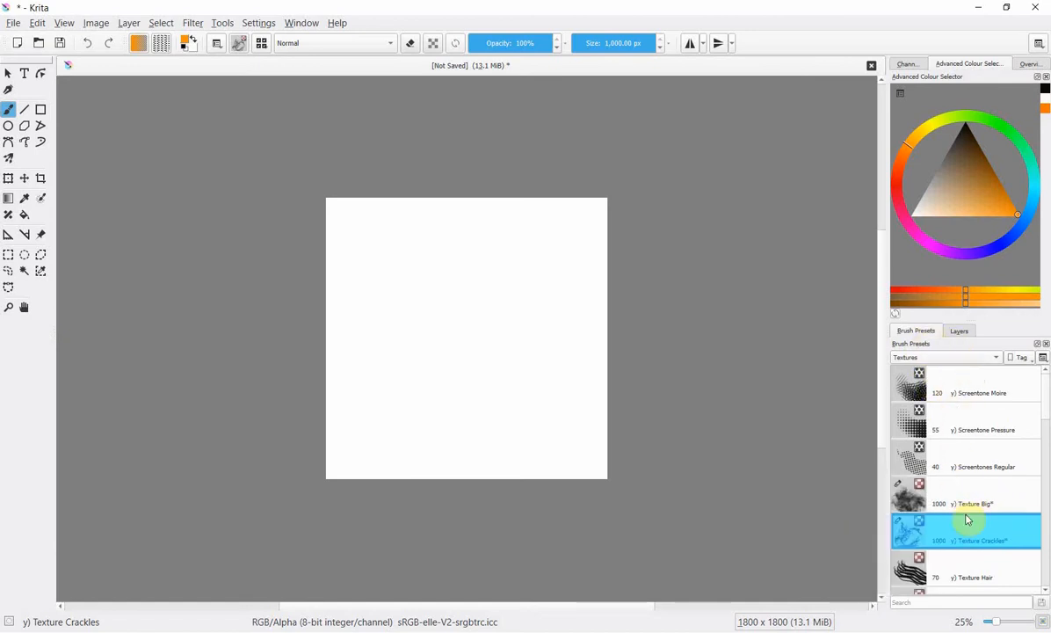
{"action": "left_click", "coordinate": [967, 494]}
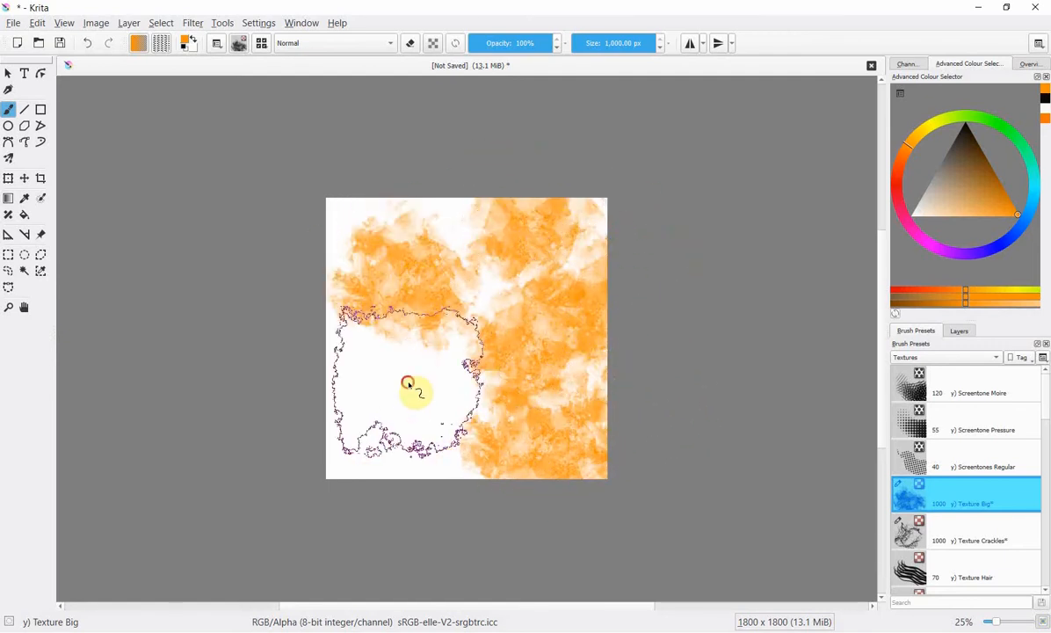
- Paint orange cloudy texture over the entire canvas
{"action": "left_click_drag", "start_coordinate": [408, 383], "coordinate": [408, 471]}
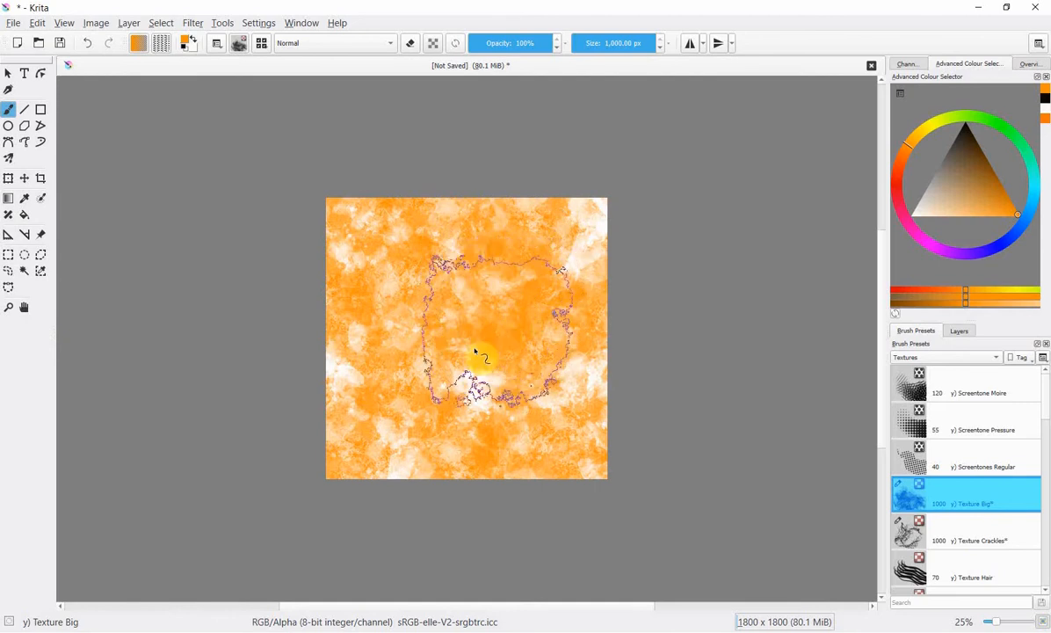
{"action": "left_click_drag", "start_coordinate": [483, 355], "coordinate": [671, 277]}
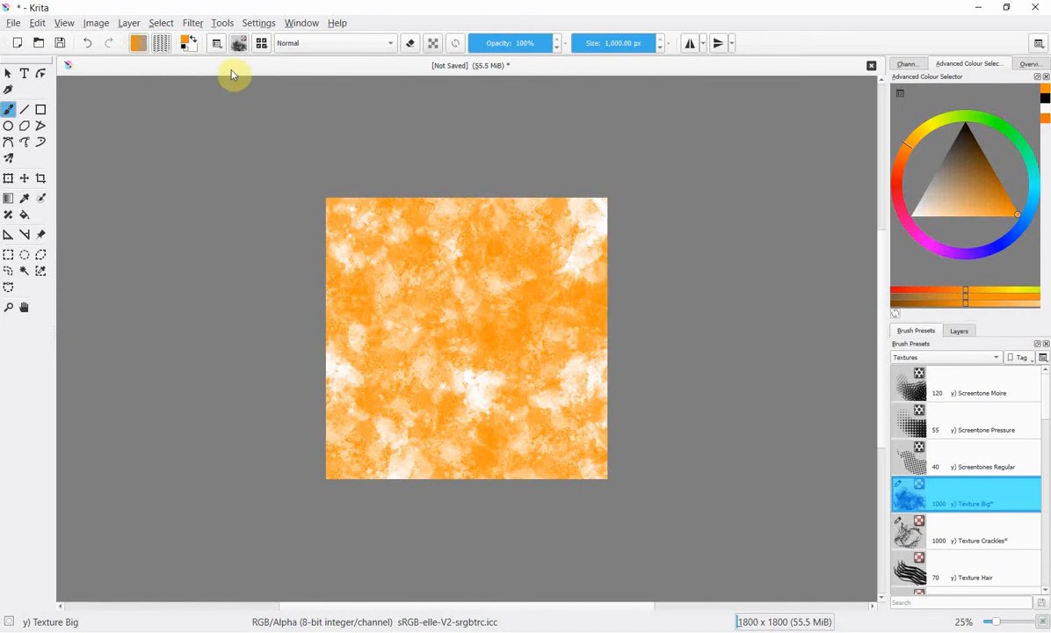
{"action": "left_click_drag", "start_coordinate": [232, 74], "coordinate": [137, 158]}
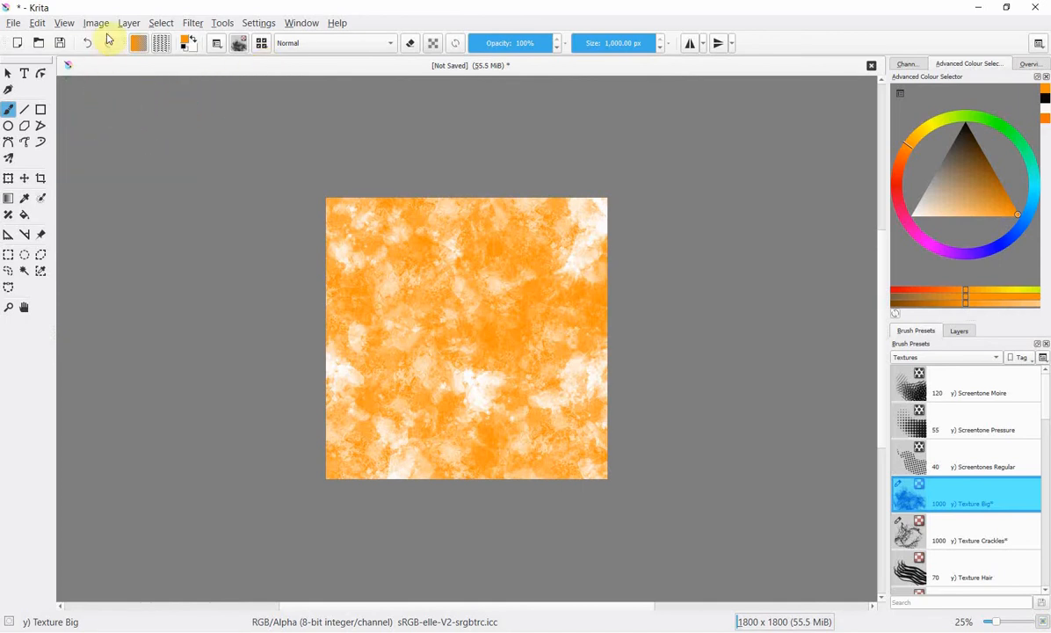
- Enable Wrap Around Mode and paint across the tile seams with Texture Big
{"action": "left_click", "coordinate": [63, 21]}
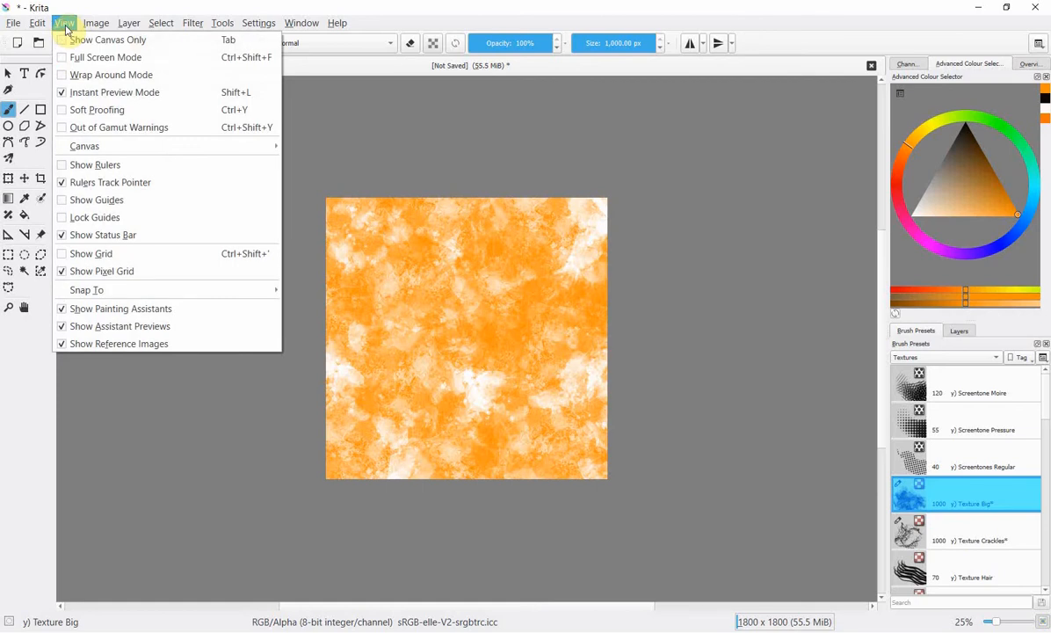
{"action": "mouse_move", "coordinate": [110, 73]}
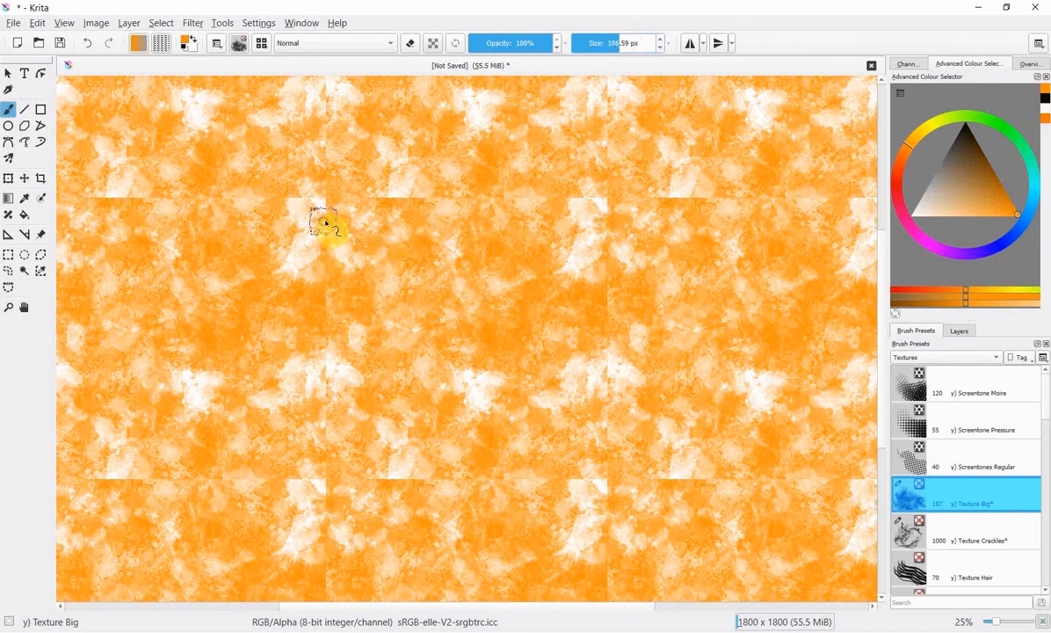
{"action": "left_click_drag", "start_coordinate": [325, 221], "coordinate": [327, 361]}
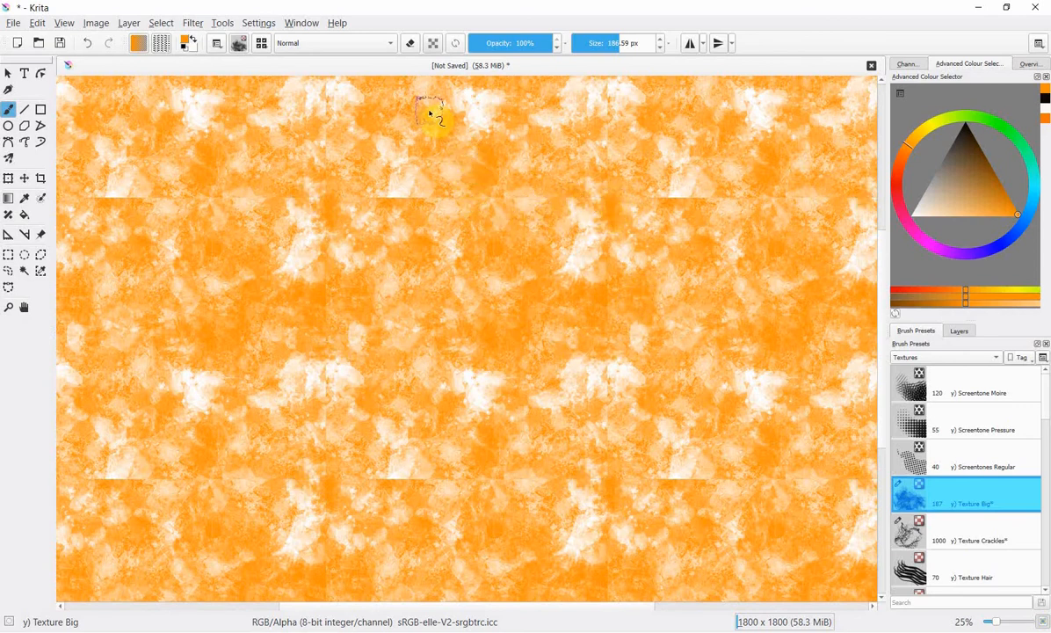
{"action": "mouse_move", "coordinate": [334, 348]}
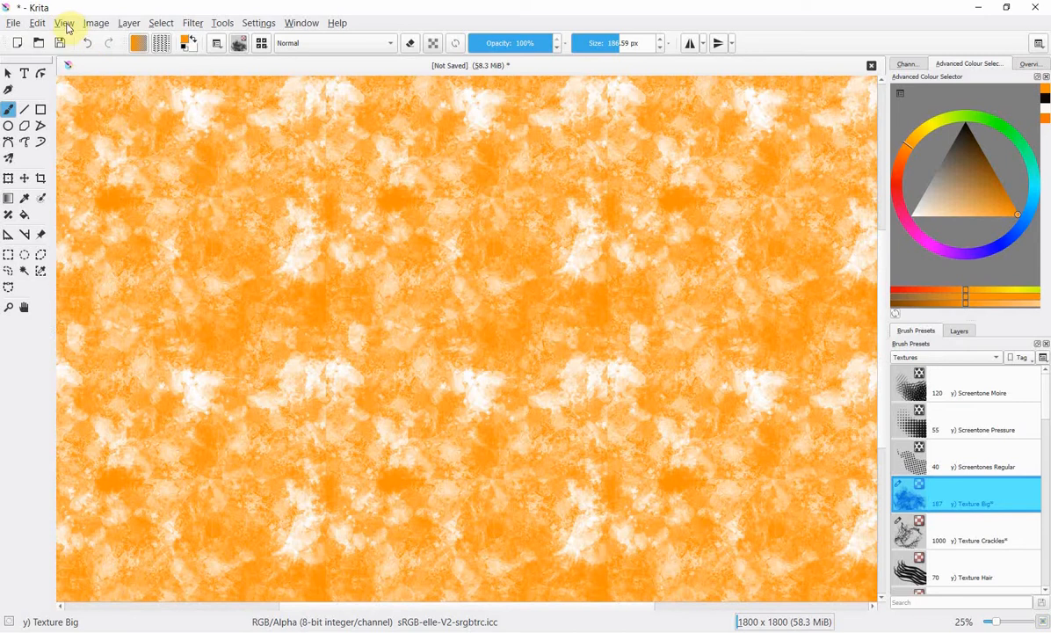
- Turn off Wrap Around Mode to show the single canvas again
{"action": "left_click", "coordinate": [63, 21]}
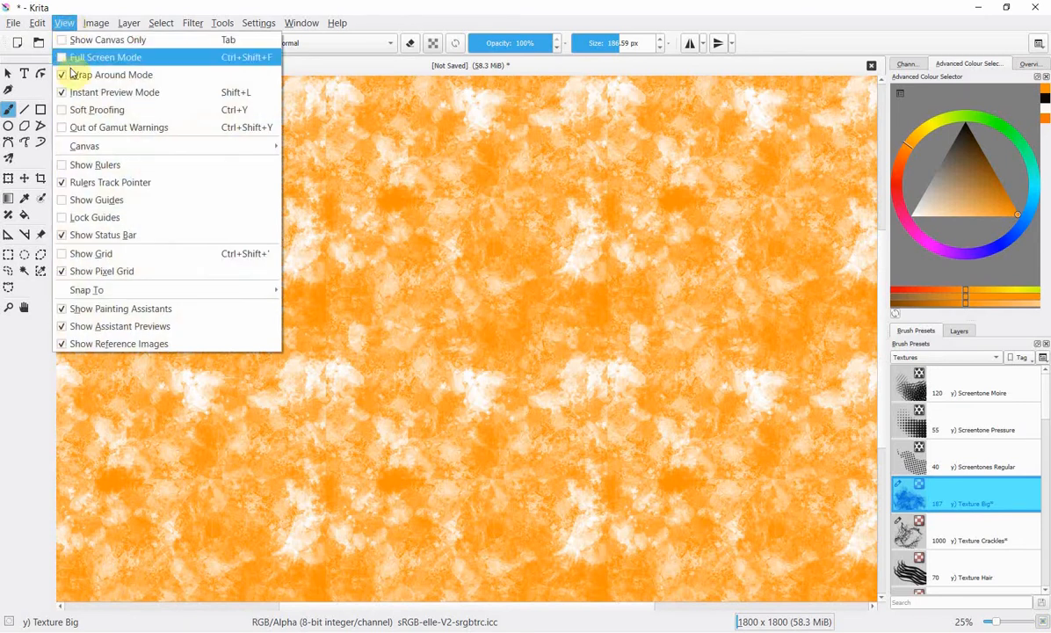
{"action": "mouse_move", "coordinate": [113, 74]}
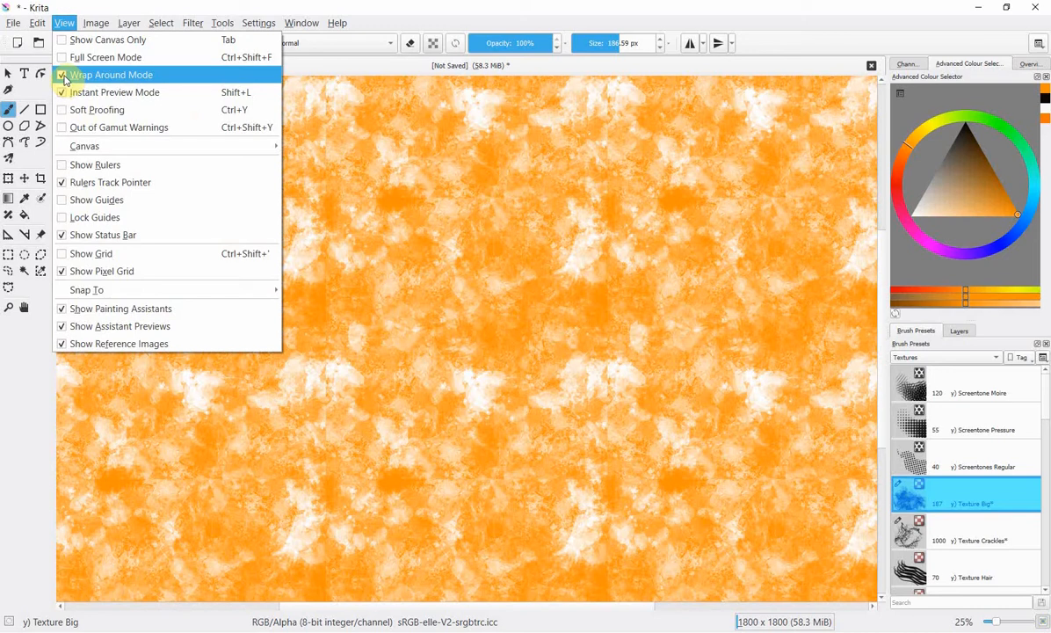
{"action": "left_click", "coordinate": [112, 74]}
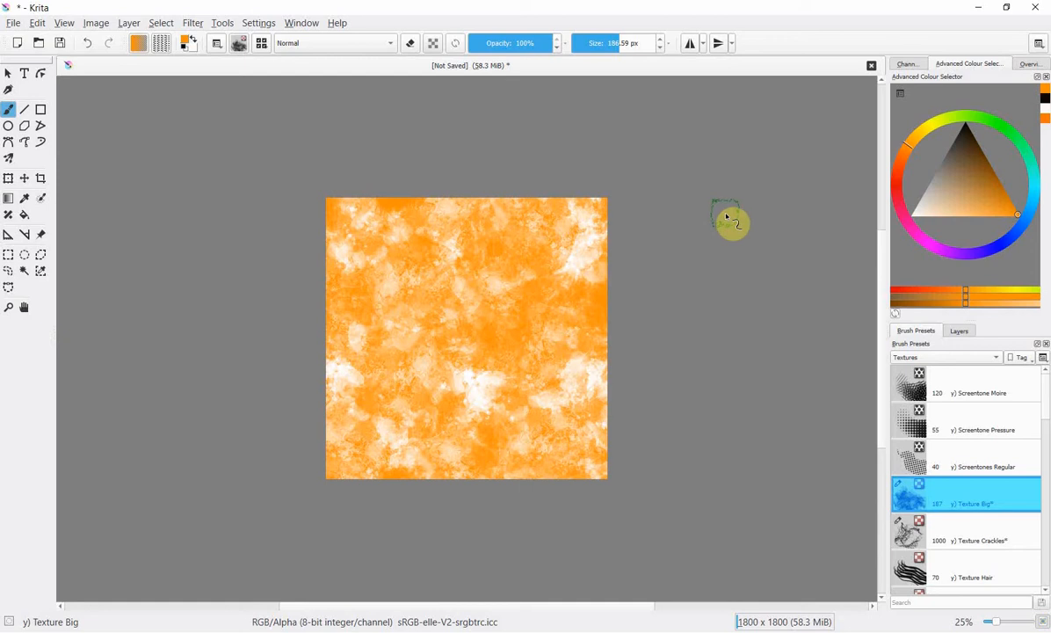
{"action": "mouse_move", "coordinate": [708, 211]}
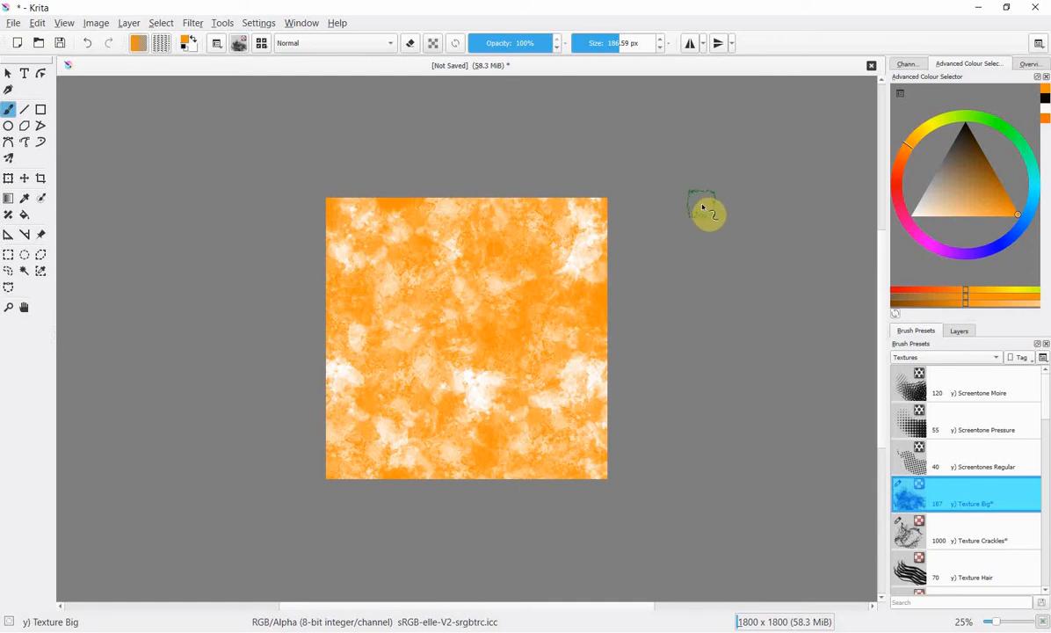
{"action": "mouse_move", "coordinate": [642, 232]}
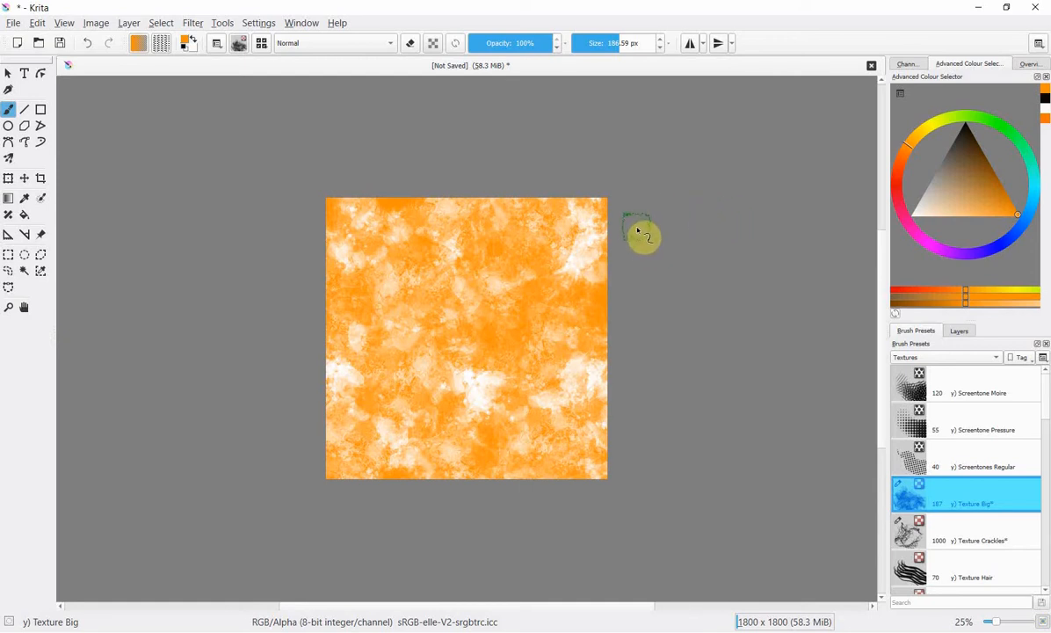
{"action": "mouse_move", "coordinate": [383, 97]}
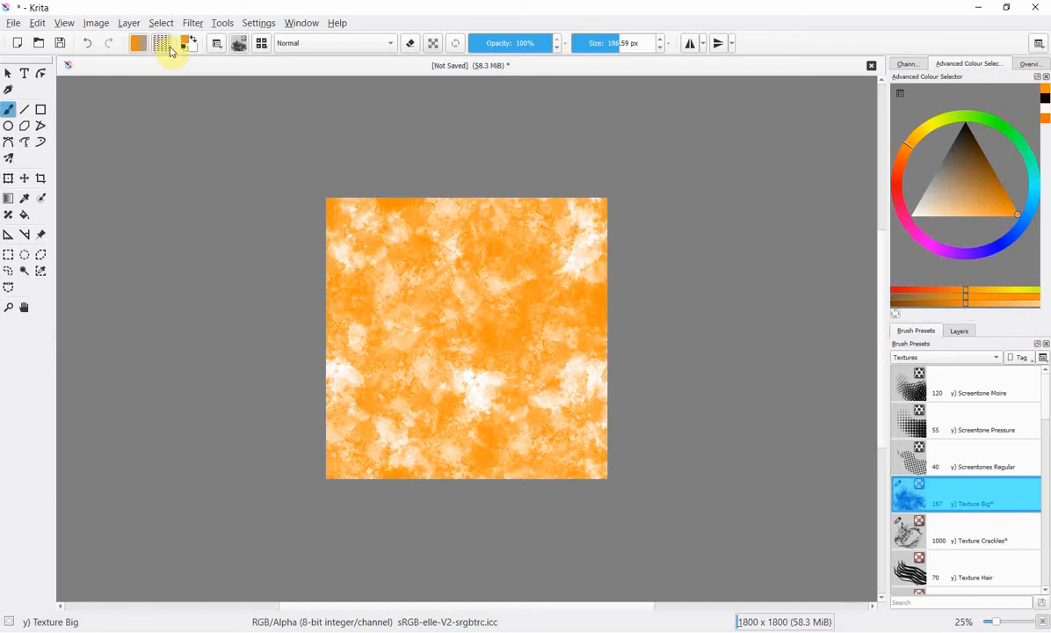
{"action": "mouse_move", "coordinate": [164, 42]}
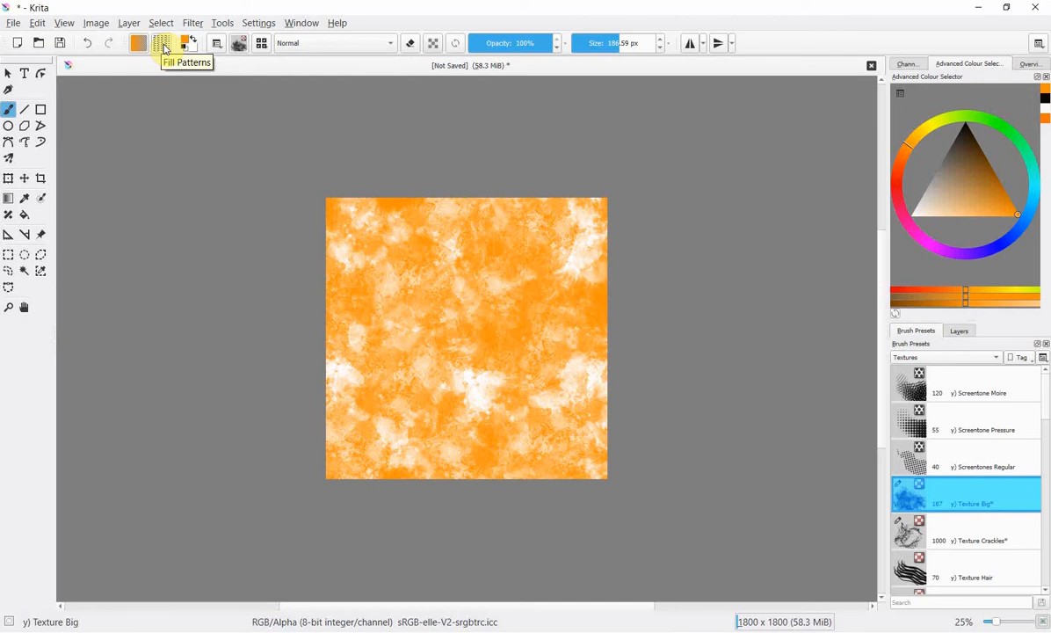
- Open the Fill Patterns chooser on the Custom Pattern page for the orange texture
{"action": "left_click", "coordinate": [162, 43]}
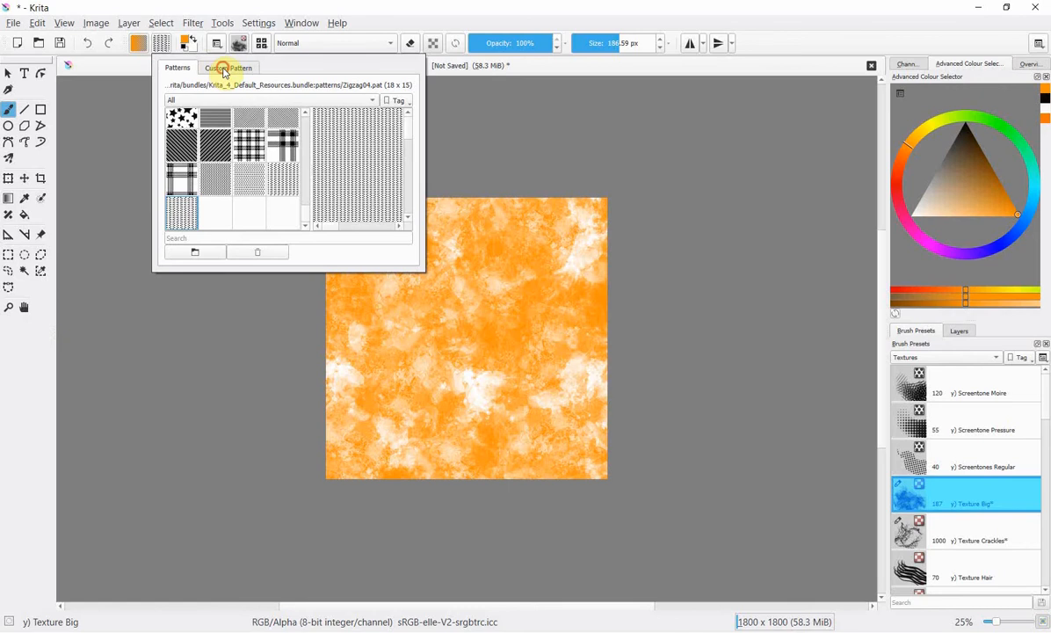
{"action": "left_click", "coordinate": [228, 67]}
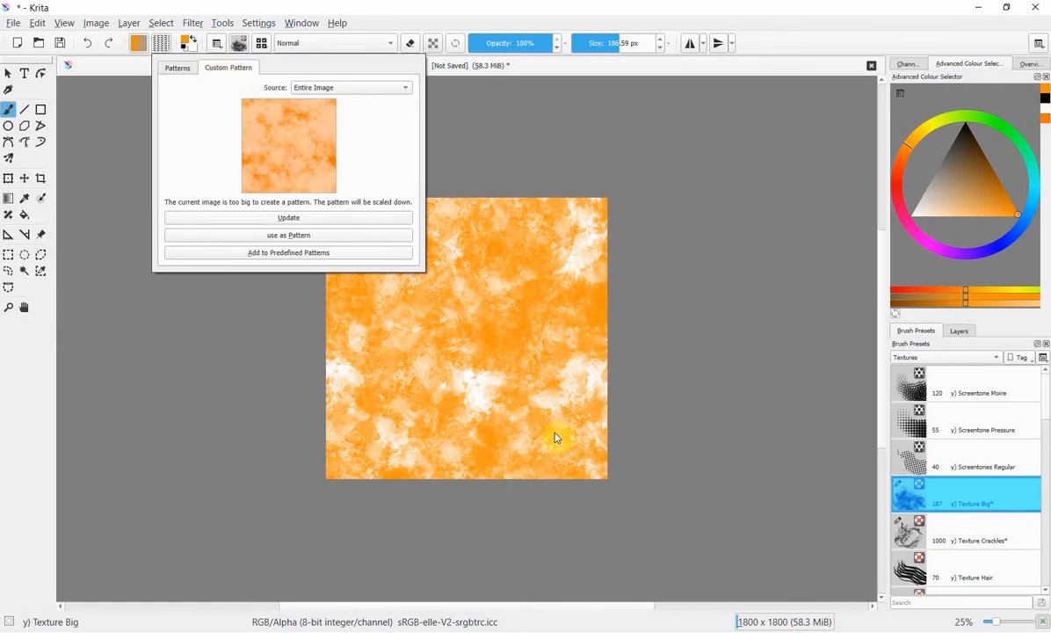
{"action": "mouse_move", "coordinate": [531, 271]}
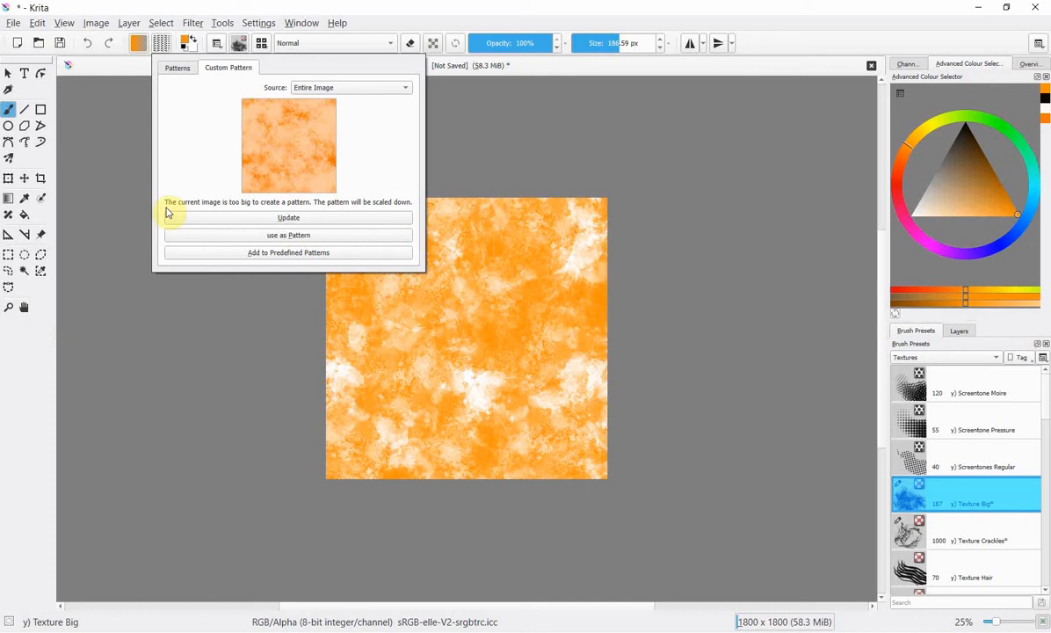
{"action": "mouse_move", "coordinate": [249, 217]}
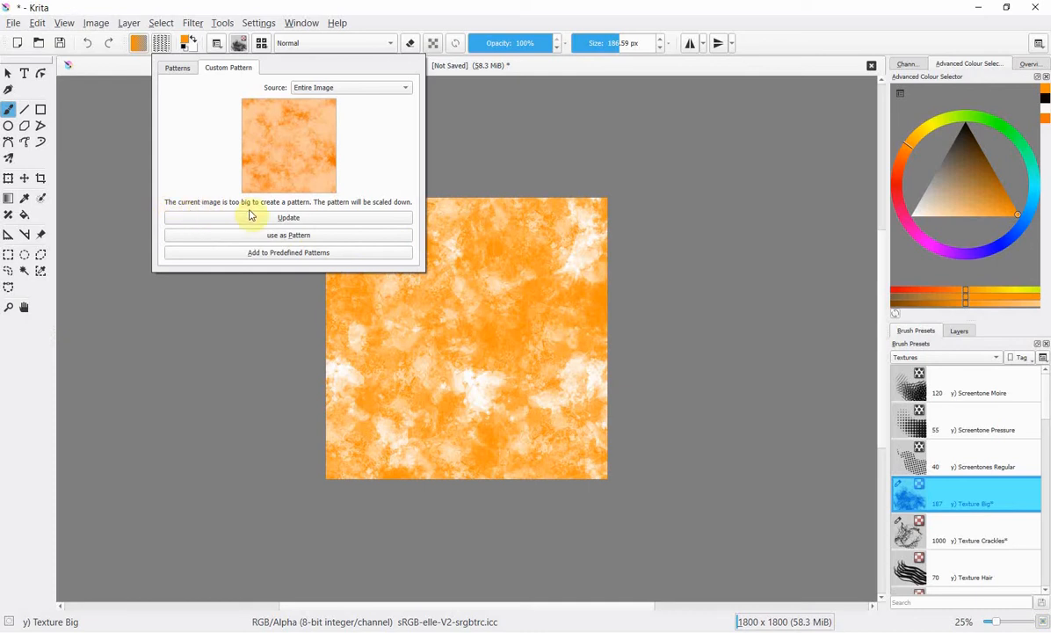
{"action": "mouse_move", "coordinate": [399, 207]}
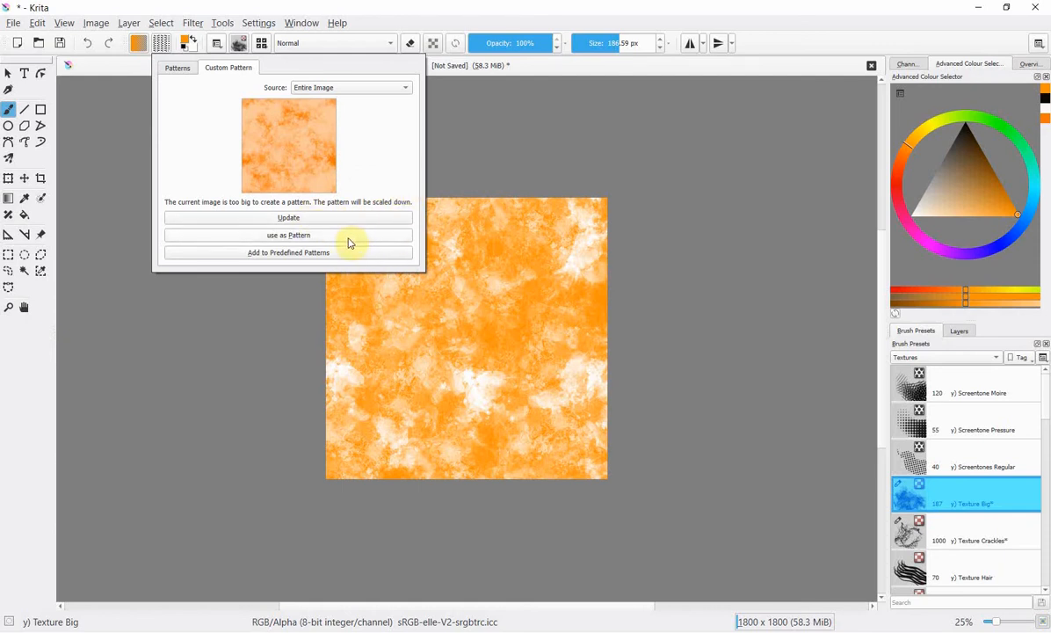
{"action": "mouse_move", "coordinate": [364, 127]}
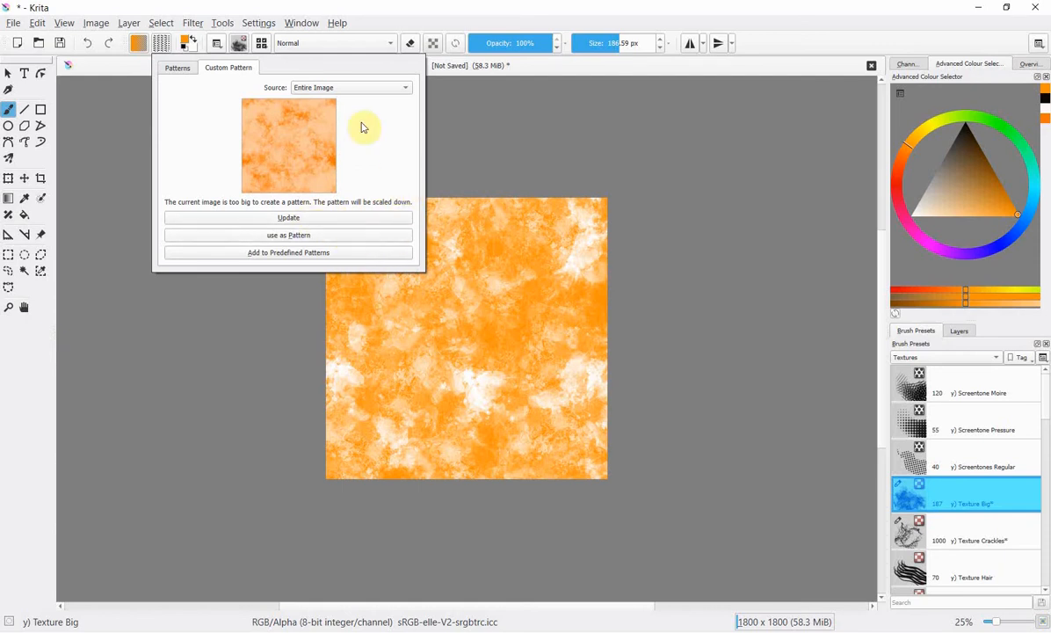
{"action": "mouse_move", "coordinate": [344, 90]}
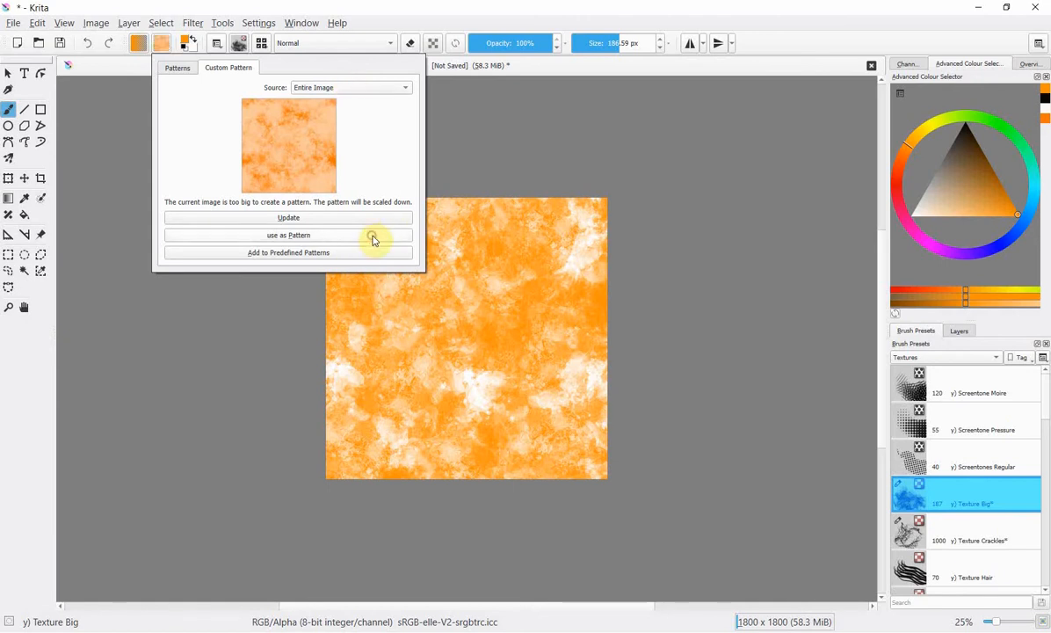
{"action": "mouse_move", "coordinate": [391, 253]}
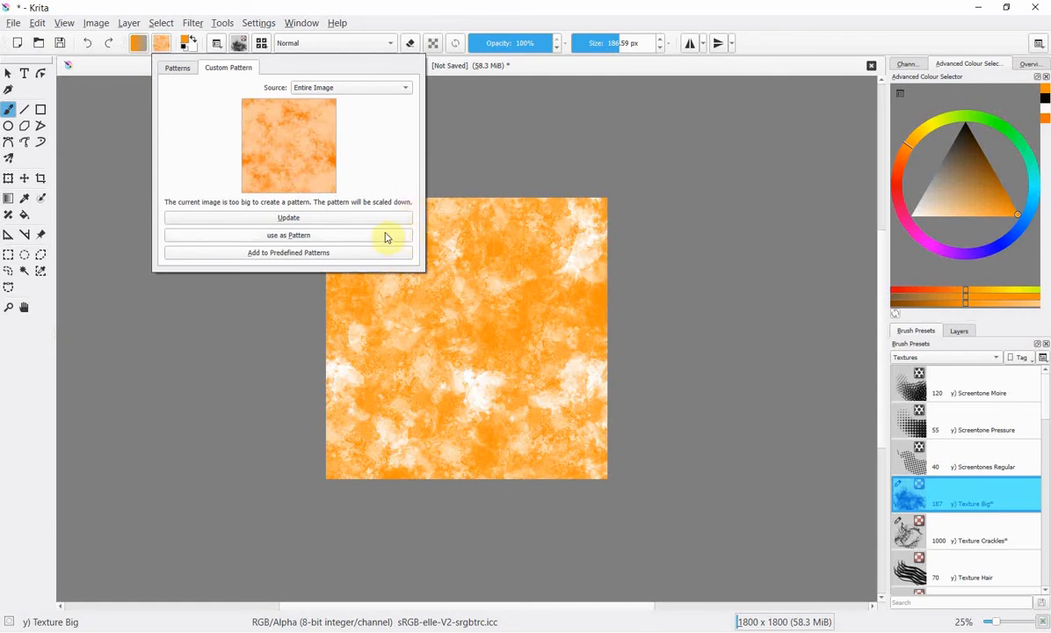
{"action": "mouse_move", "coordinate": [318, 163]}
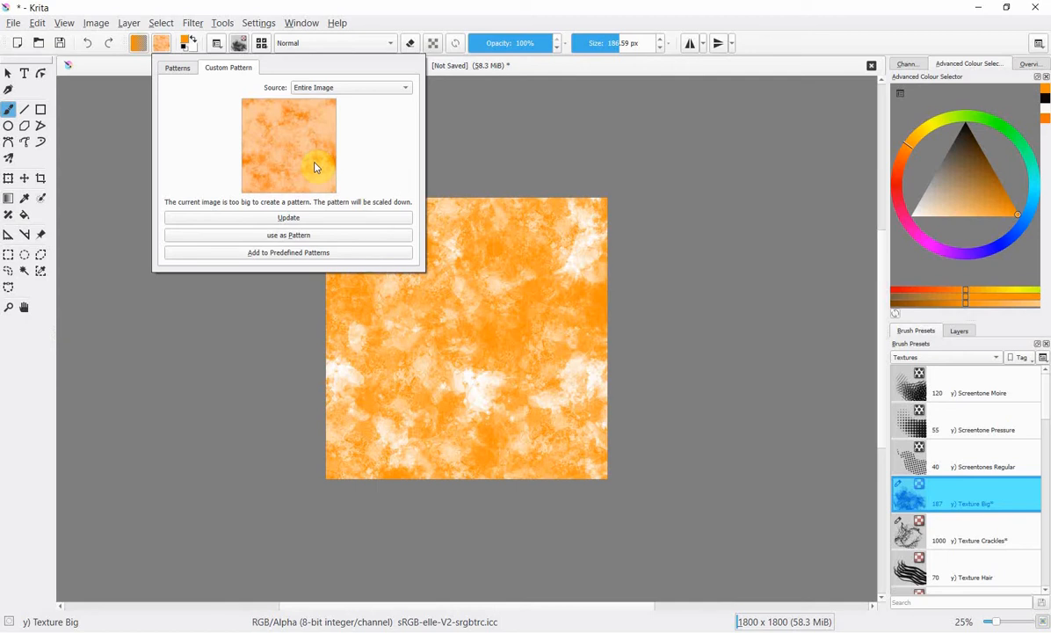
{"action": "mouse_move", "coordinate": [580, 204]}
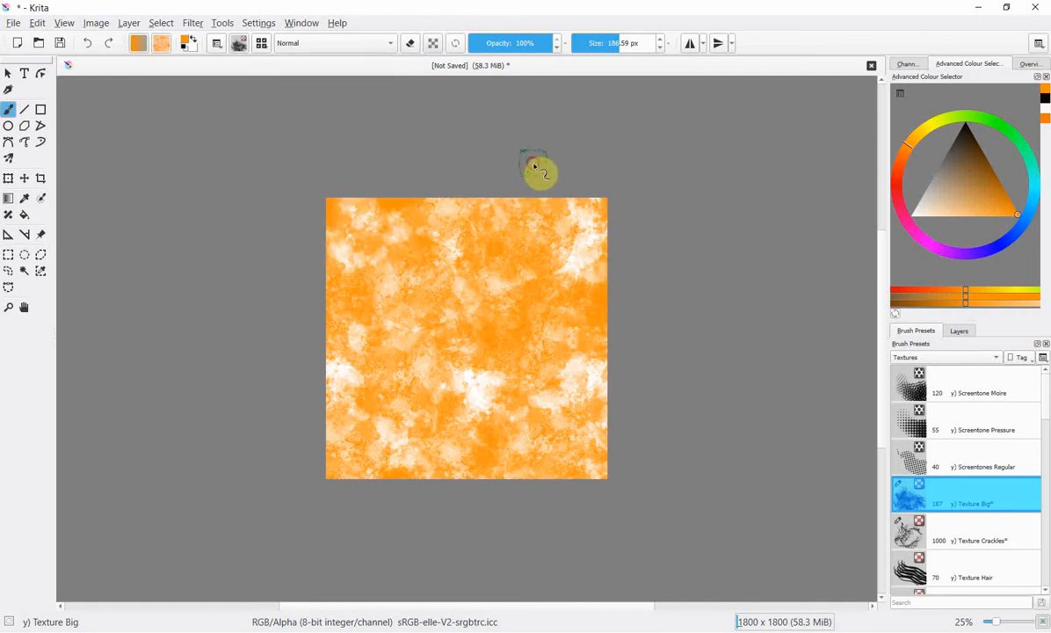
{"action": "mouse_move", "coordinate": [960, 330]}
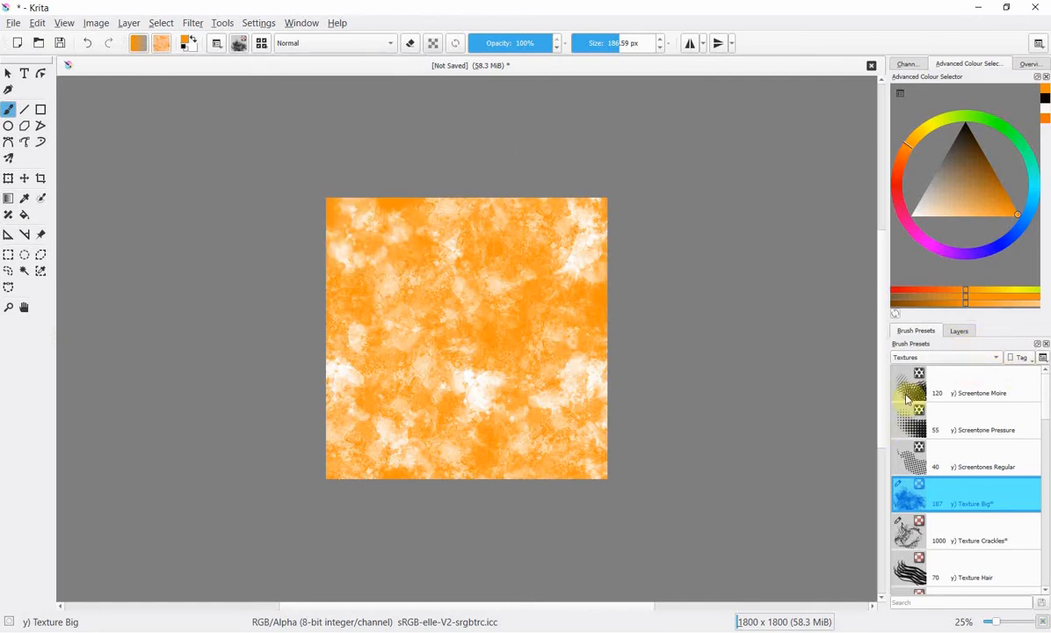
{"action": "left_click", "coordinate": [959, 331]}
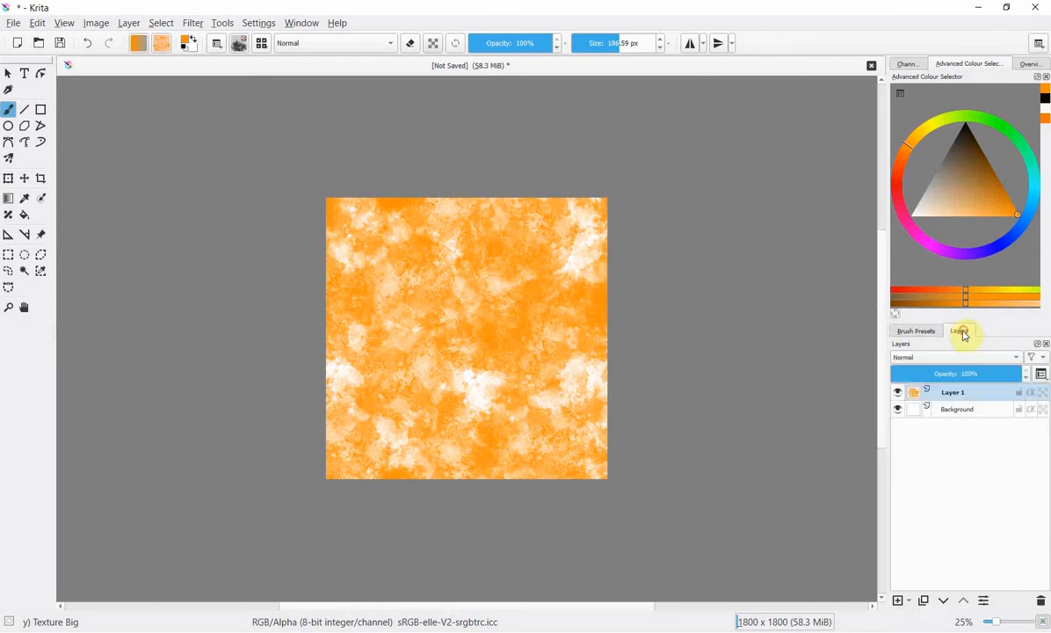
{"action": "left_click", "coordinate": [960, 330]}
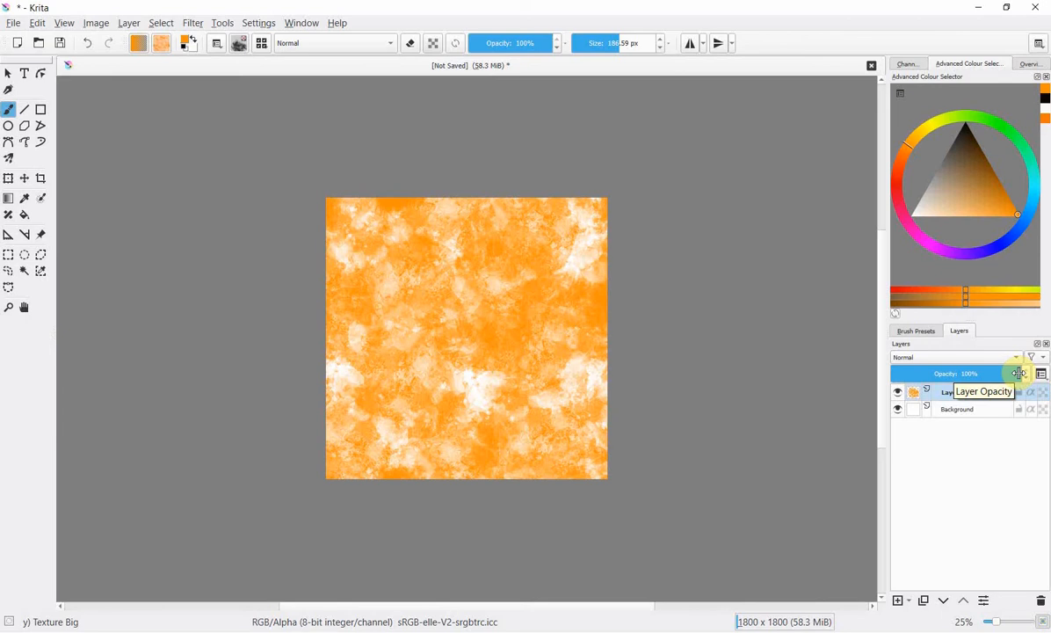
{"action": "mouse_move", "coordinate": [953, 393]}
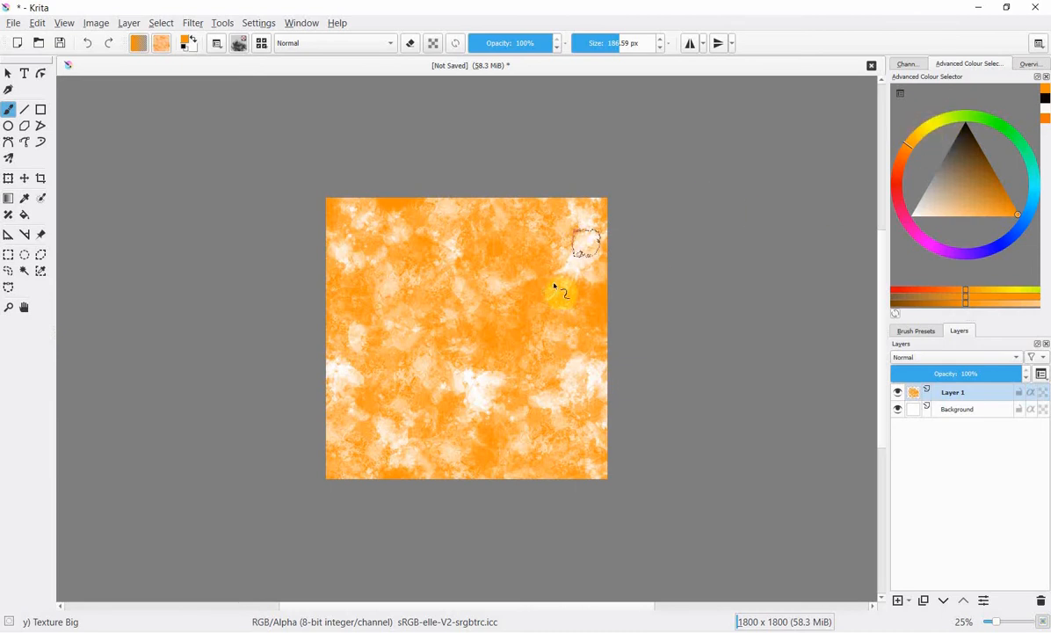
{"action": "mouse_move", "coordinate": [777, 218]}
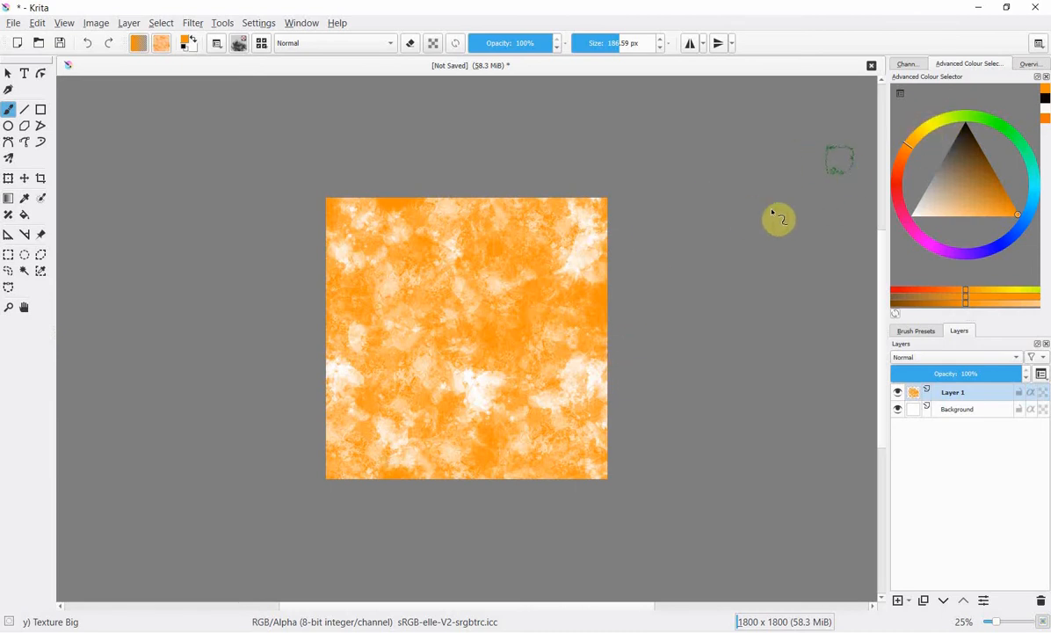
{"action": "mouse_move", "coordinate": [389, 119]}
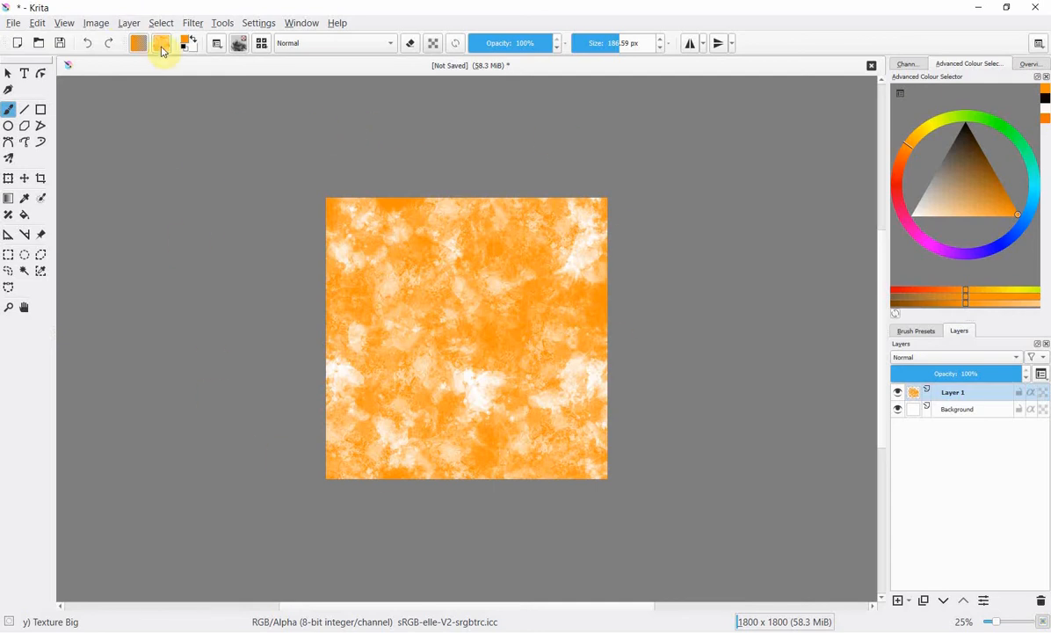
{"action": "mouse_move", "coordinate": [162, 50]}
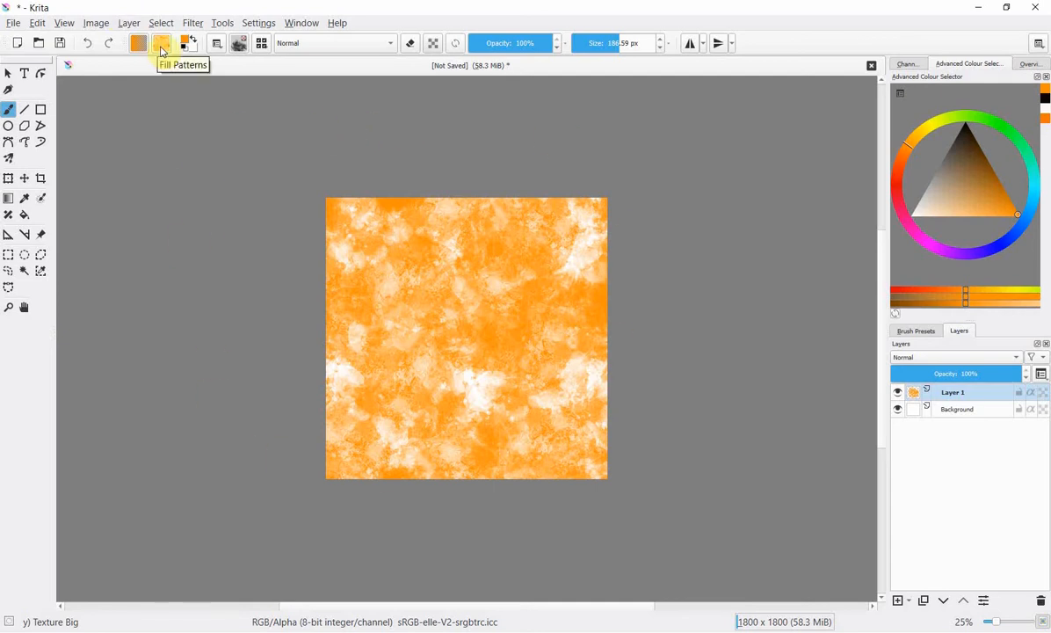
{"action": "mouse_move", "coordinate": [68, 69]}
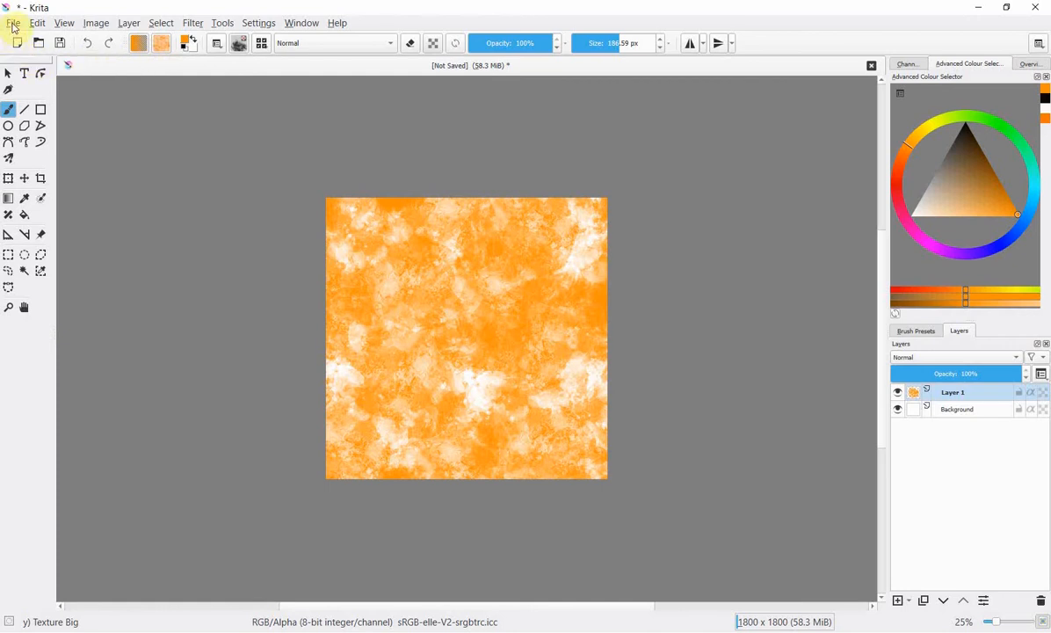
- Close the orange texture document without saving, leaving the start screen
{"action": "left_click", "coordinate": [15, 21]}
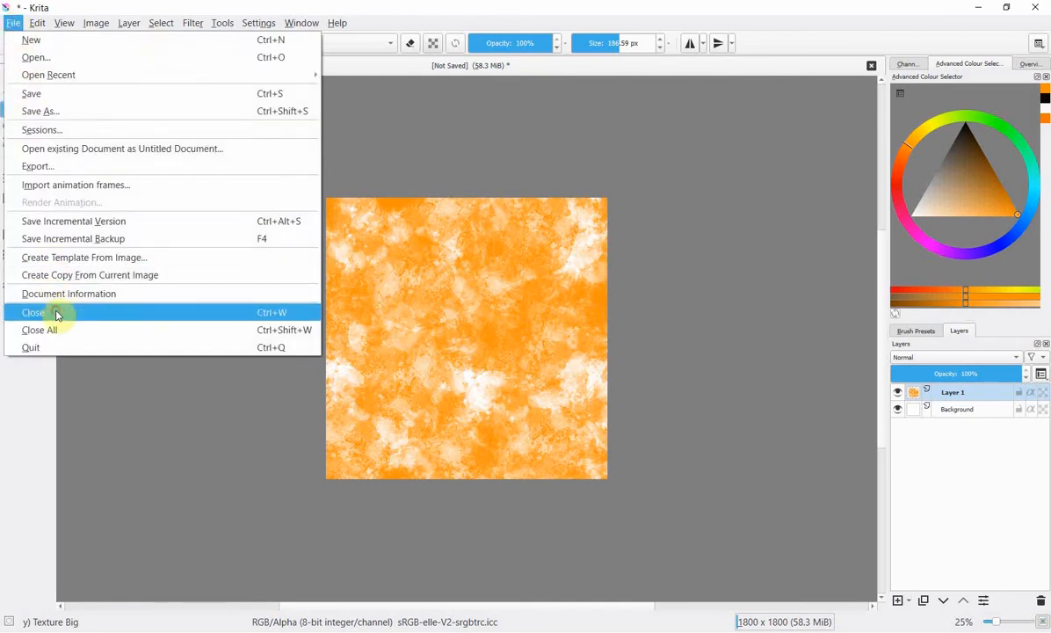
{"action": "left_click", "coordinate": [34, 313]}
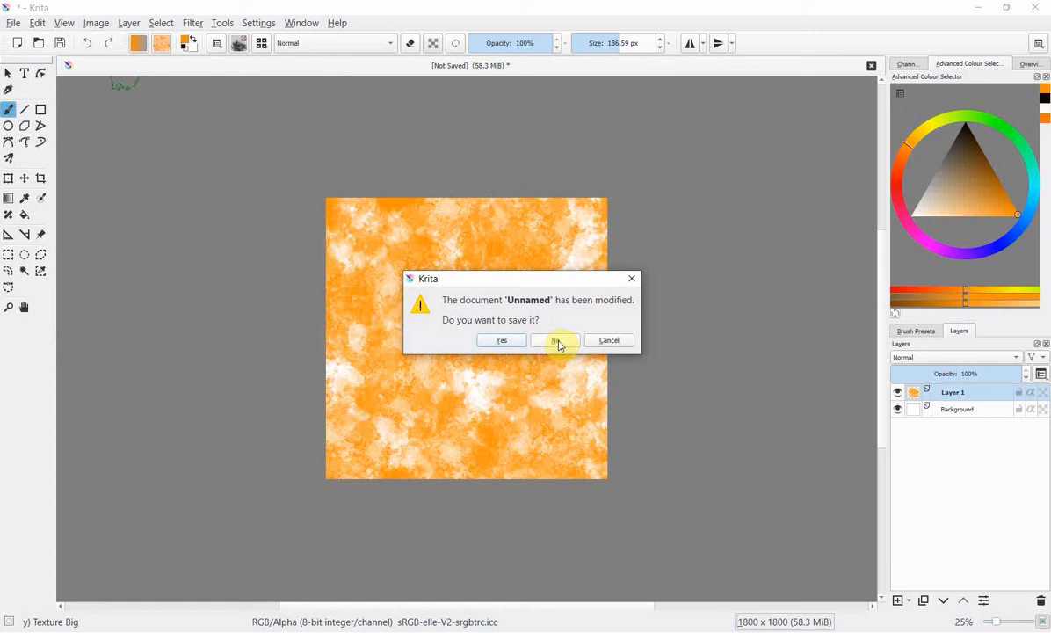
{"action": "left_click", "coordinate": [555, 341]}
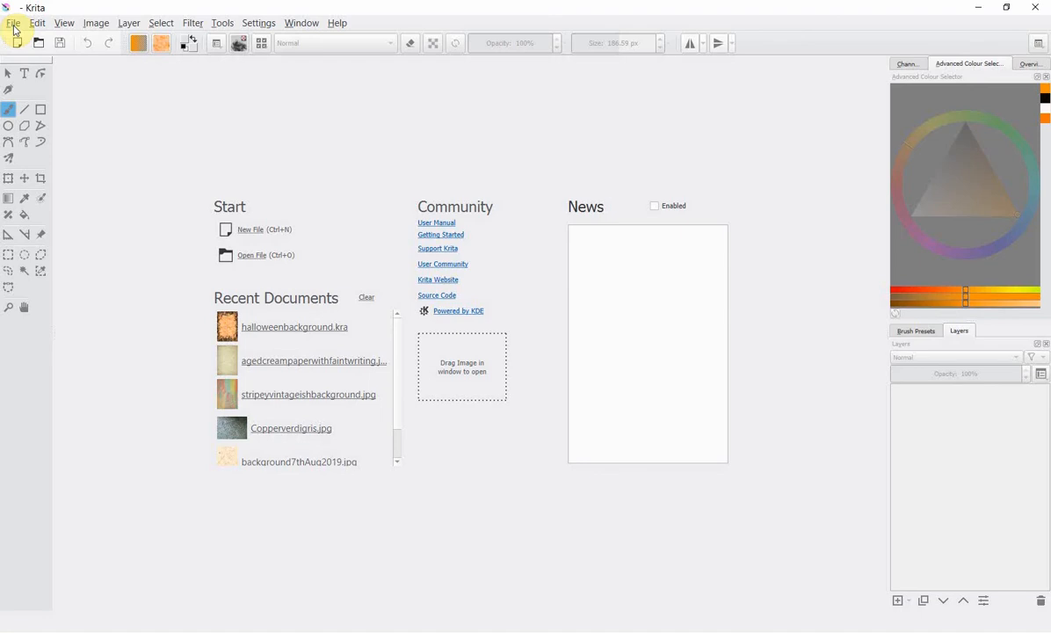
{"action": "left_click", "coordinate": [14, 23]}
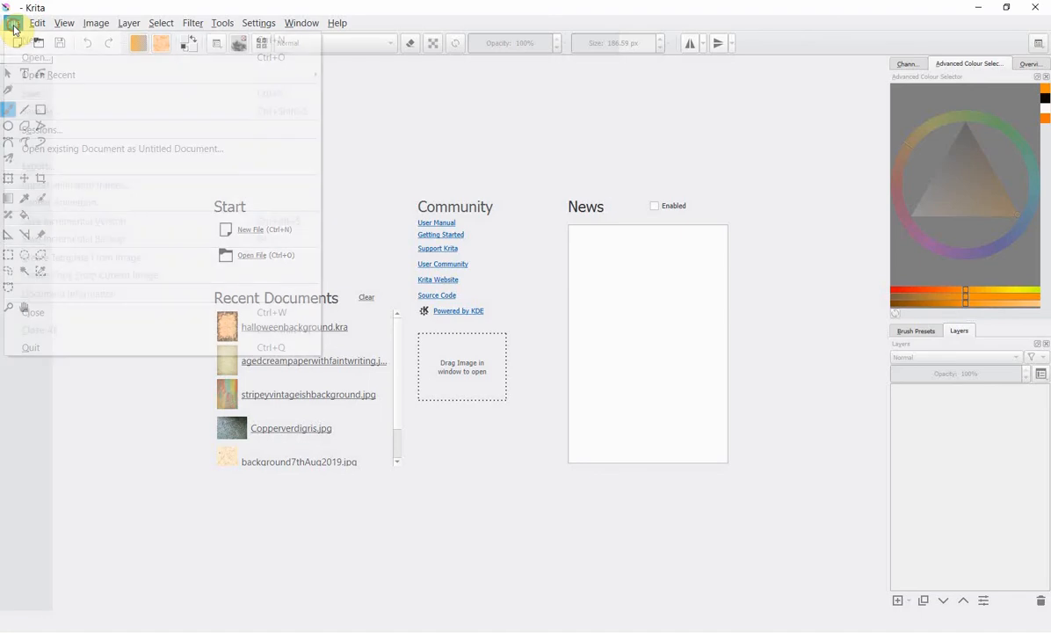
{"action": "left_click", "coordinate": [37, 23]}
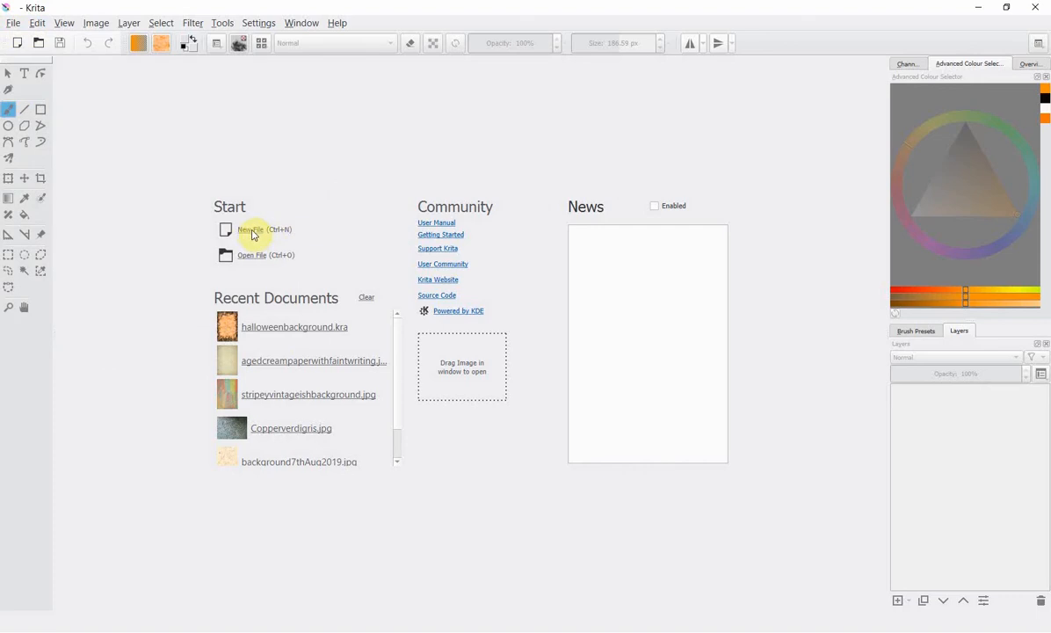
- Start a new document and choose the A4 (300 ppi) preset, 2480 × 3508 pixels
{"action": "left_click", "coordinate": [251, 228]}
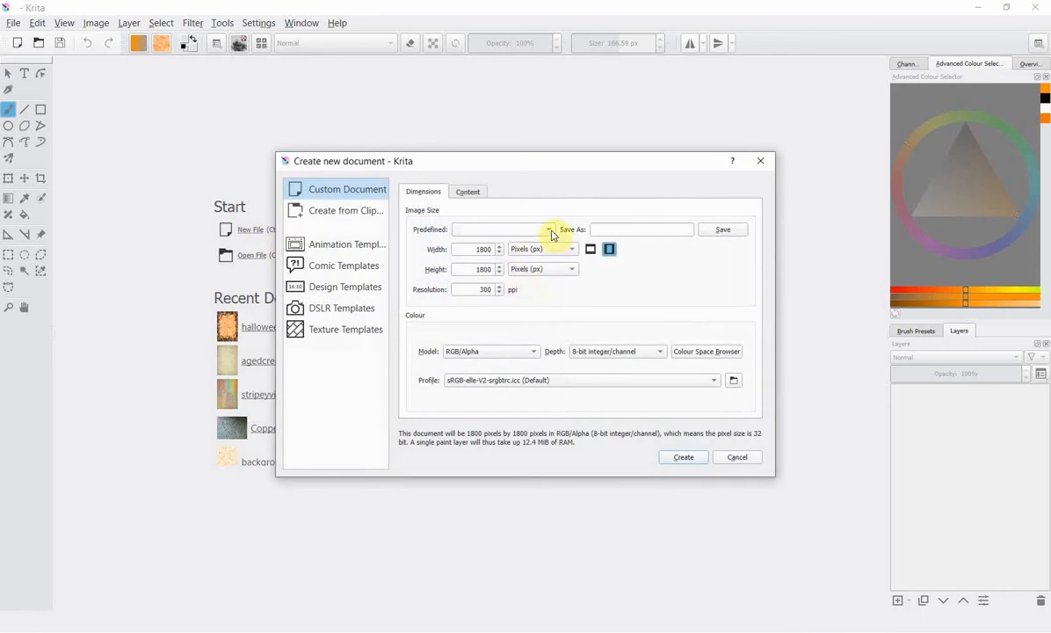
{"action": "left_click", "coordinate": [552, 228]}
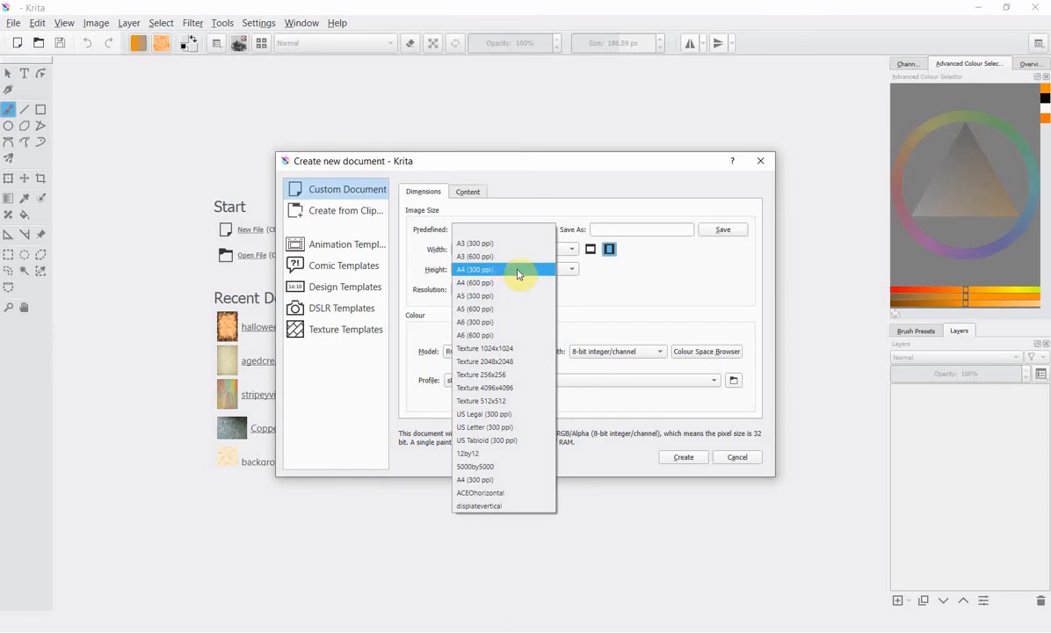
{"action": "mouse_move", "coordinate": [557, 407]}
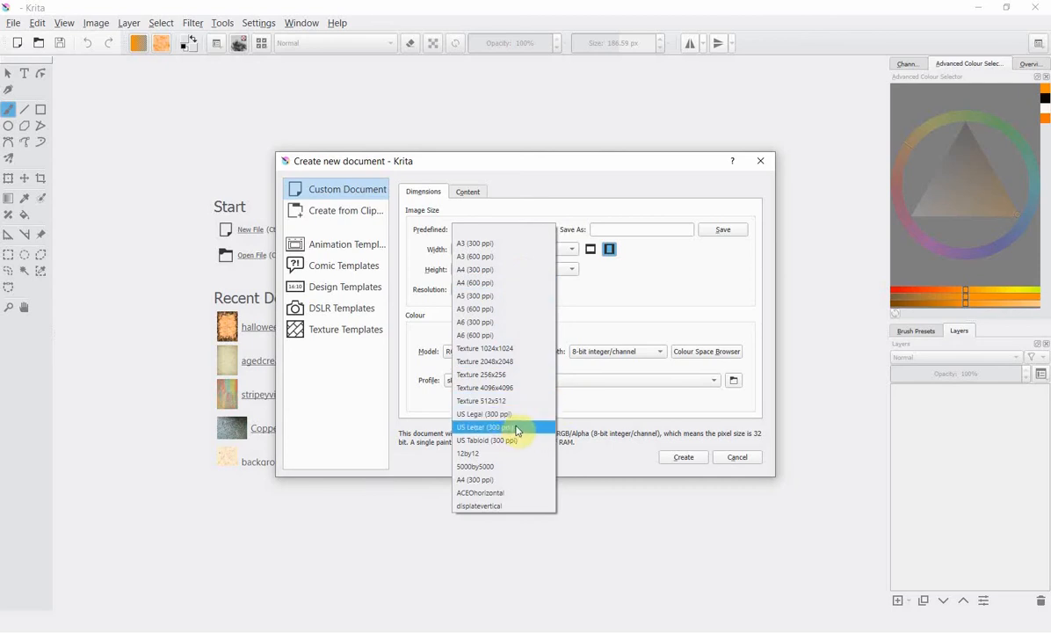
{"action": "mouse_move", "coordinate": [538, 389]}
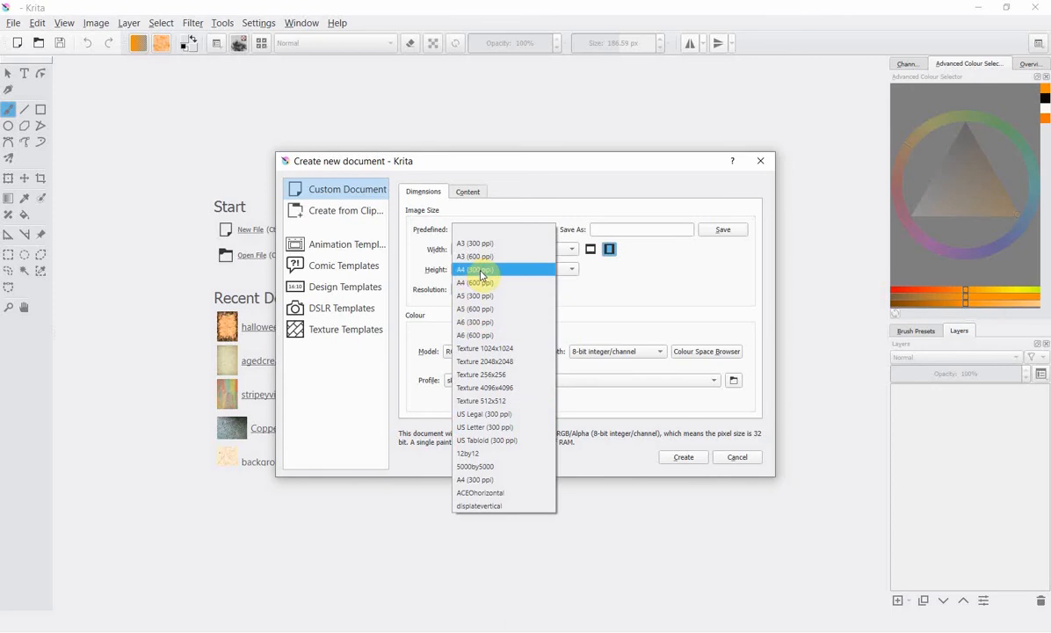
{"action": "mouse_move", "coordinate": [482, 274]}
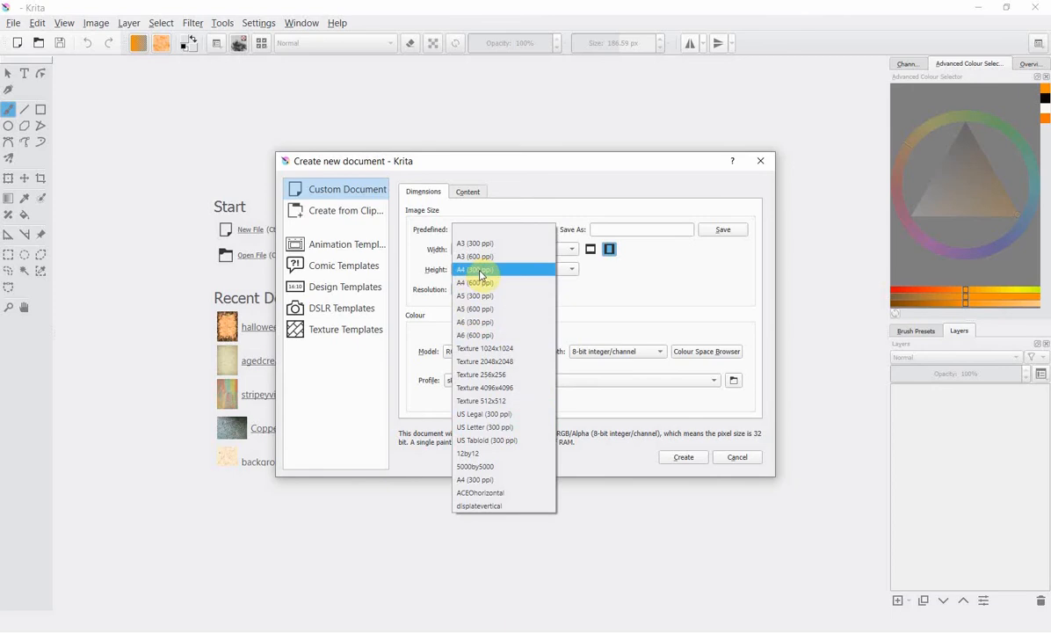
{"action": "left_click", "coordinate": [475, 269]}
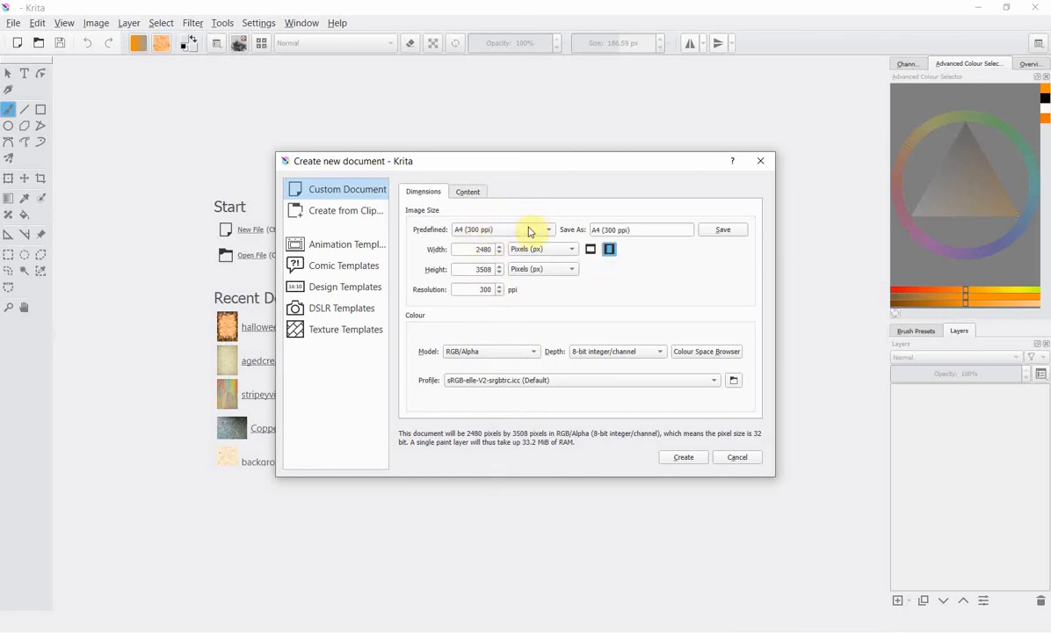
{"action": "mouse_move", "coordinate": [682, 436]}
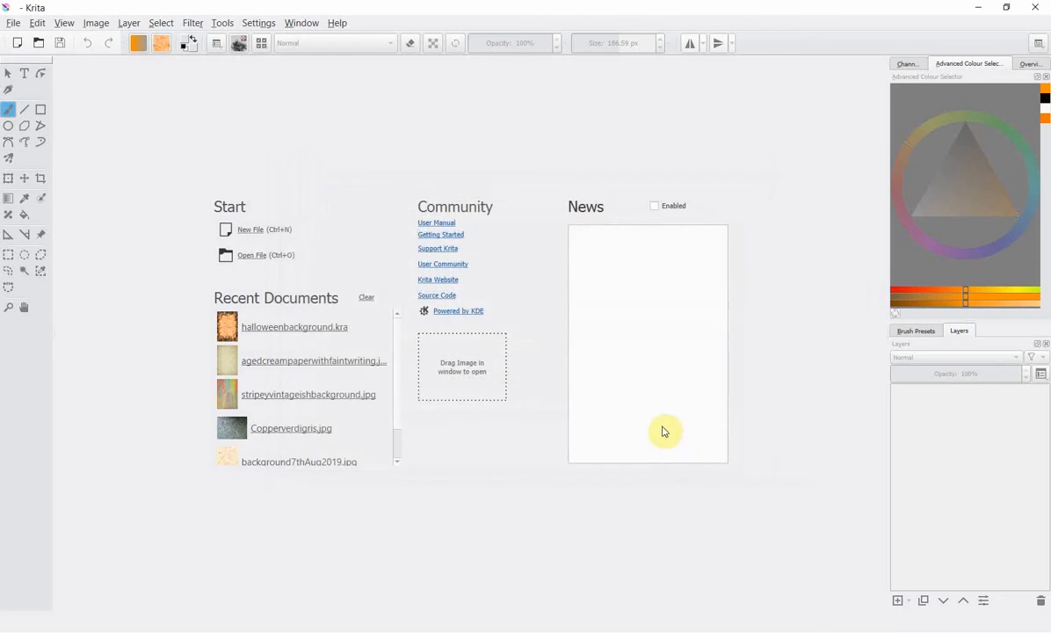
- Create the A4 document, add Layer 1 and fill it with the orange cloudy pattern
{"action": "left_click", "coordinate": [252, 228]}
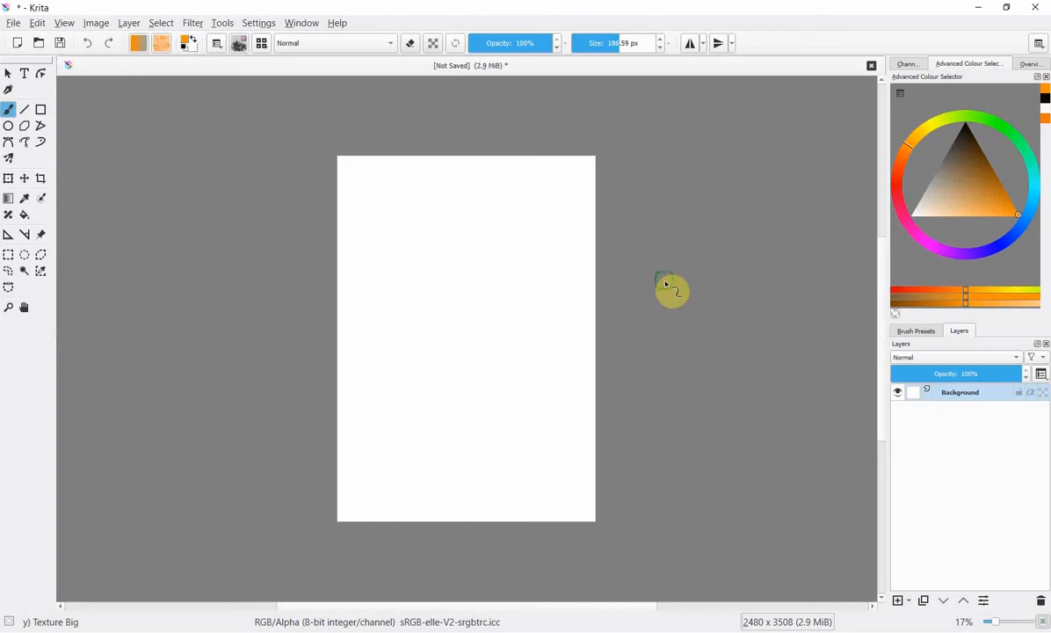
{"action": "mouse_move", "coordinate": [649, 283]}
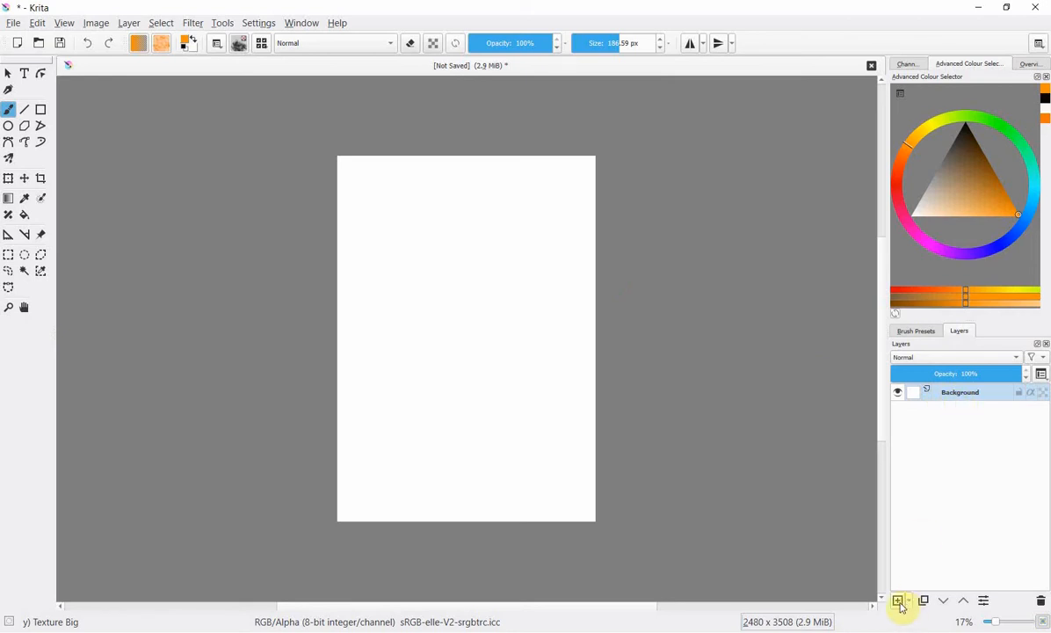
{"action": "left_click", "coordinate": [897, 601]}
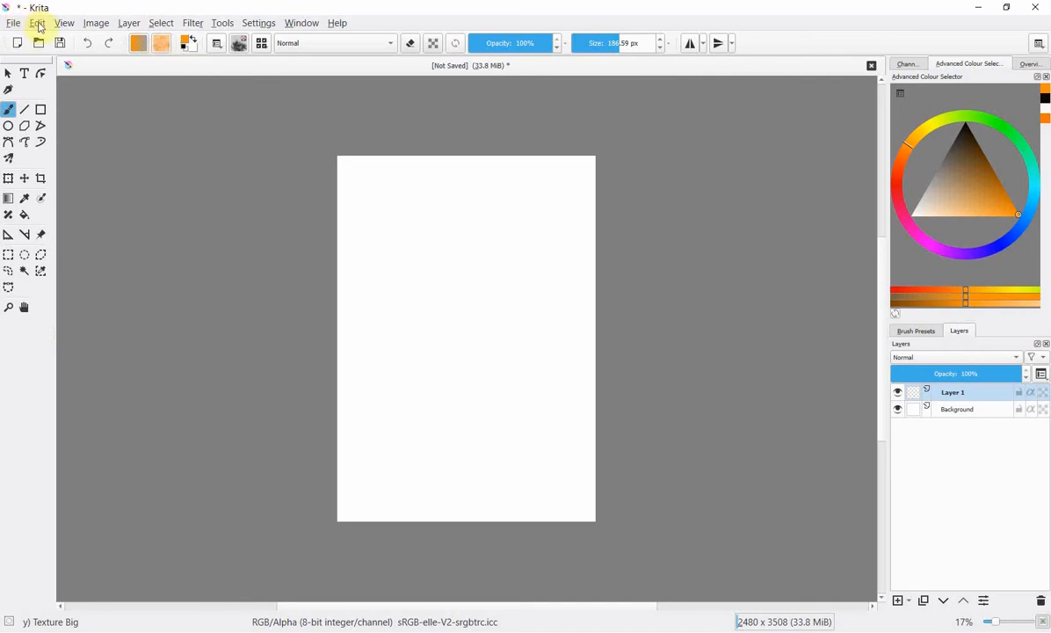
{"action": "left_click", "coordinate": [37, 21]}
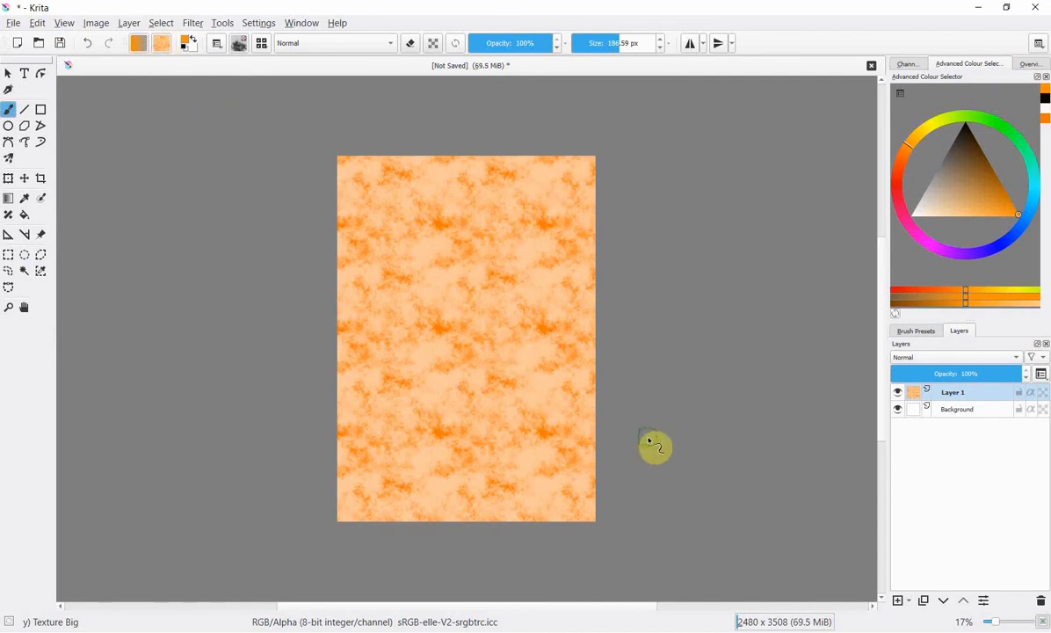
{"action": "mouse_move", "coordinate": [671, 331]}
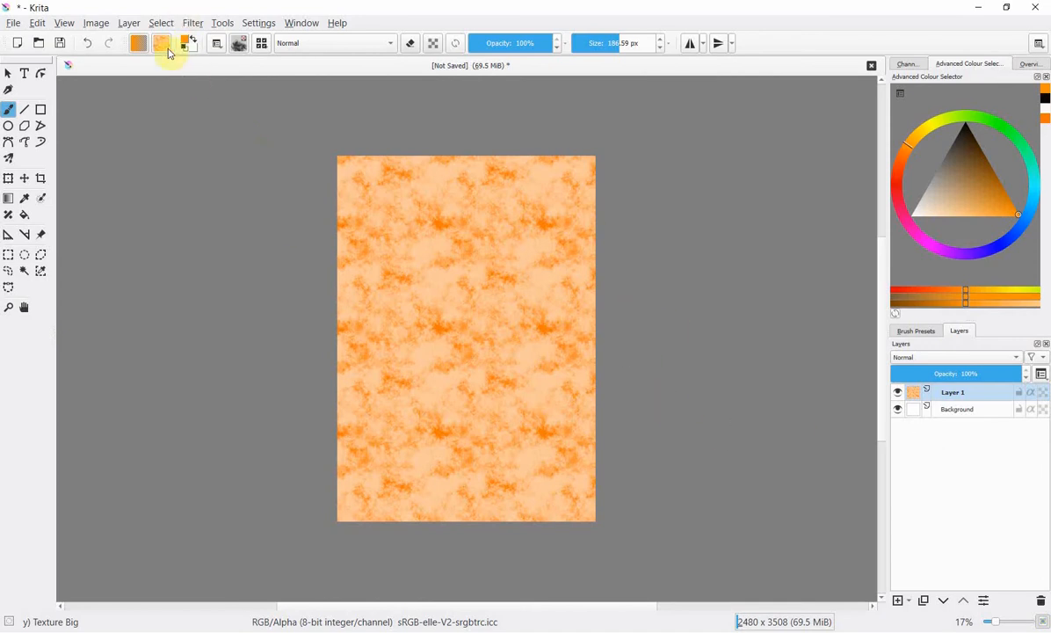
- Add the orange texture image to the predefined fill patterns
{"action": "left_click", "coordinate": [162, 42]}
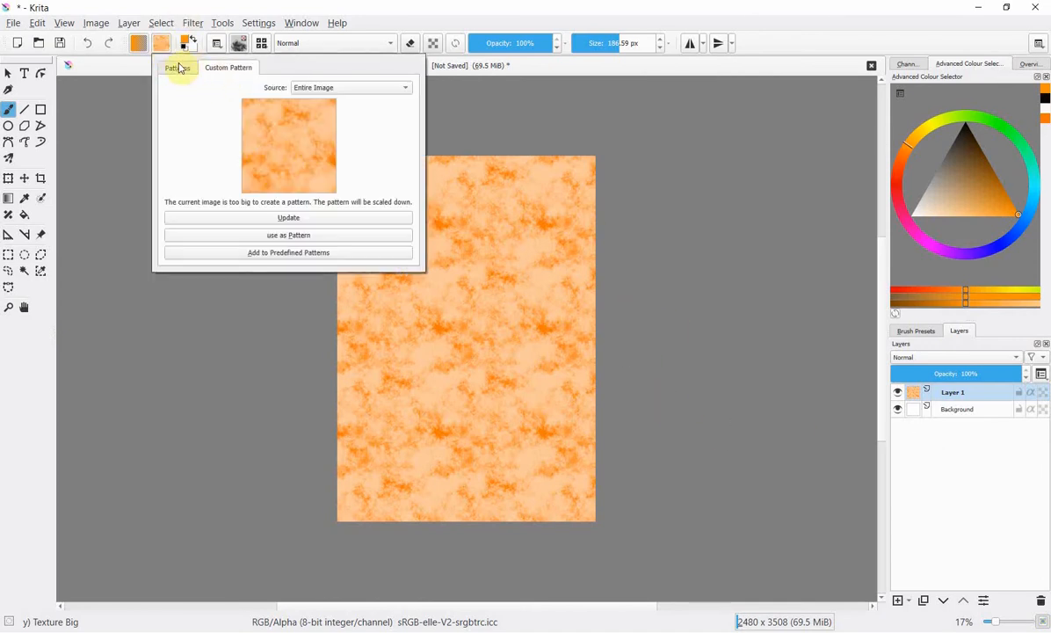
{"action": "left_click", "coordinate": [176, 67]}
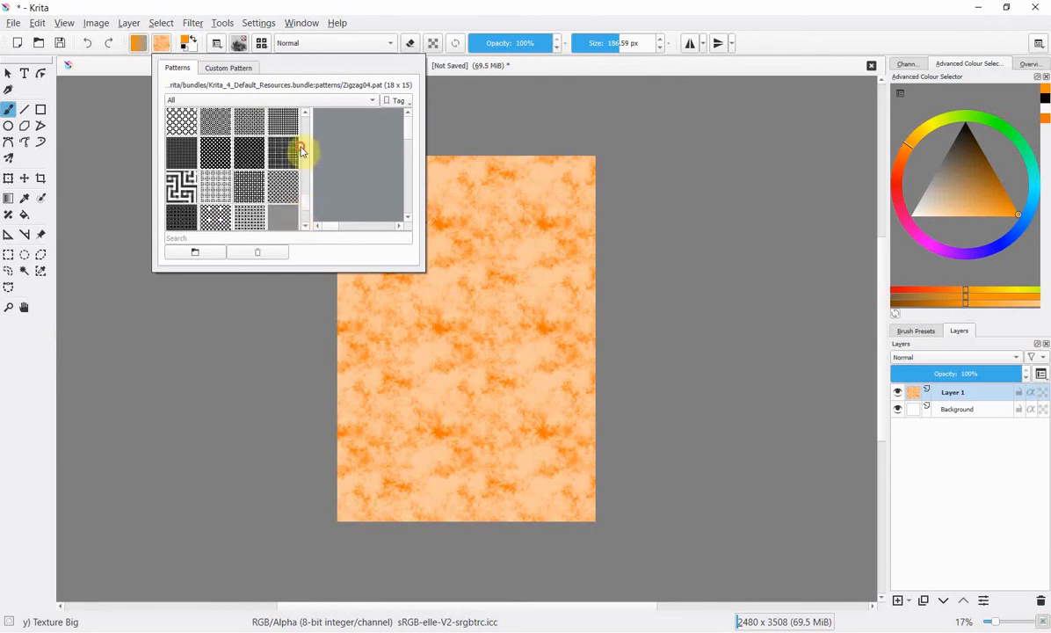
{"action": "scroll", "scroll_direction": "down", "scroll_amount": 3}
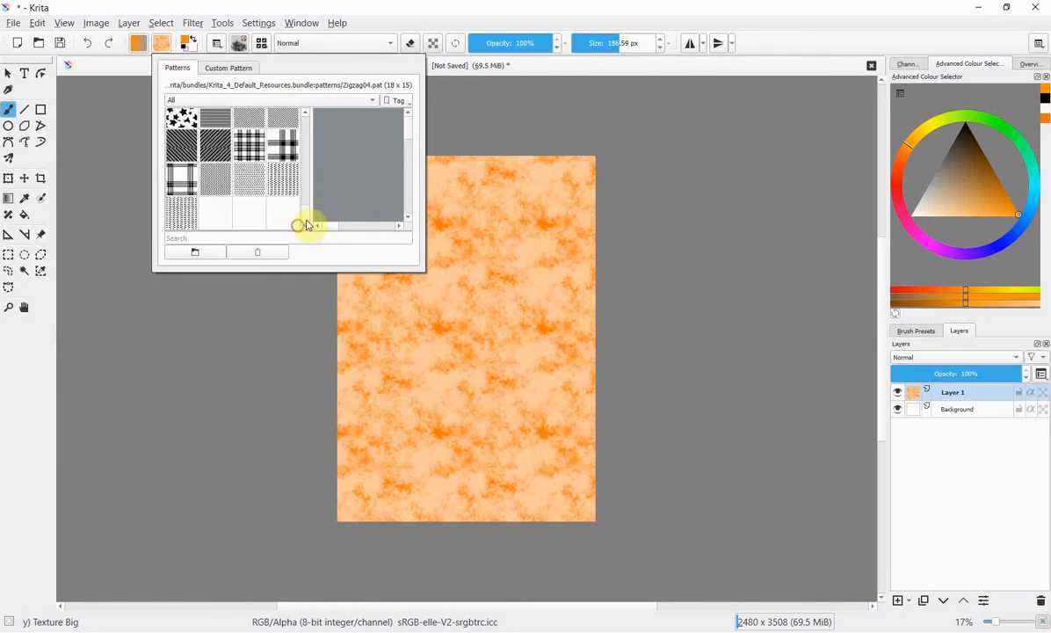
{"action": "left_click", "coordinate": [229, 67]}
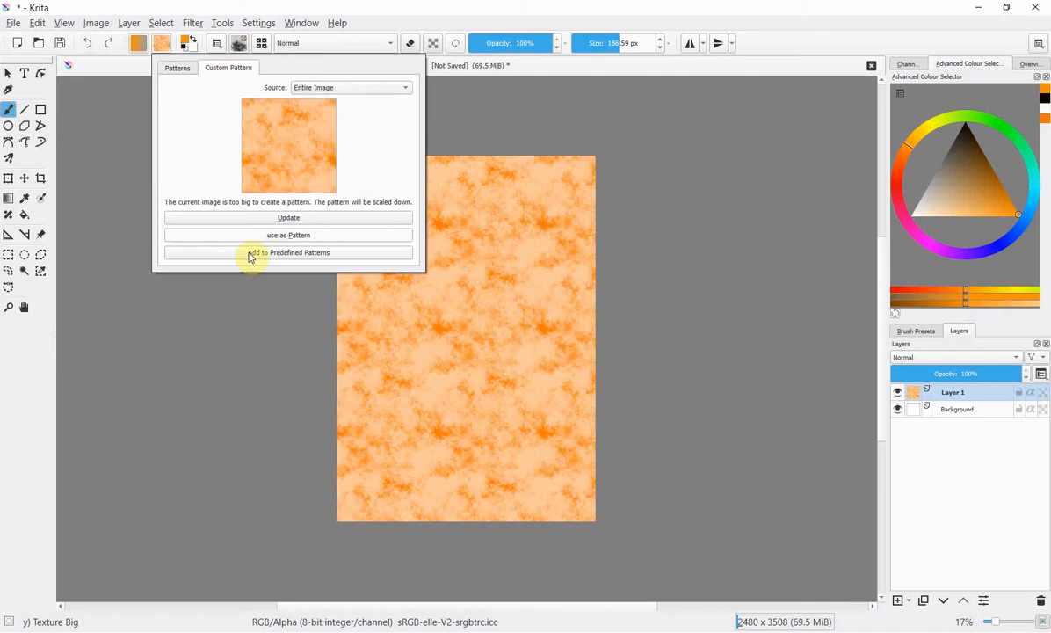
{"action": "left_click", "coordinate": [289, 253]}
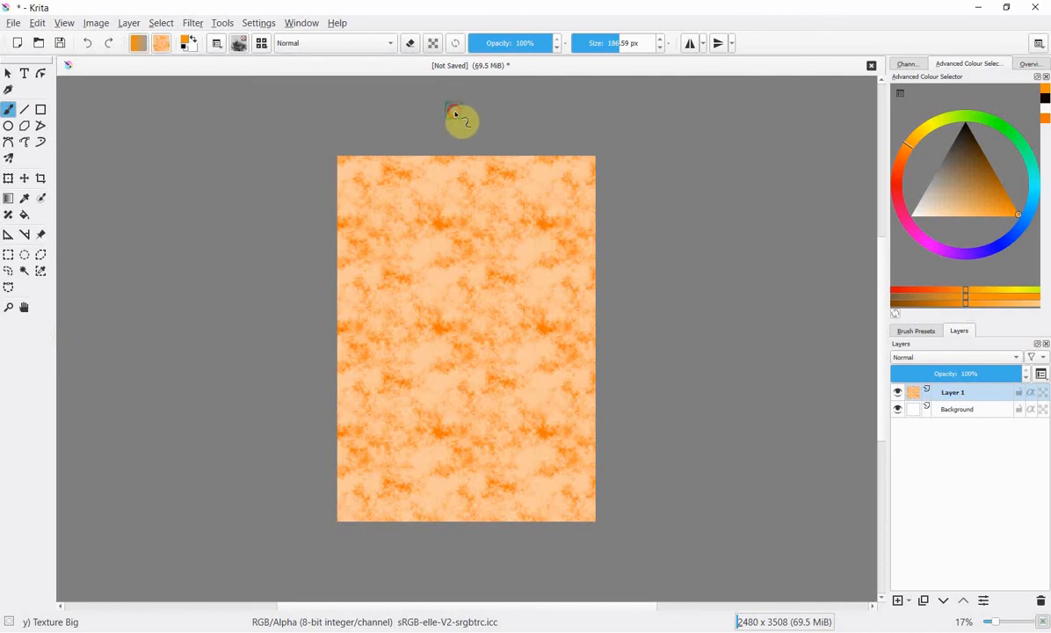
{"action": "mouse_move", "coordinate": [767, 369]}
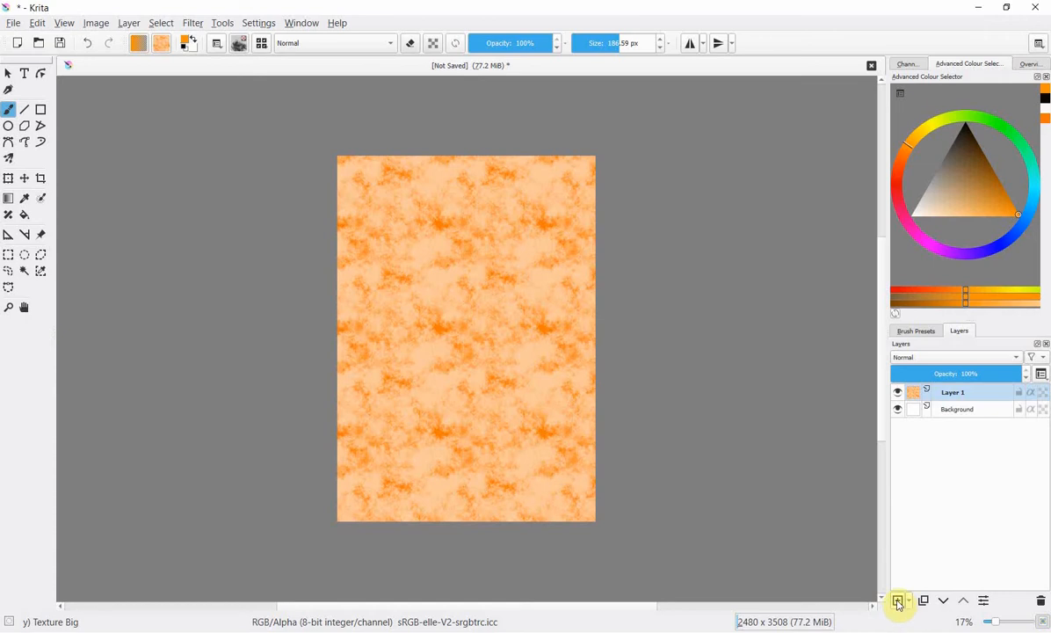
- Add empty Layer 2 above the pattern and select the Texture Crackles brush preset
{"action": "left_click", "coordinate": [896, 601]}
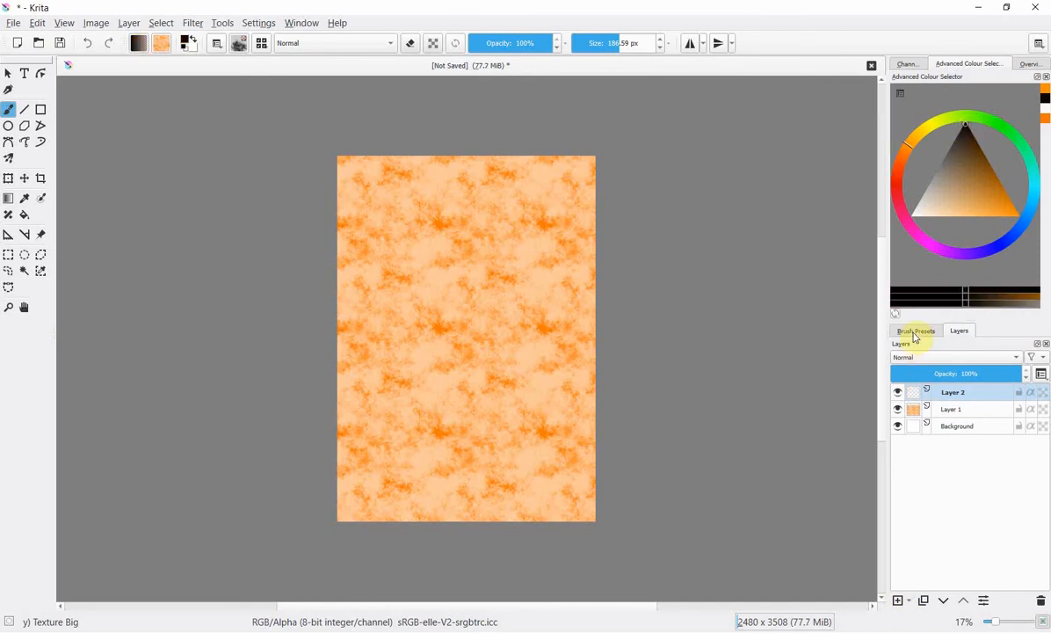
{"action": "left_click", "coordinate": [916, 331]}
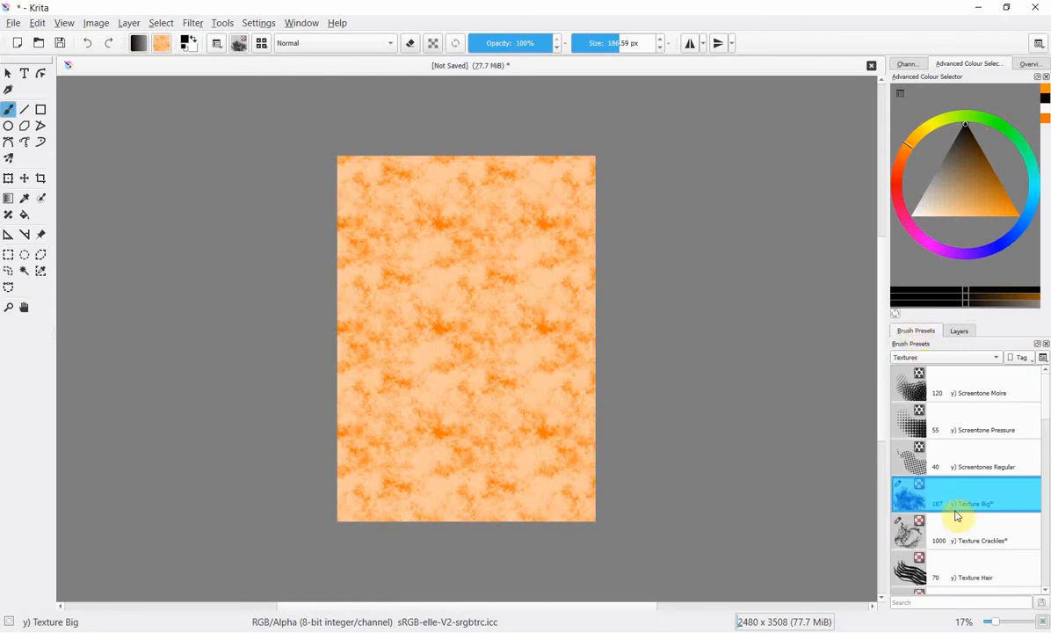
{"action": "left_click", "coordinate": [967, 531]}
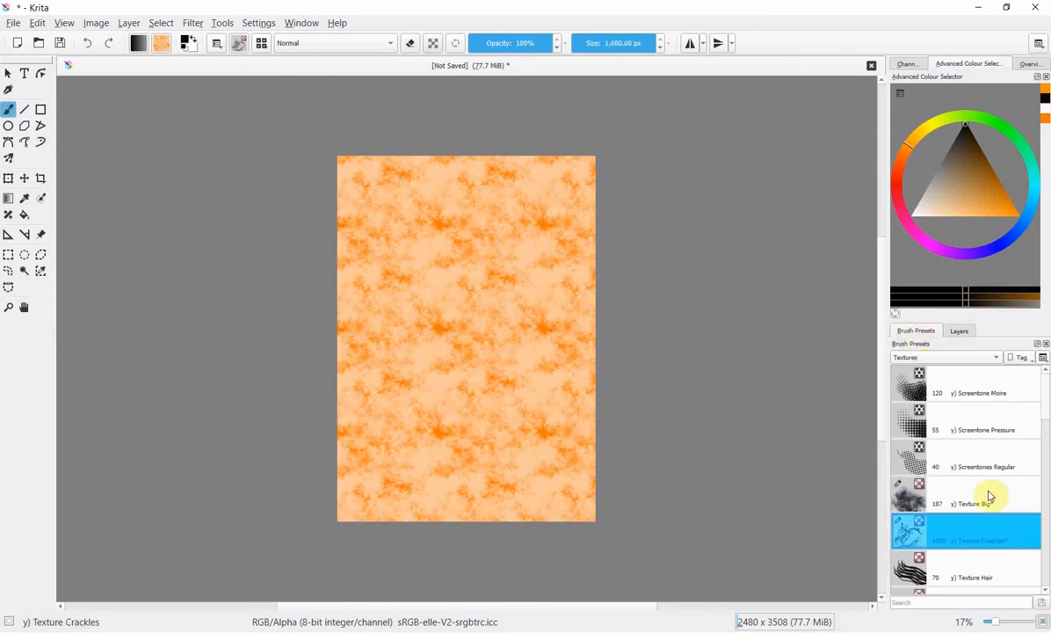
{"action": "mouse_move", "coordinate": [959, 484]}
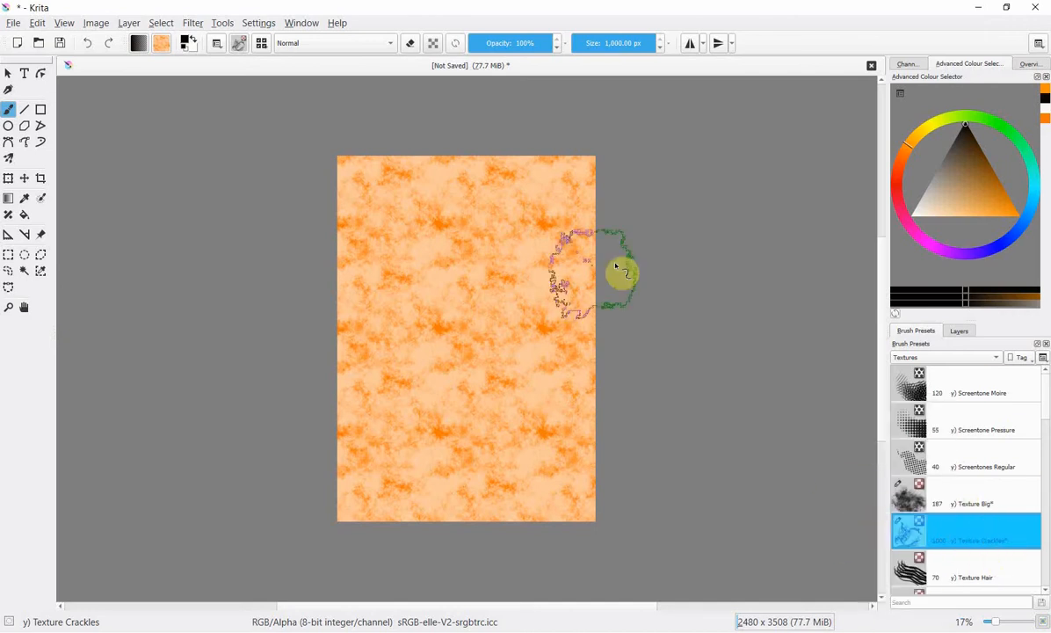
{"action": "mouse_move", "coordinate": [907, 552]}
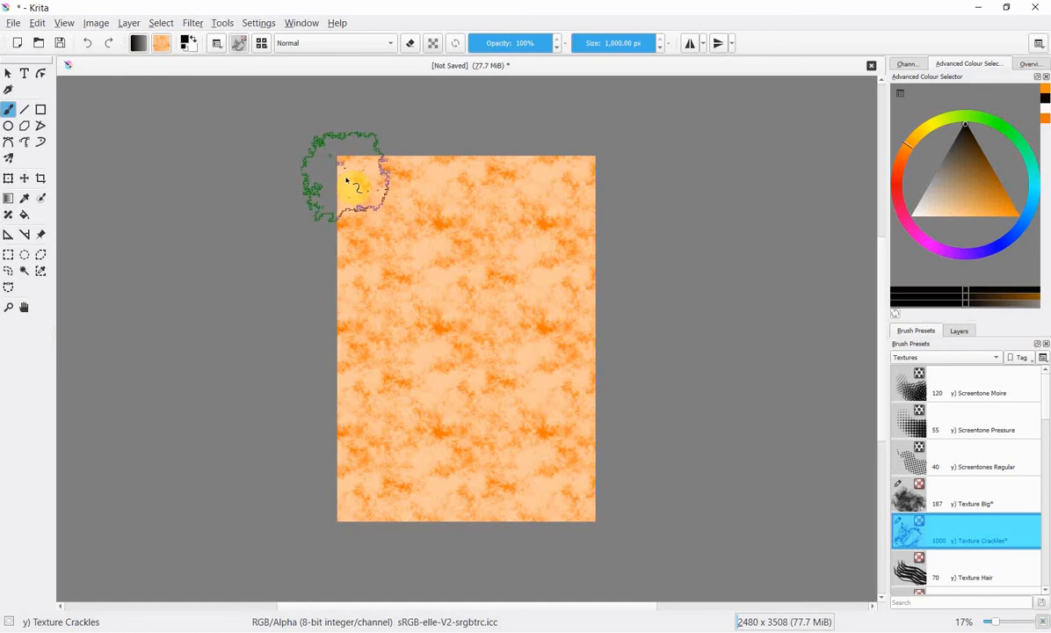
- Paint black crackle strokes along the top edge, top-right corner and down the right edge
{"action": "left_click_drag", "start_coordinate": [355, 179], "coordinate": [431, 190]}
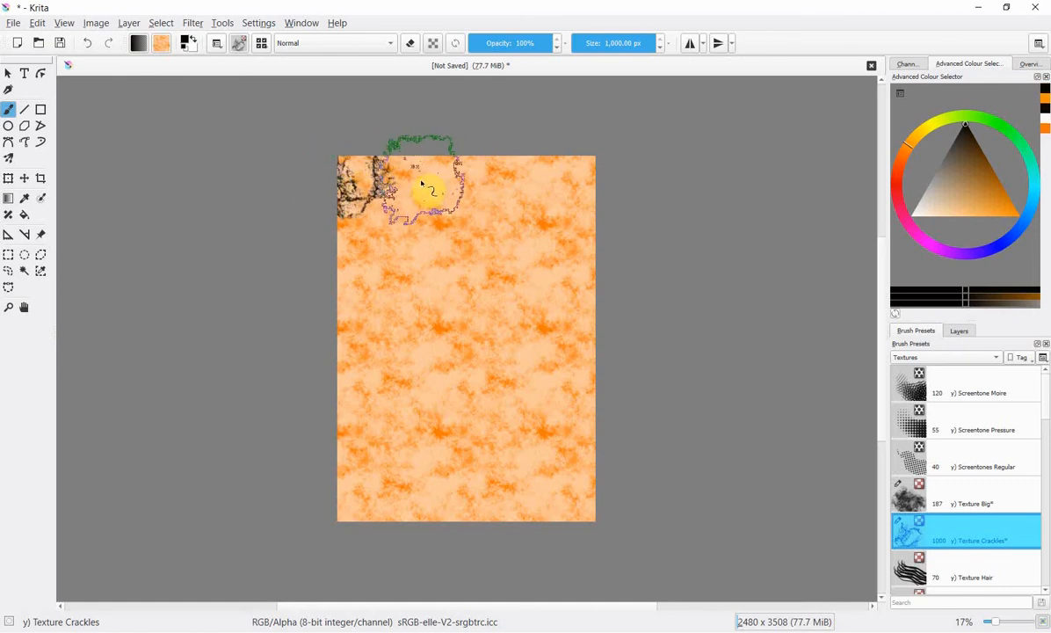
{"action": "left_click_drag", "start_coordinate": [431, 190], "coordinate": [513, 190]}
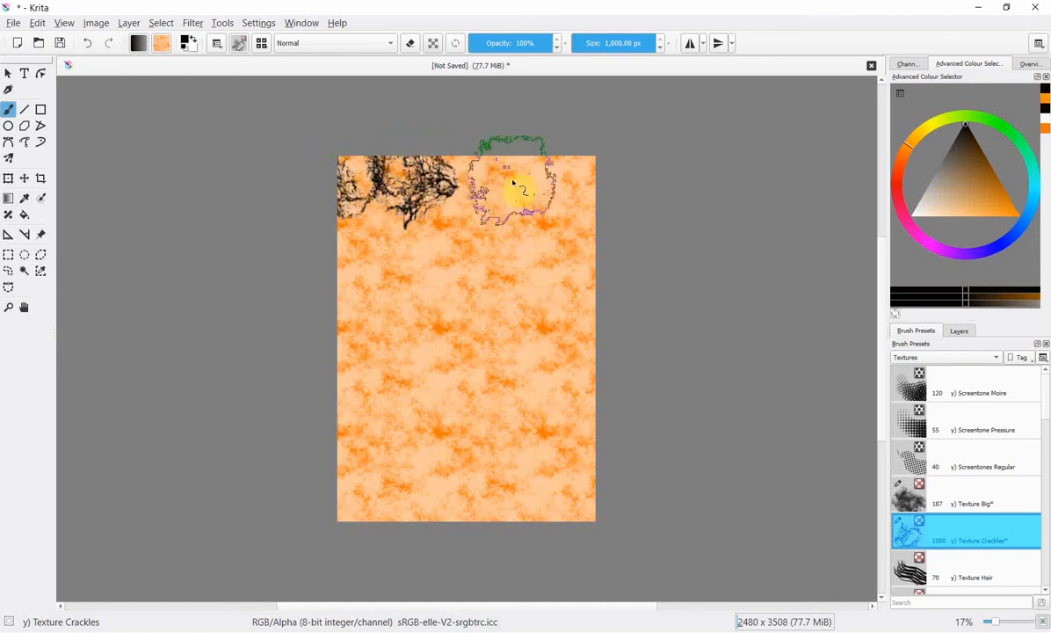
{"action": "left_click_drag", "start_coordinate": [518, 190], "coordinate": [542, 185]}
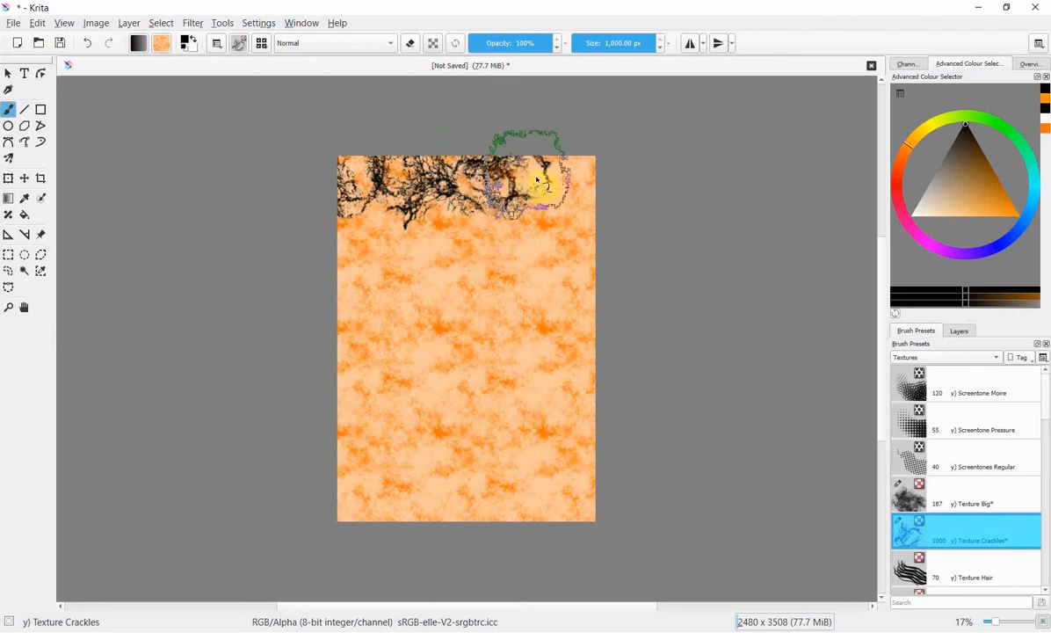
{"action": "left_click_drag", "start_coordinate": [528, 184], "coordinate": [606, 261]}
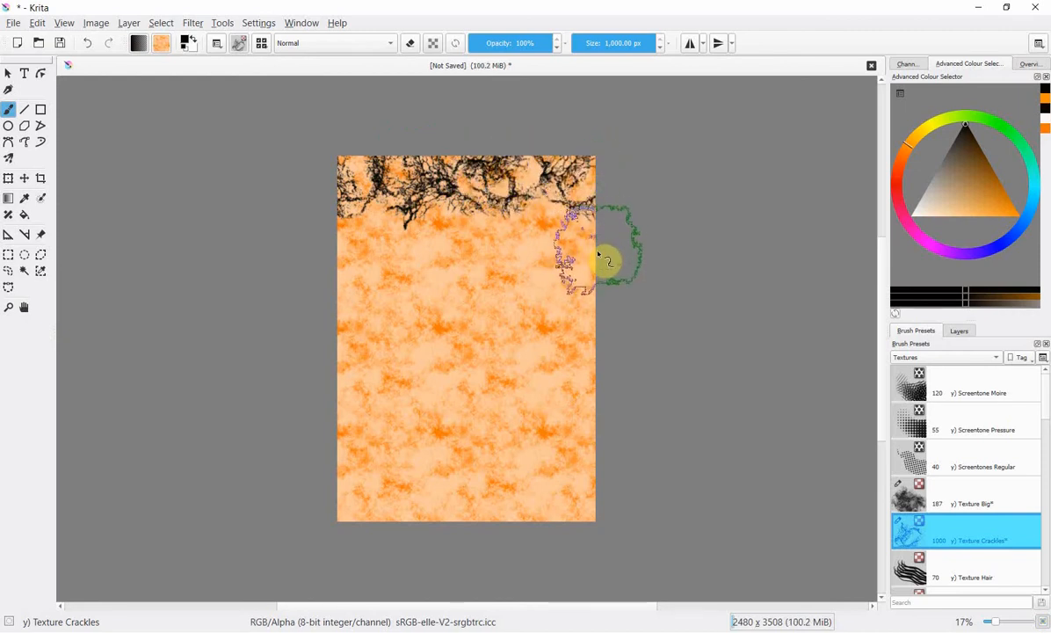
{"action": "left_click_drag", "start_coordinate": [607, 260], "coordinate": [601, 383]}
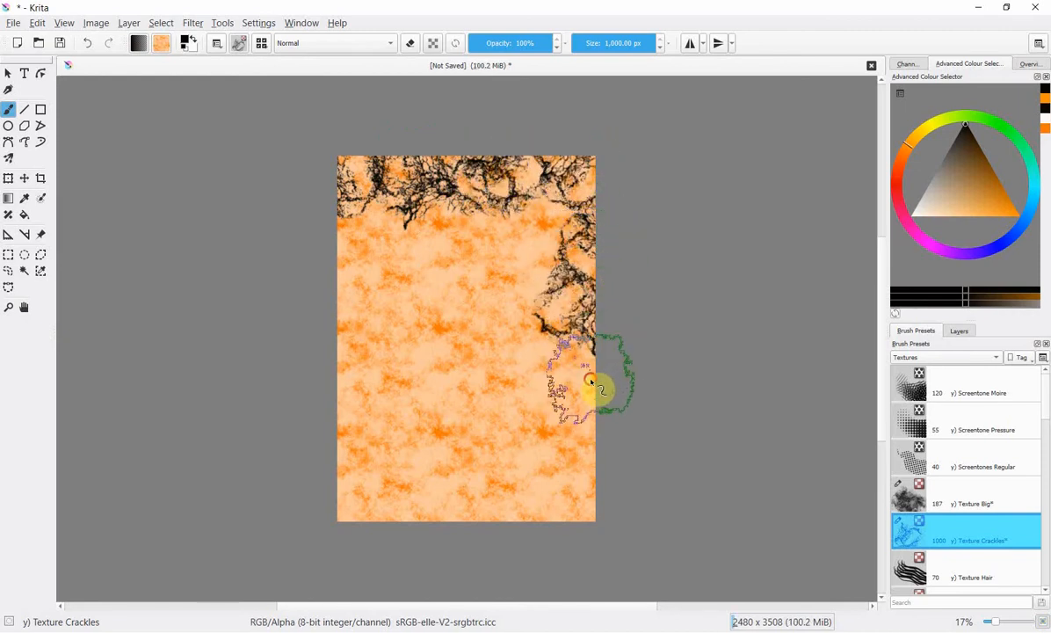
{"action": "left_click_drag", "start_coordinate": [601, 390], "coordinate": [594, 531]}
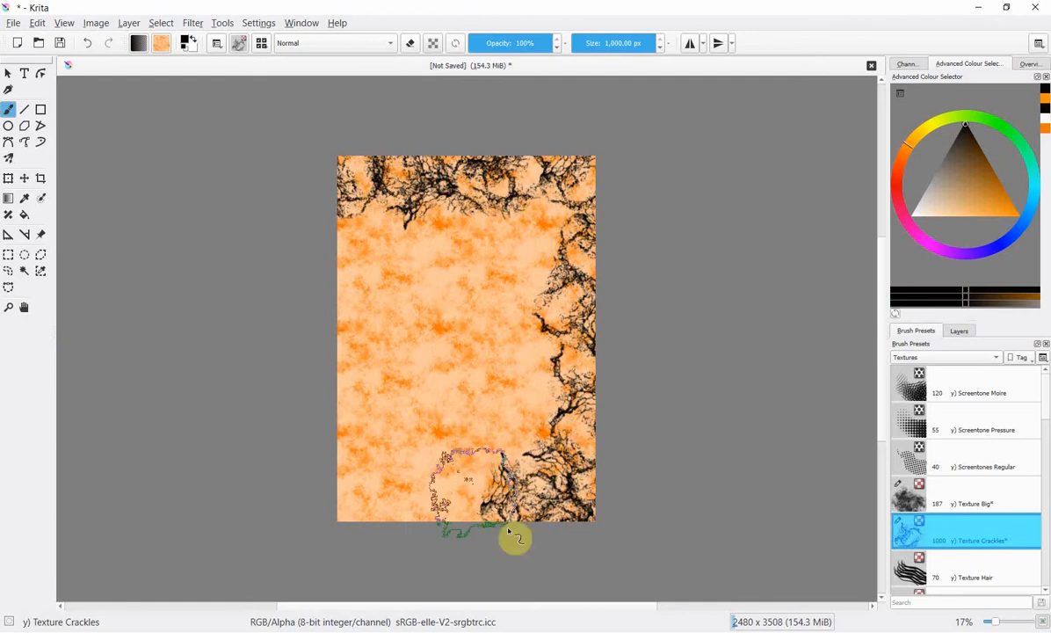
- Paint crackle strokes along the bottom edge, bottom-left corner and up the left edge
{"action": "left_click_drag", "start_coordinate": [517, 538], "coordinate": [488, 513]}
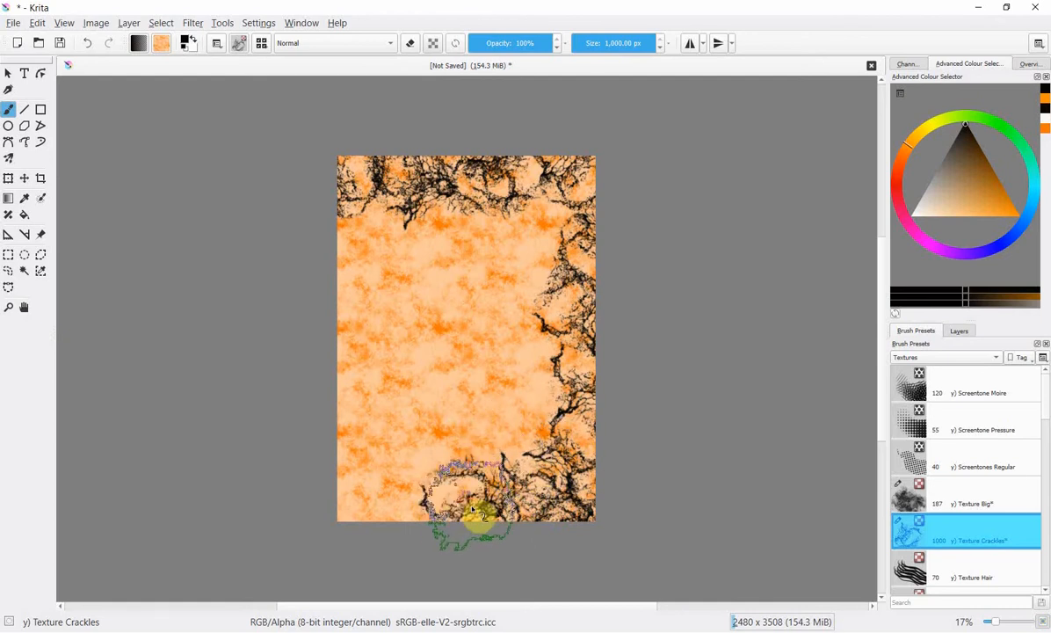
{"action": "left_click_drag", "start_coordinate": [484, 513], "coordinate": [370, 524]}
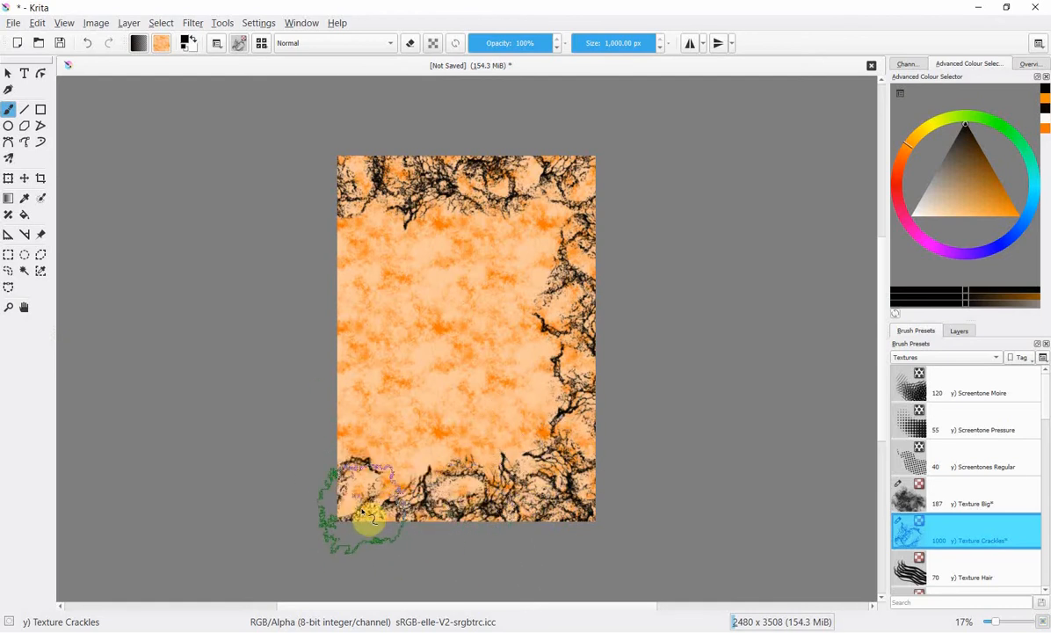
{"action": "left_click_drag", "start_coordinate": [370, 524], "coordinate": [334, 422]}
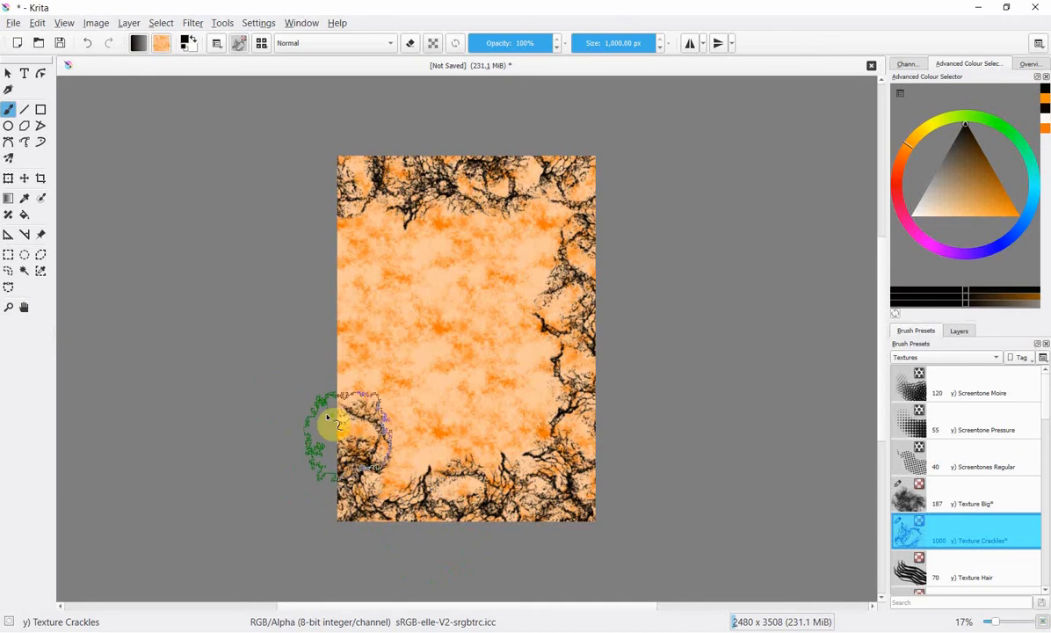
{"action": "left_click_drag", "start_coordinate": [334, 427], "coordinate": [366, 349]}
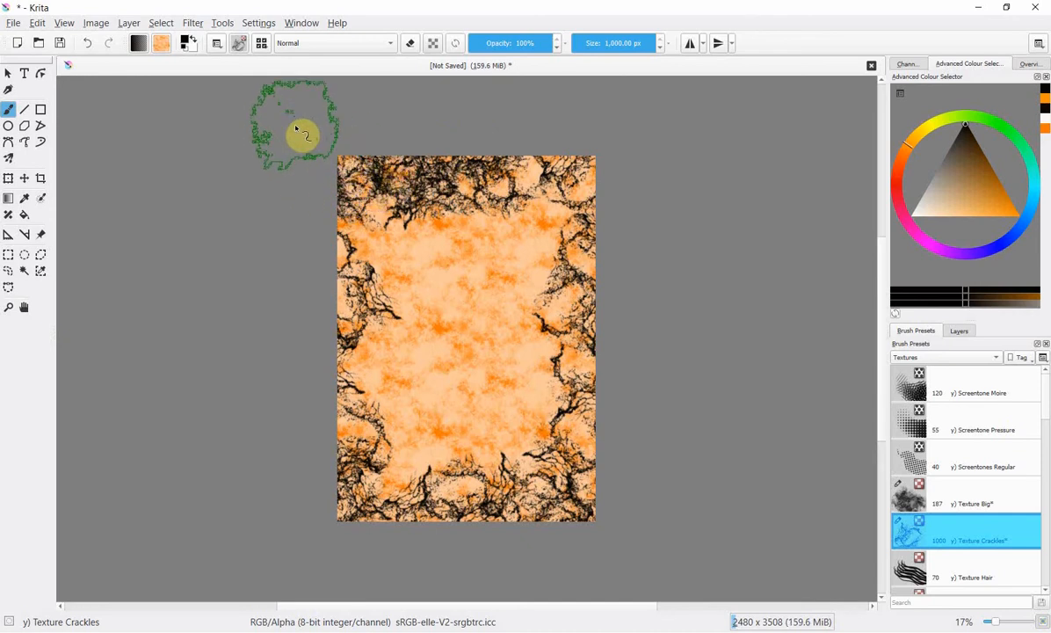
- Thicken the crackles at the top corners, right edge, left edge and bottom edge
{"action": "left_click_drag", "start_coordinate": [295, 132], "coordinate": [348, 141]}
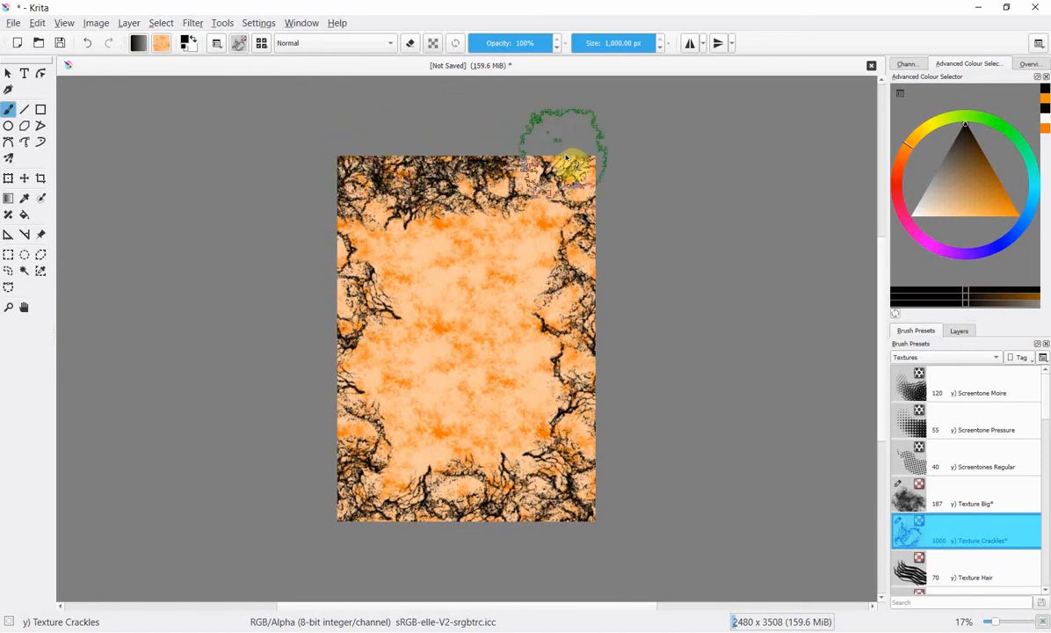
{"action": "left_click_drag", "start_coordinate": [566, 159], "coordinate": [559, 194]}
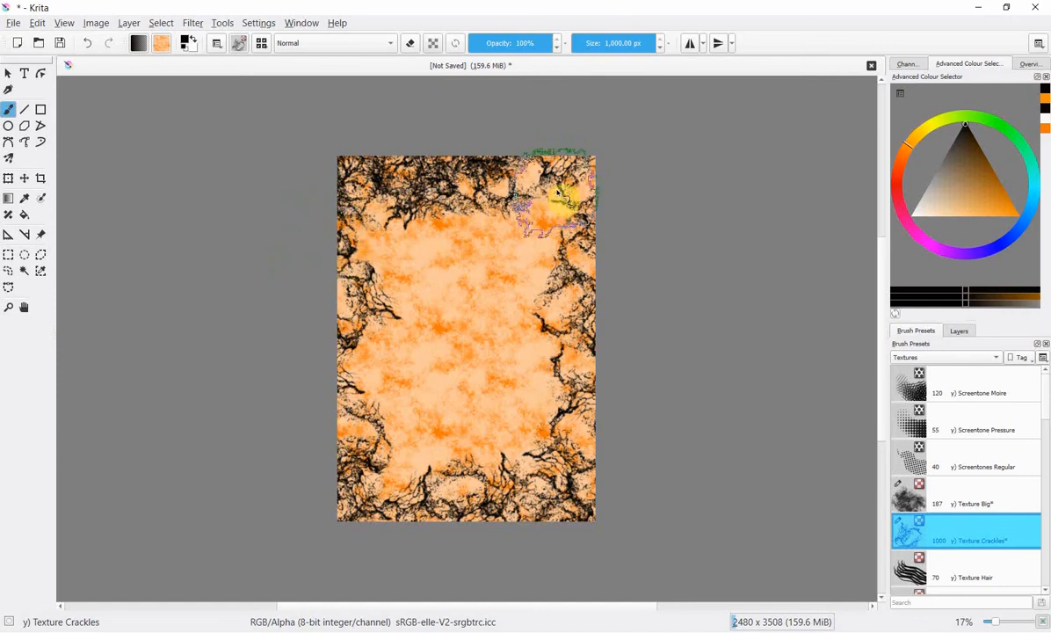
{"action": "left_click_drag", "start_coordinate": [554, 193], "coordinate": [612, 210]}
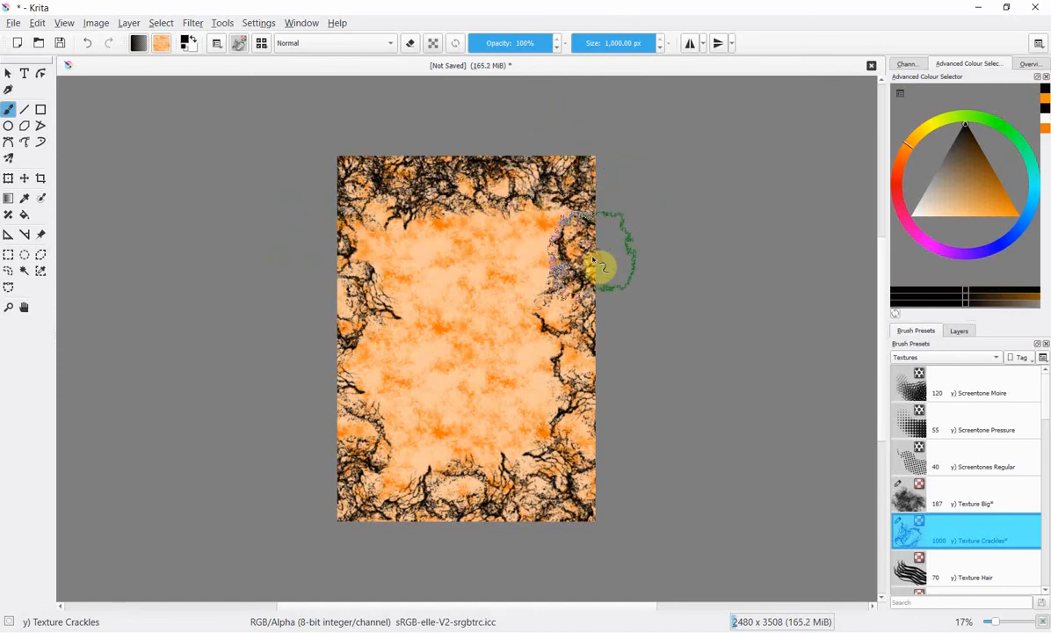
{"action": "mouse_move", "coordinate": [320, 278]}
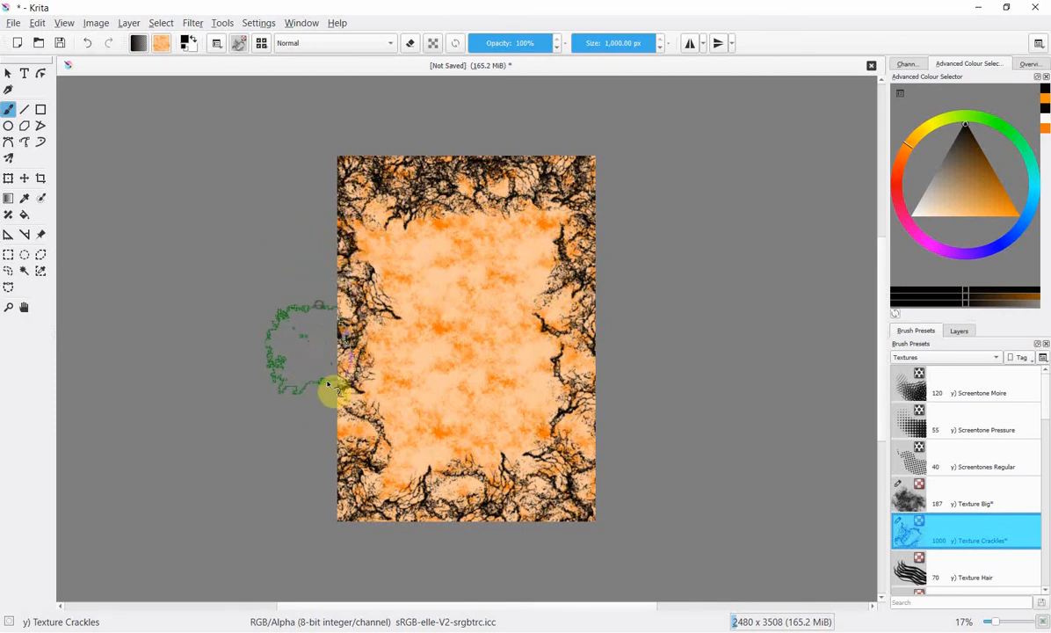
{"action": "left_click_drag", "start_coordinate": [331, 394], "coordinate": [359, 529]}
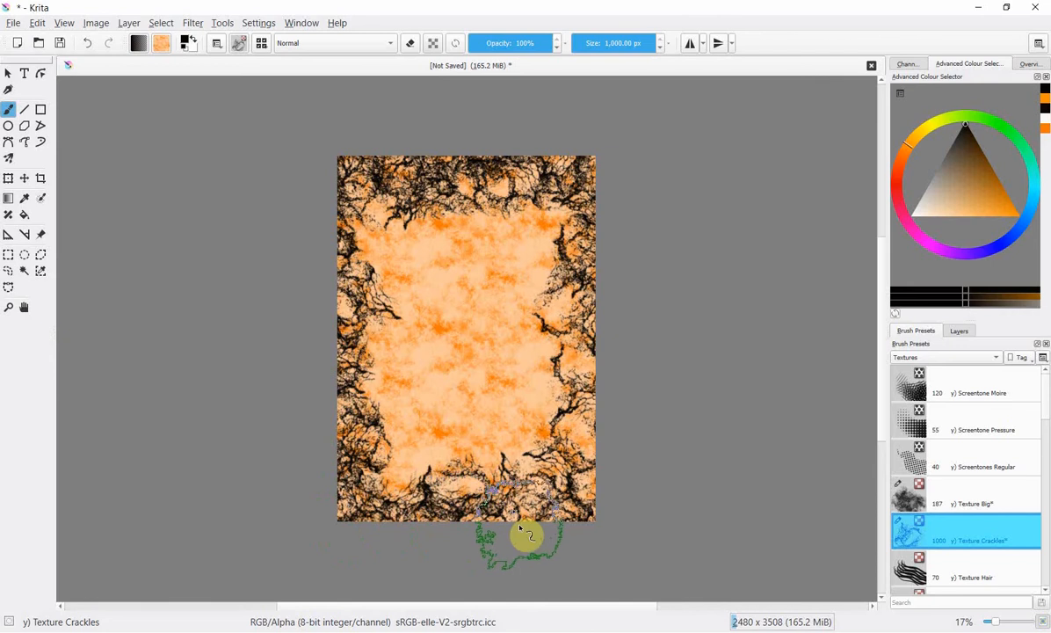
{"action": "left_click", "coordinate": [524, 531]}
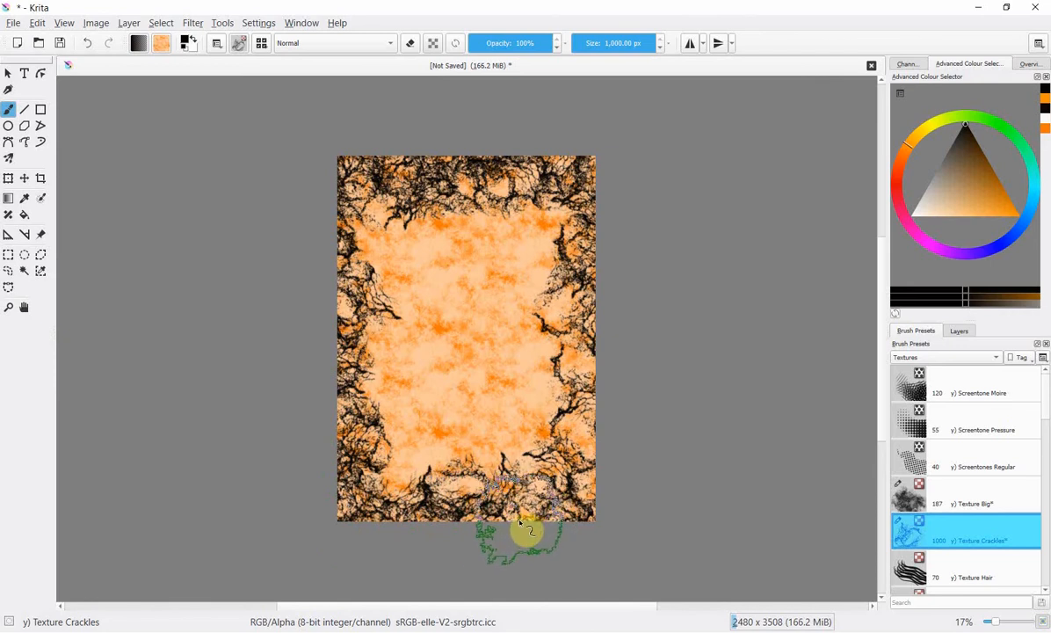
{"action": "left_click_drag", "start_coordinate": [527, 531], "coordinate": [478, 478]}
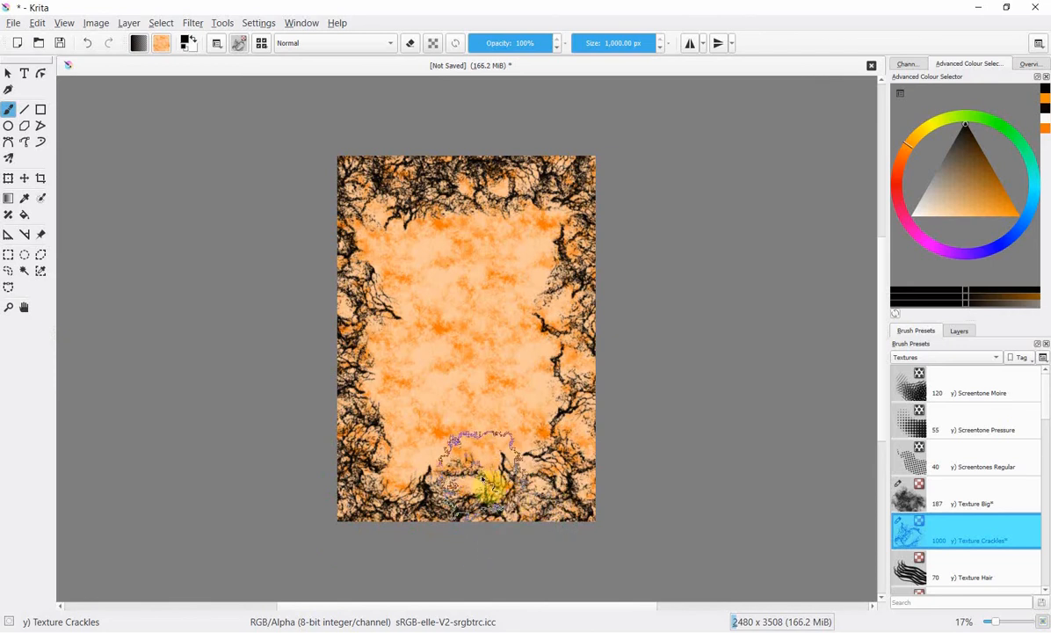
{"action": "left_click_drag", "start_coordinate": [489, 478], "coordinate": [563, 542]}
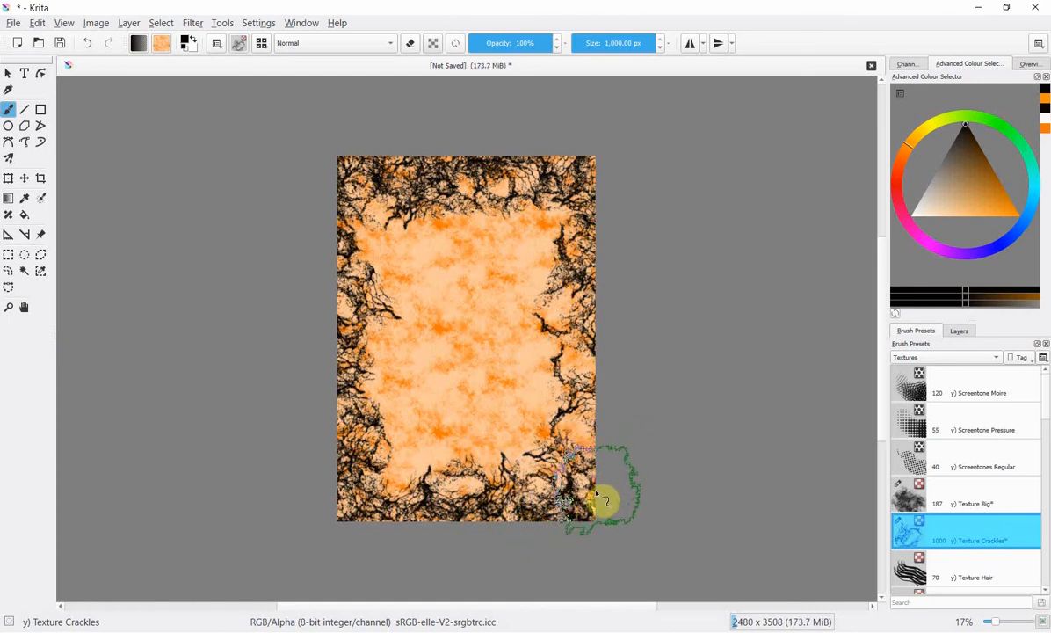
- Darken the bottom-right corner, right edge, left edge and top edge into a dense border
{"action": "left_click_drag", "start_coordinate": [606, 496], "coordinate": [615, 402]}
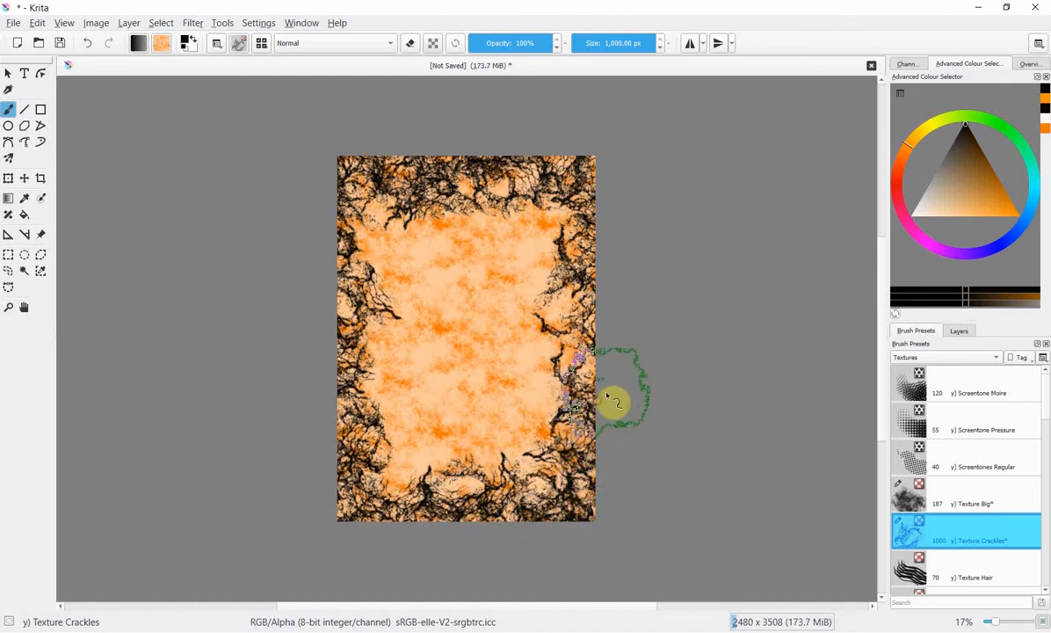
{"action": "left_click_drag", "start_coordinate": [616, 402], "coordinate": [594, 250]}
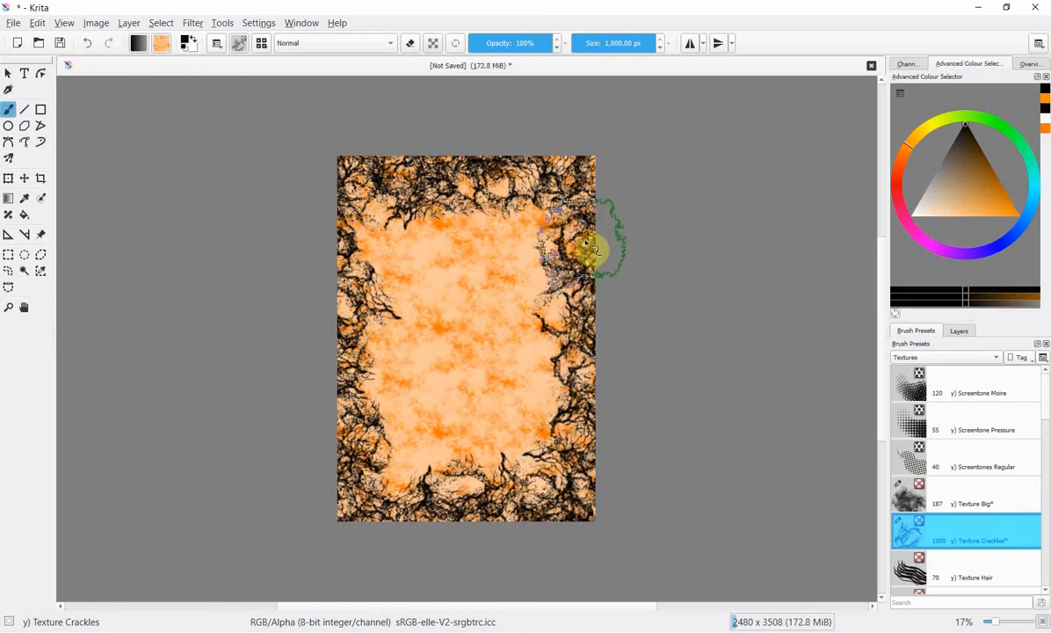
{"action": "left_click_drag", "start_coordinate": [588, 250], "coordinate": [369, 307]}
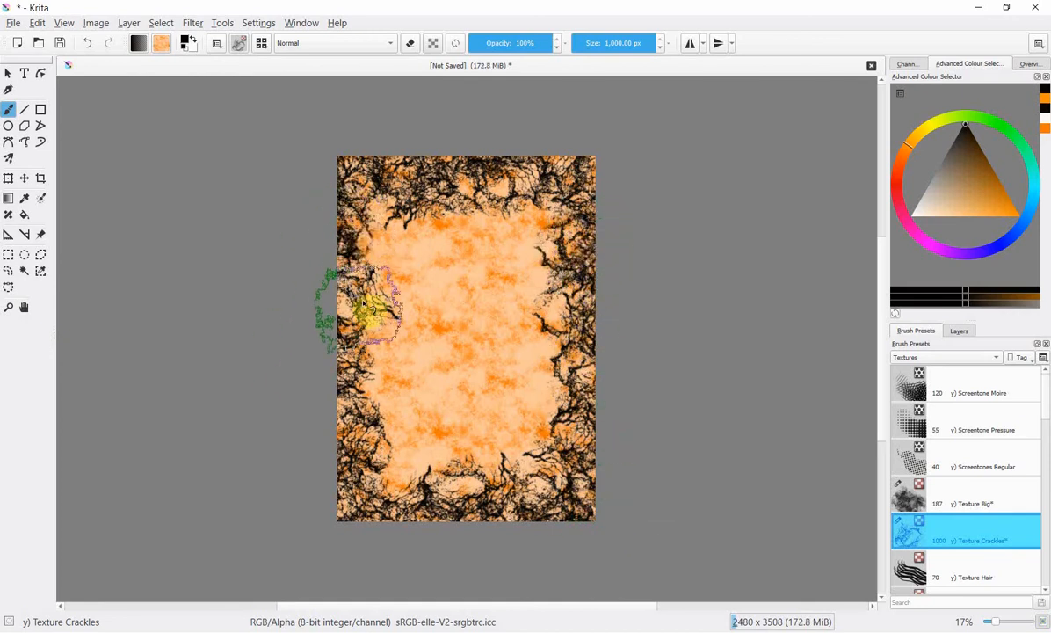
{"action": "left_click_drag", "start_coordinate": [369, 307], "coordinate": [338, 510]}
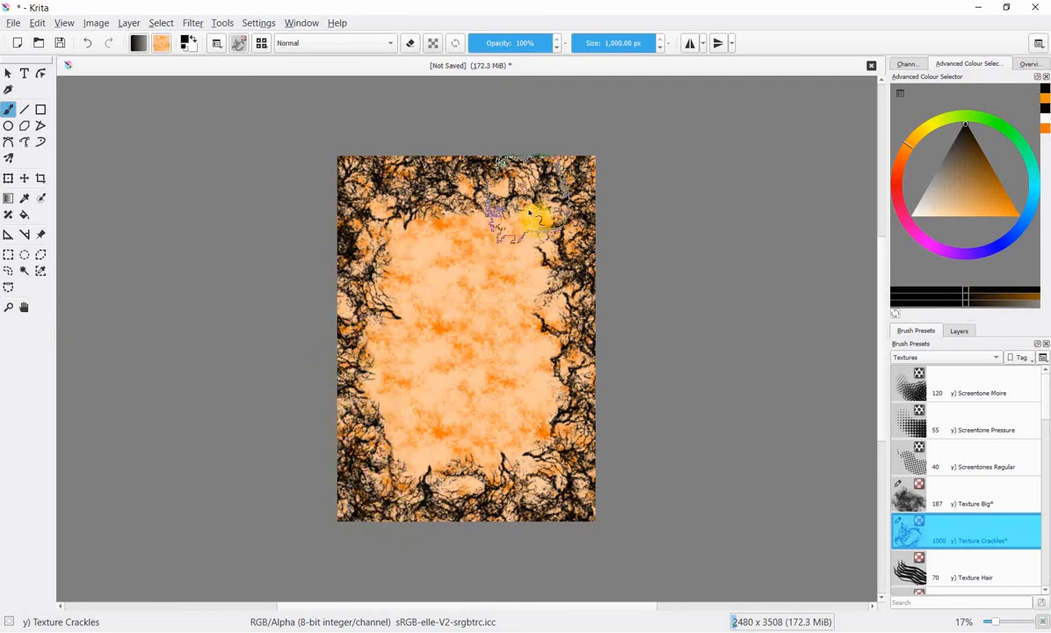
{"action": "left_click_drag", "start_coordinate": [533, 214], "coordinate": [572, 254]}
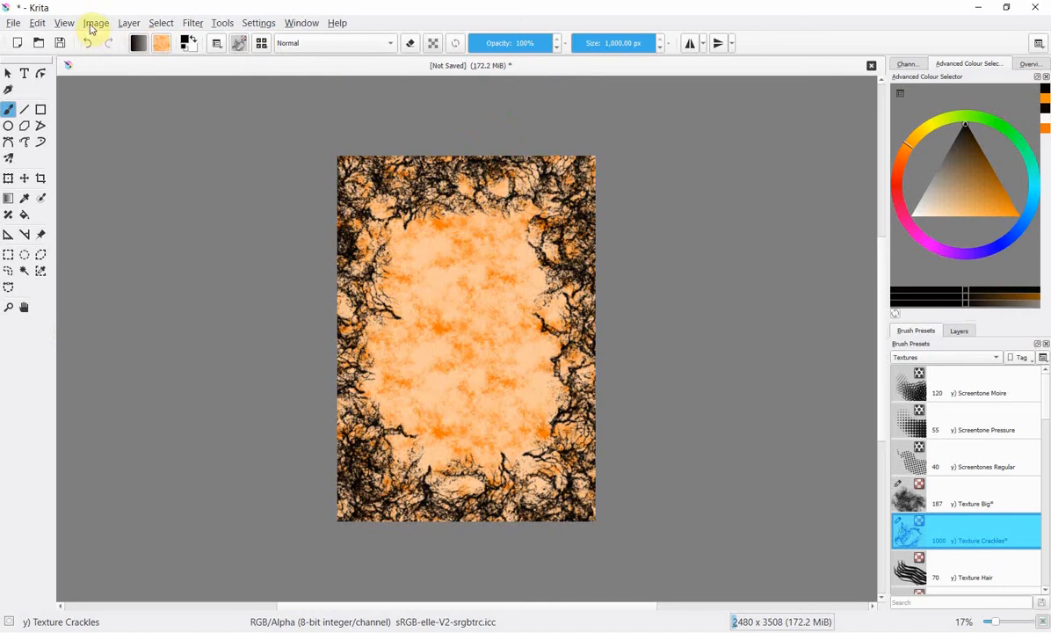
{"action": "mouse_move", "coordinate": [94, 21]}
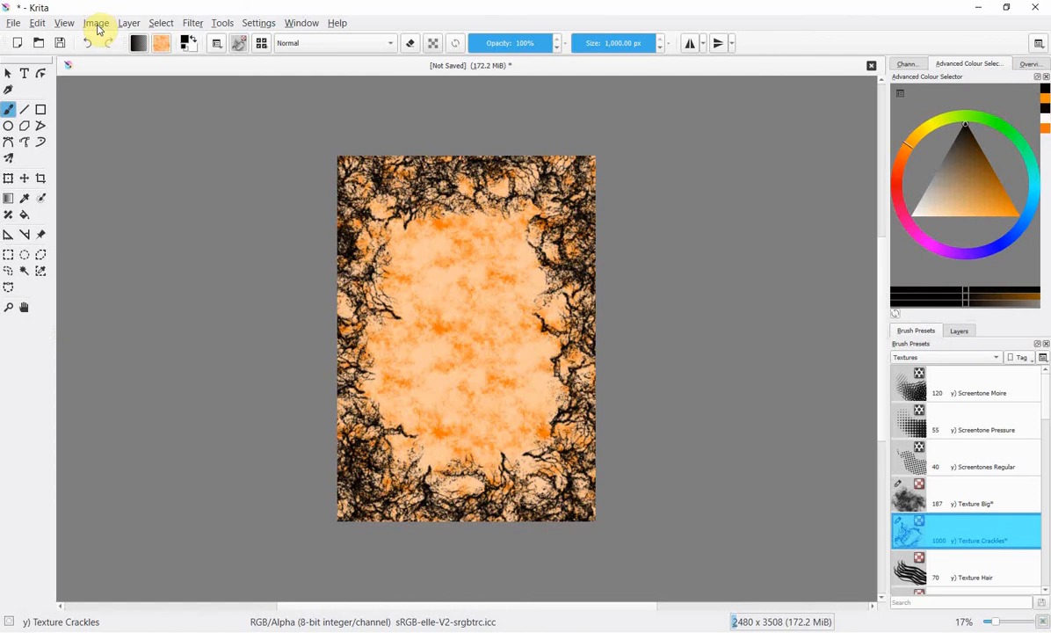
- Rotate the whole image 90° to the right into landscape orientation
{"action": "left_click", "coordinate": [96, 21]}
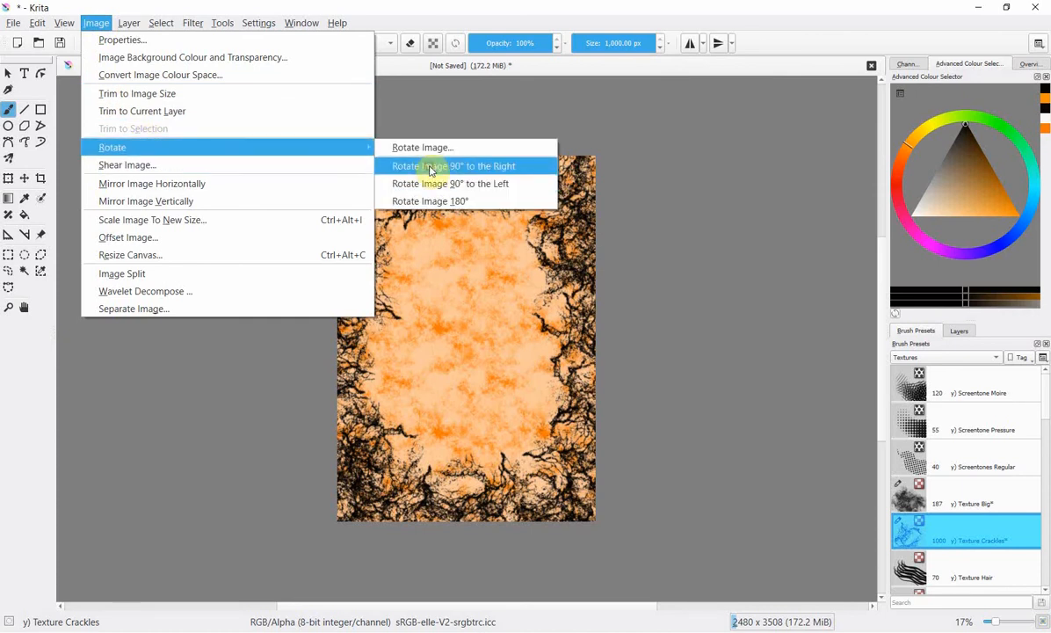
{"action": "left_click", "coordinate": [454, 165]}
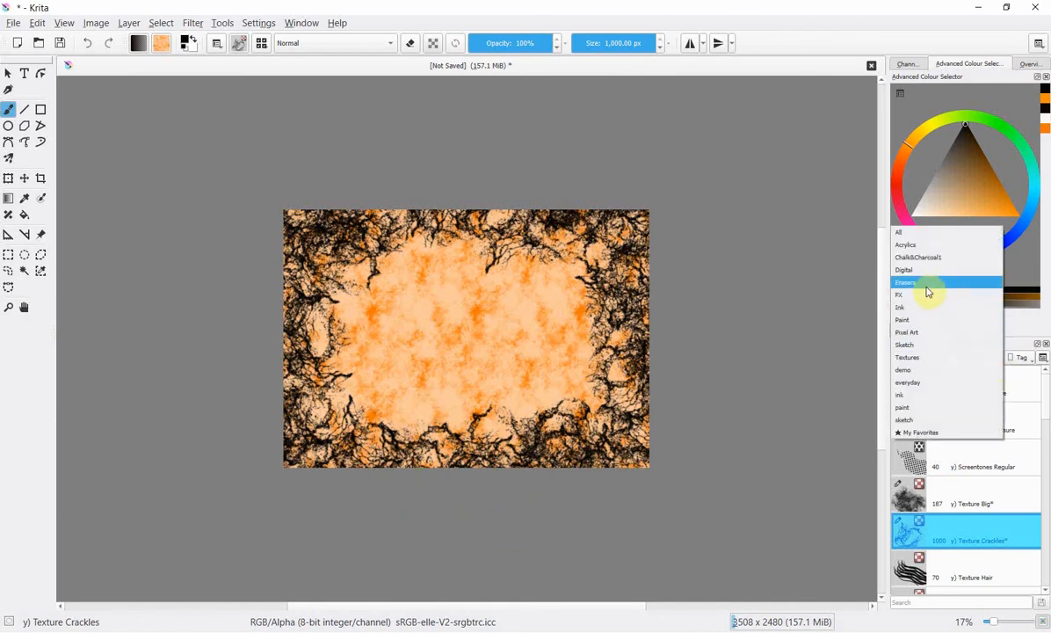
- Filter the Brush Presets docker to the Erasers tag
{"action": "left_click", "coordinate": [907, 281]}
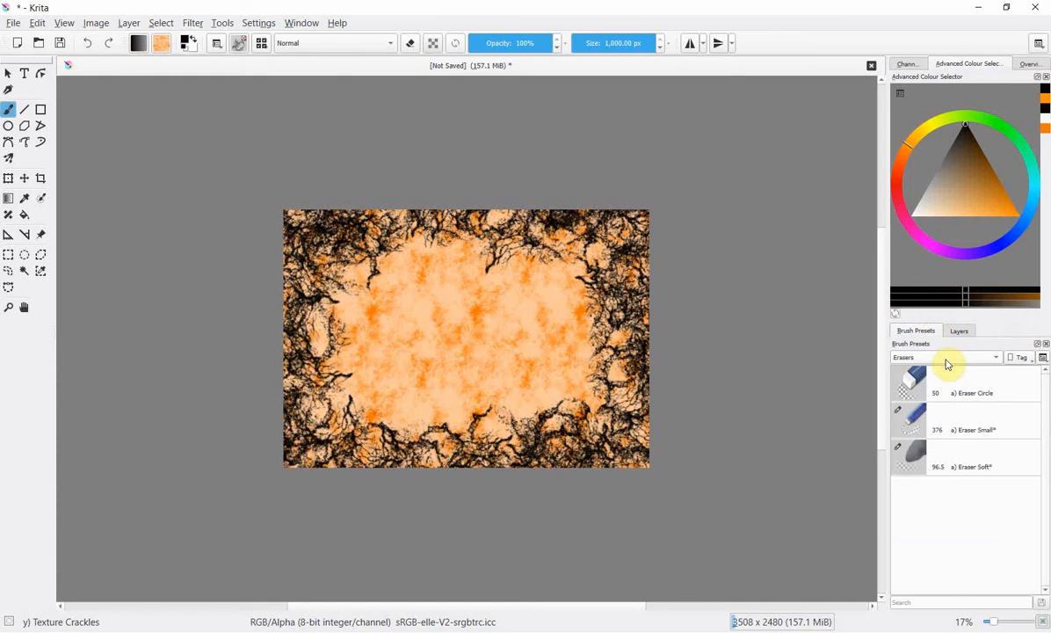
{"action": "mouse_move", "coordinate": [911, 466]}
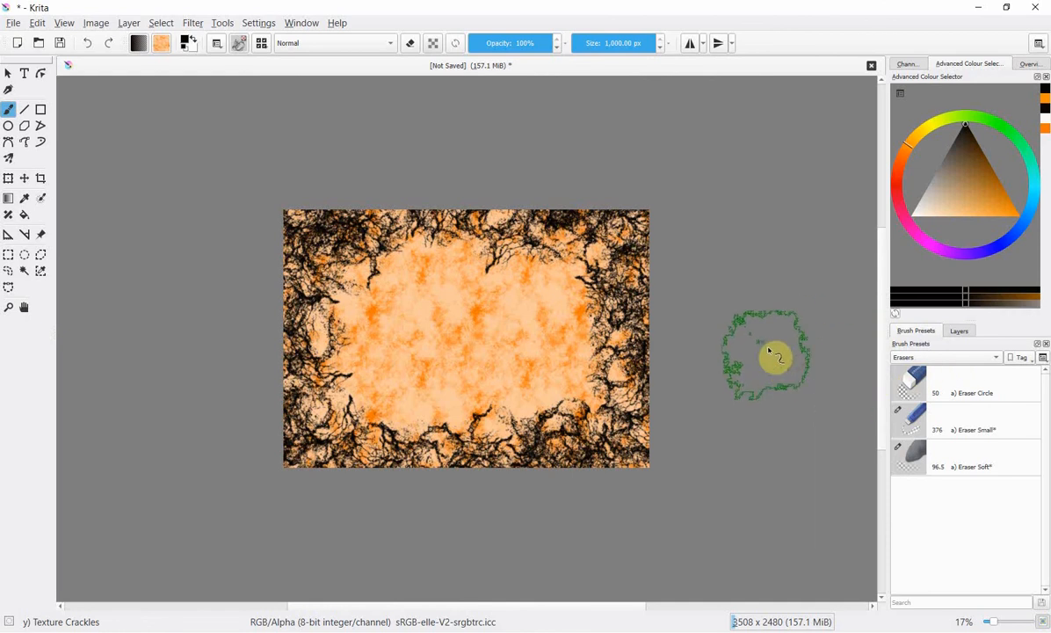
{"action": "mouse_move", "coordinate": [576, 215]}
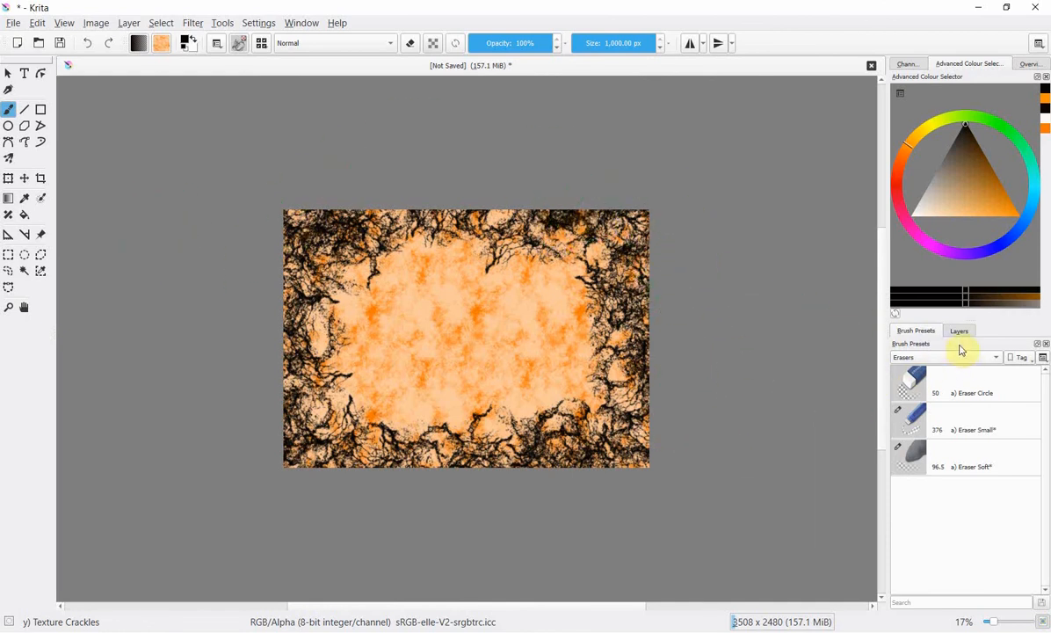
- Show the Layers docker with Layer 2 active and its blending-mode list open
{"action": "left_click", "coordinate": [960, 331]}
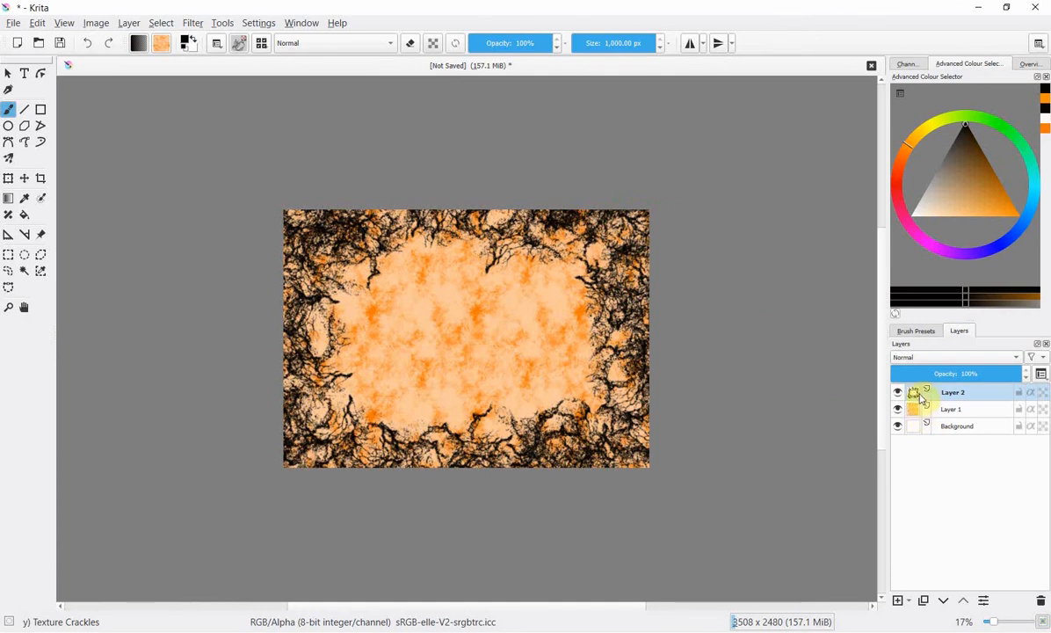
{"action": "mouse_move", "coordinate": [914, 392]}
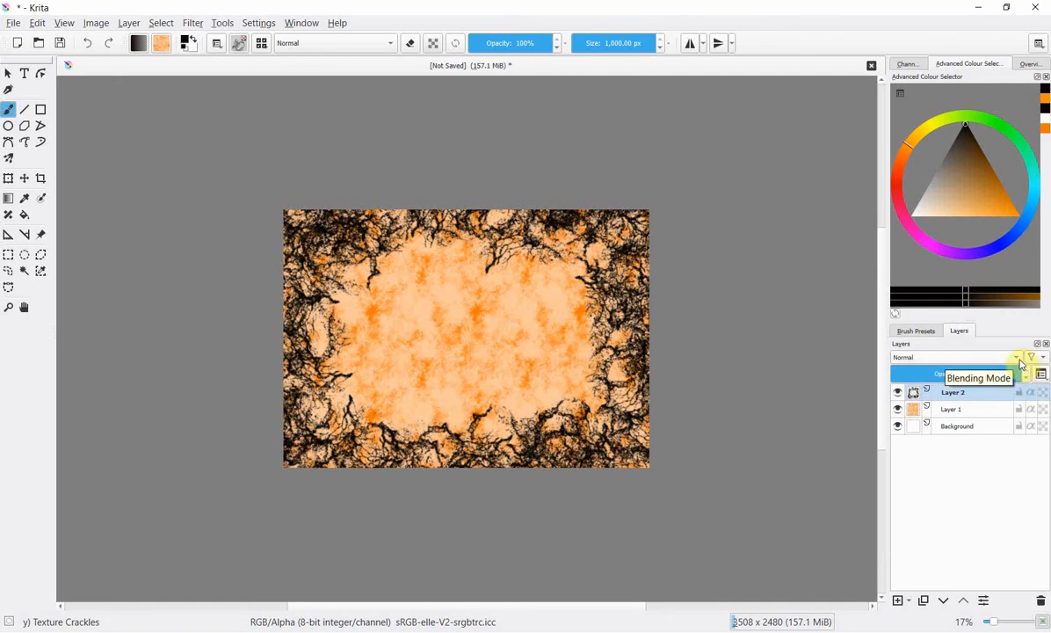
{"action": "mouse_move", "coordinate": [956, 364]}
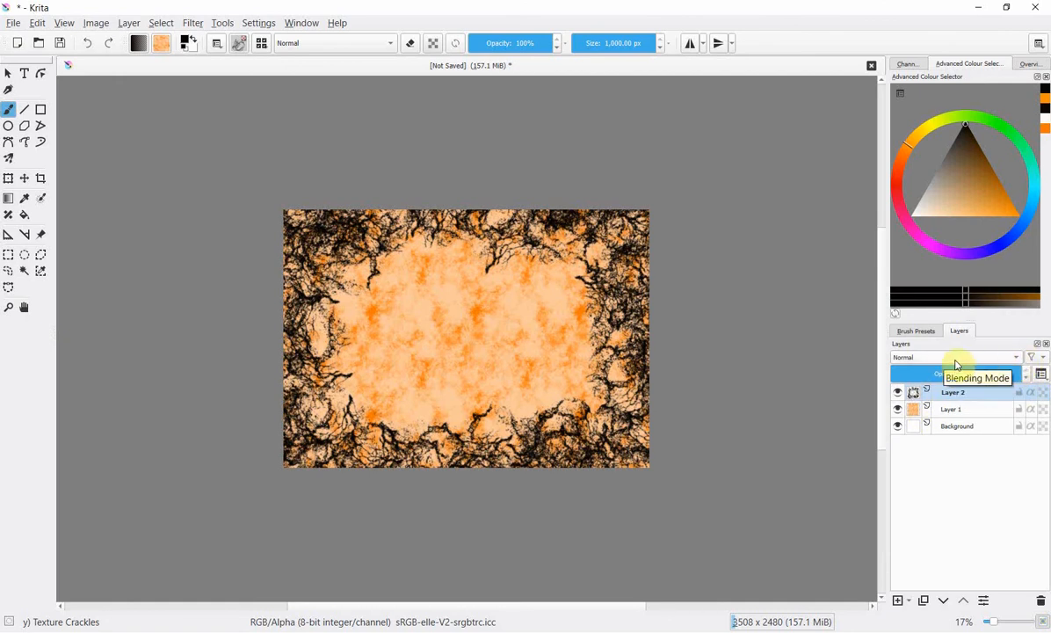
{"action": "mouse_move", "coordinate": [1018, 362]}
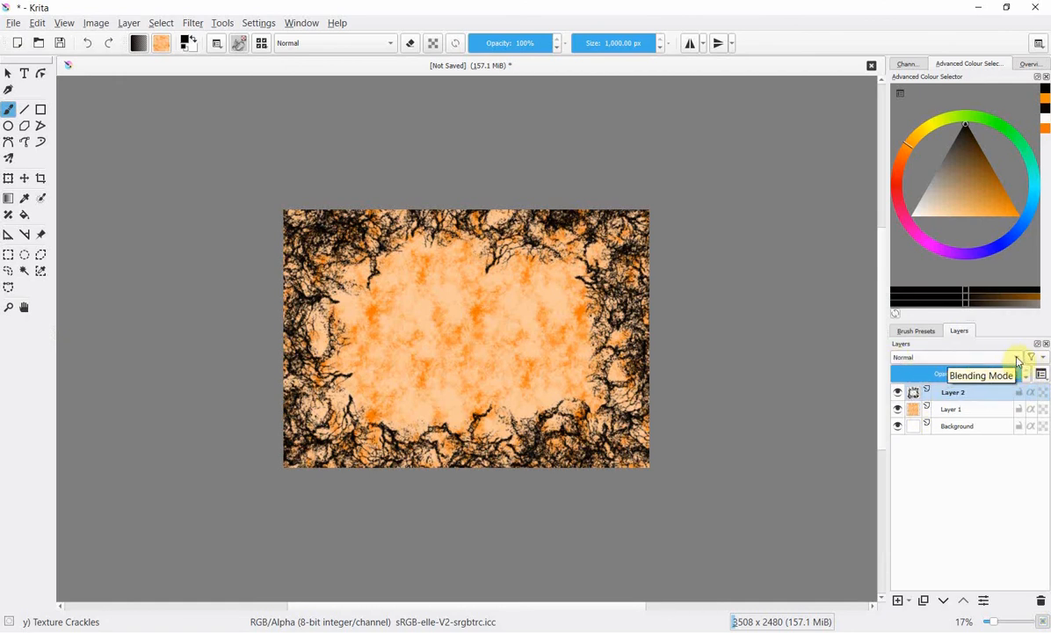
{"action": "left_click", "coordinate": [1016, 357]}
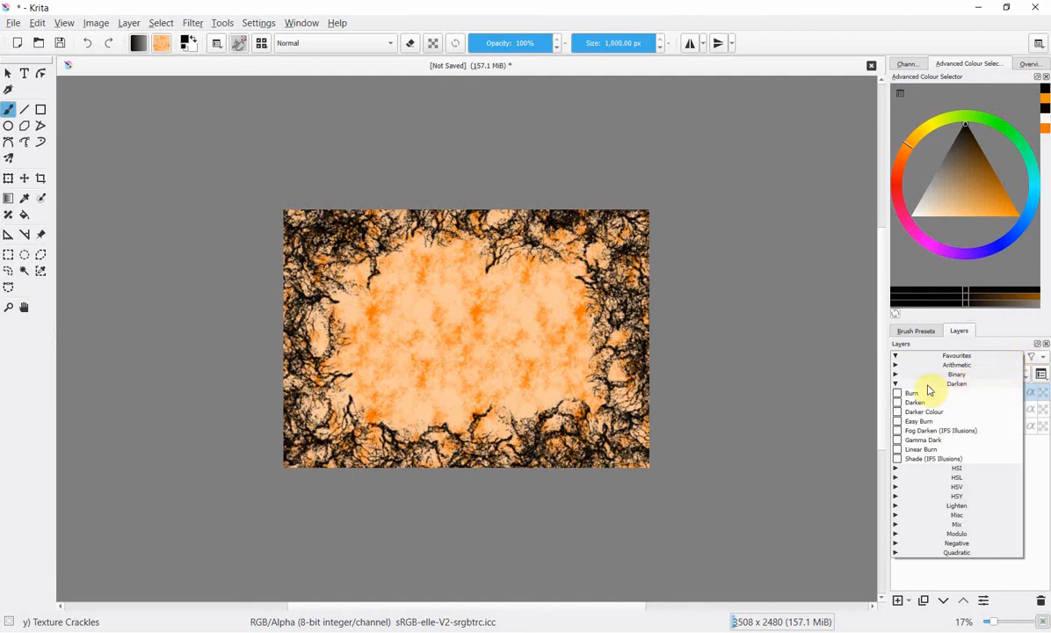
{"action": "mouse_move", "coordinate": [925, 390]}
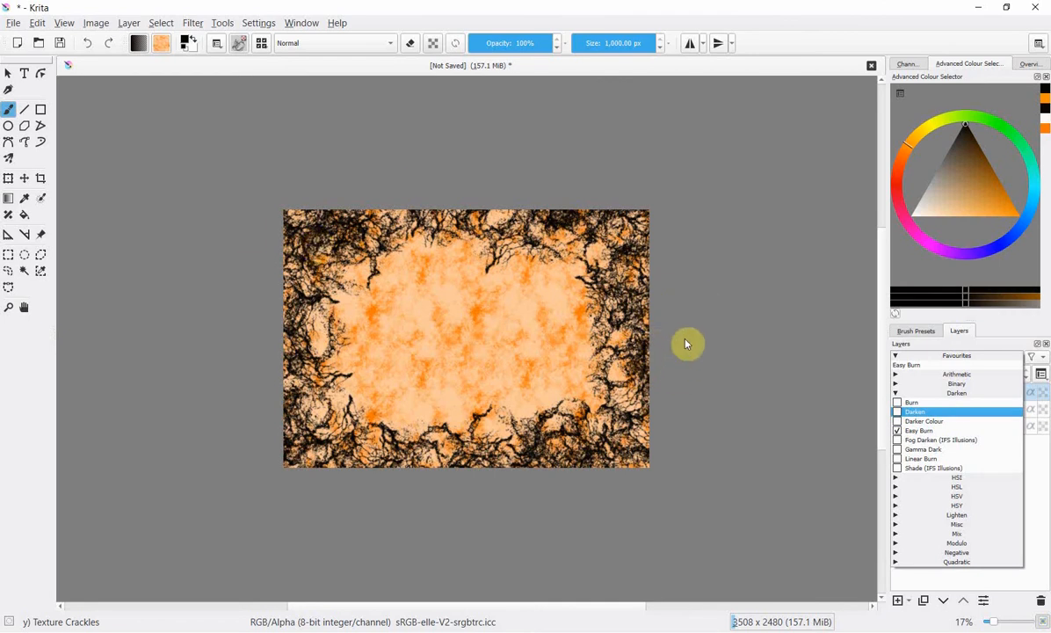
{"action": "mouse_move", "coordinate": [708, 354]}
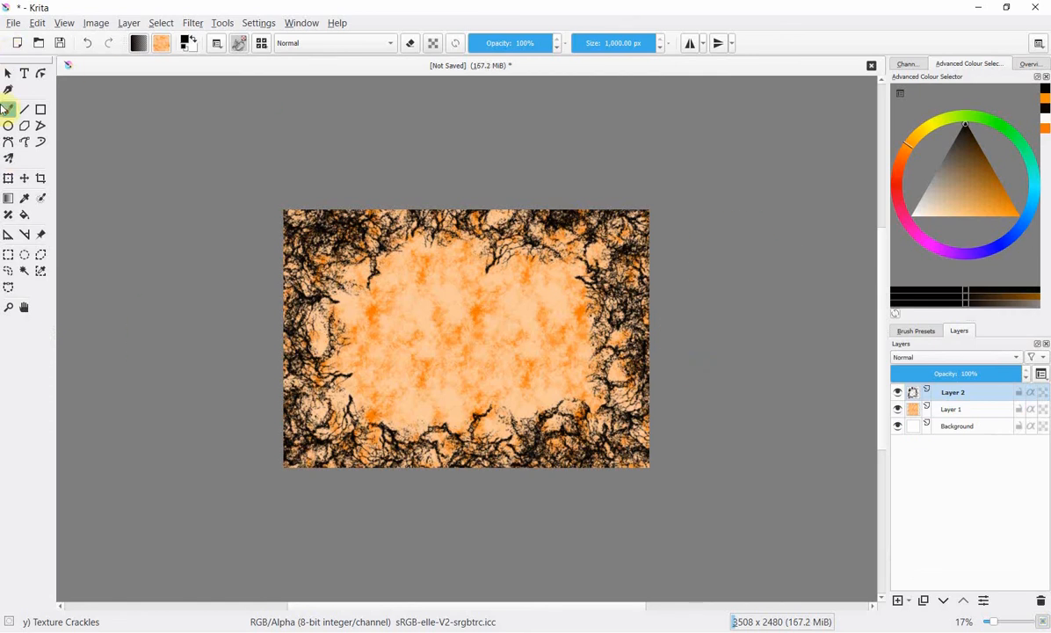
{"action": "mouse_move", "coordinate": [8, 109]}
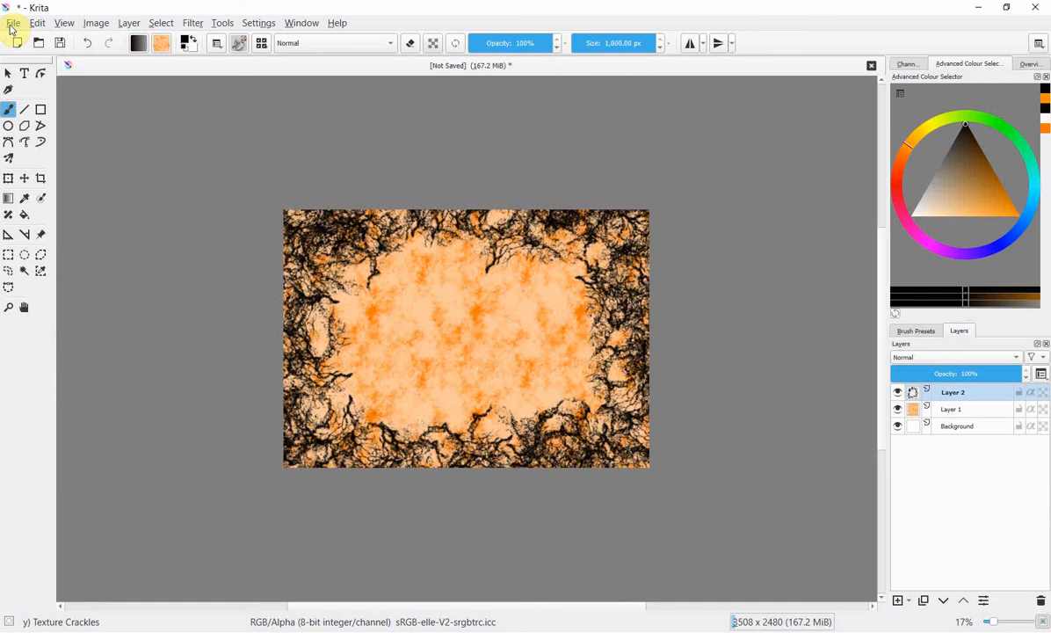
{"action": "left_click", "coordinate": [15, 21]}
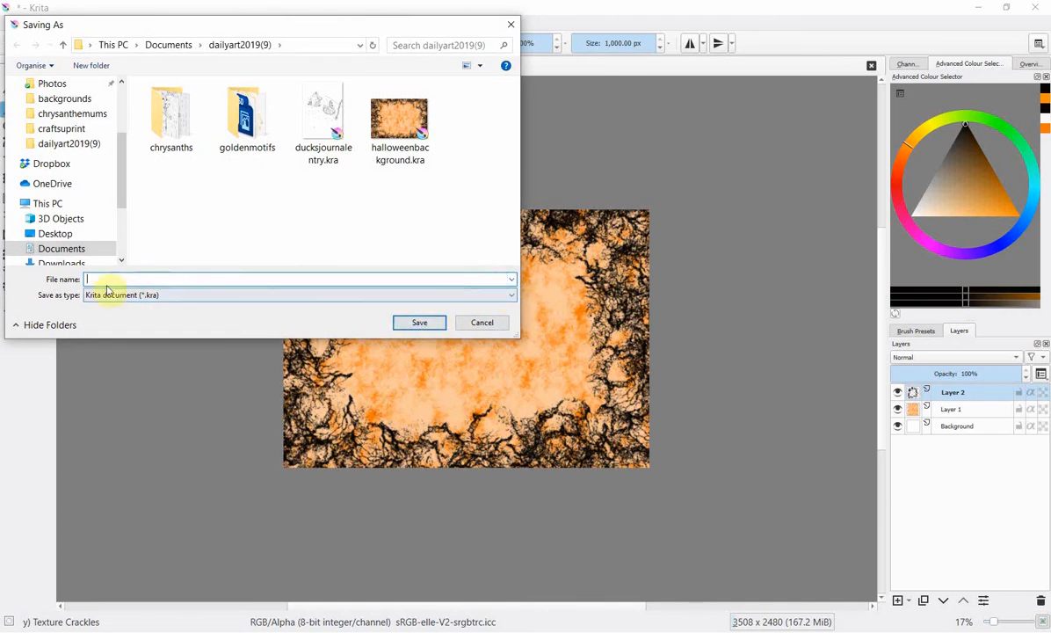
{"action": "mouse_move", "coordinate": [474, 271]}
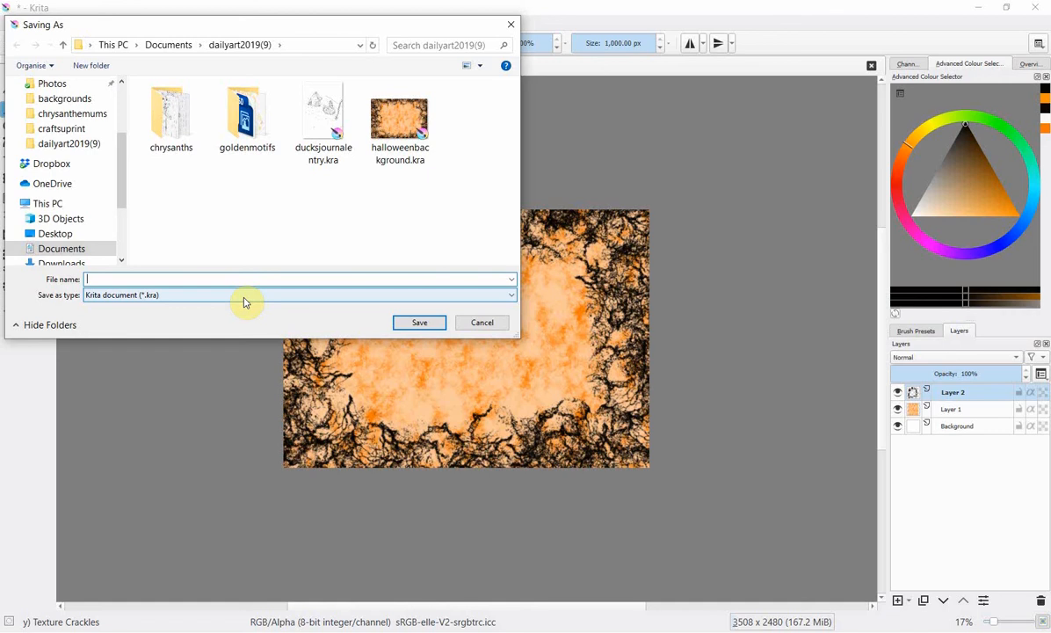
{"action": "left_click", "coordinate": [399, 119]}
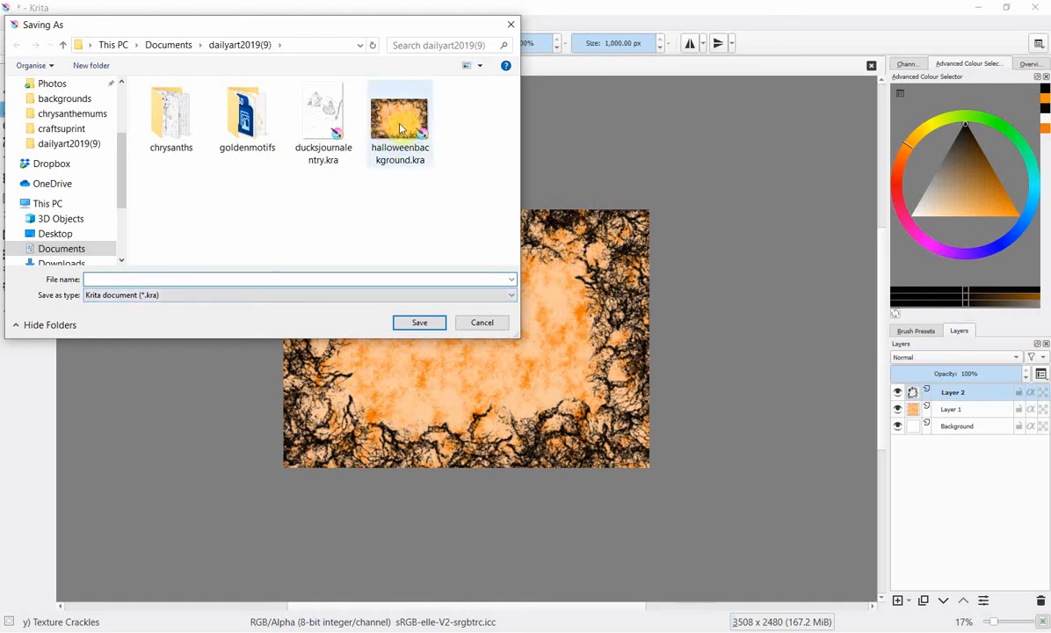
{"action": "mouse_move", "coordinate": [399, 114]}
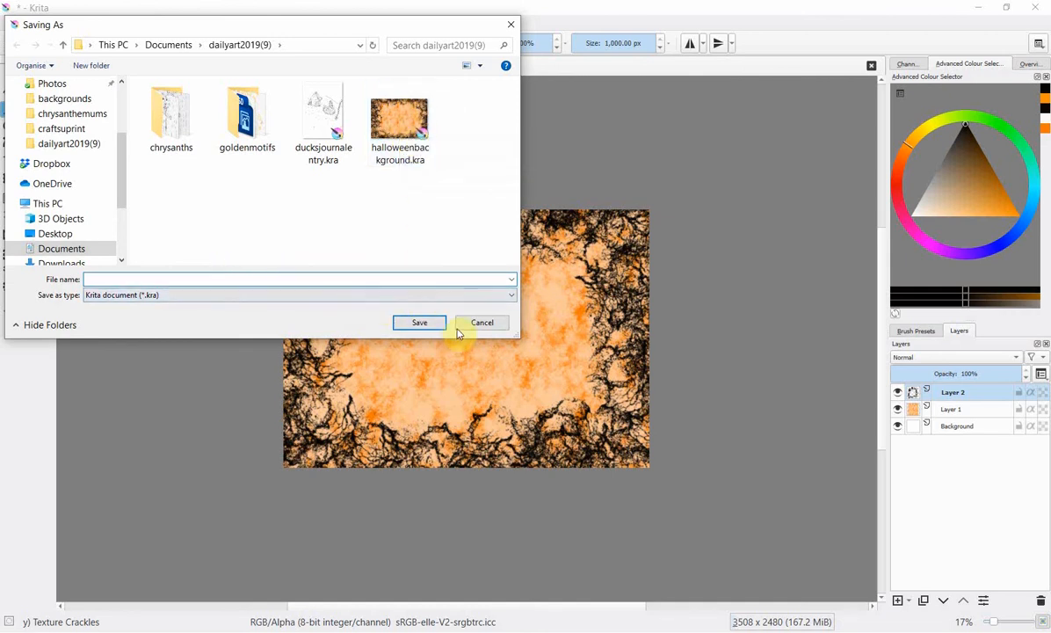
{"action": "left_click", "coordinate": [482, 321]}
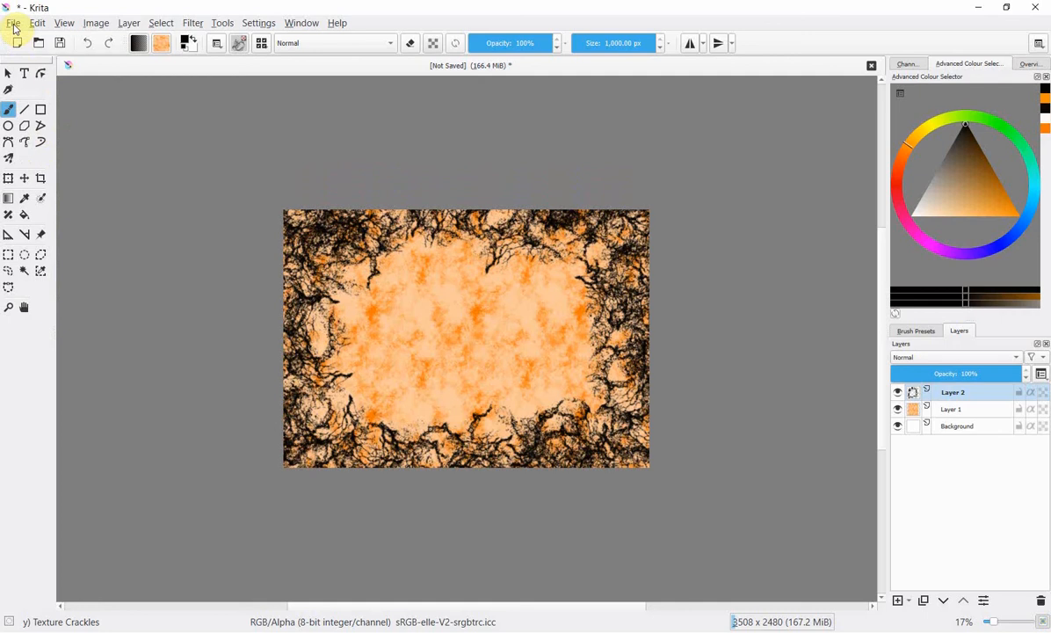
- Start File > Export and choose JPEG image as the export file type
{"action": "left_click", "coordinate": [15, 23]}
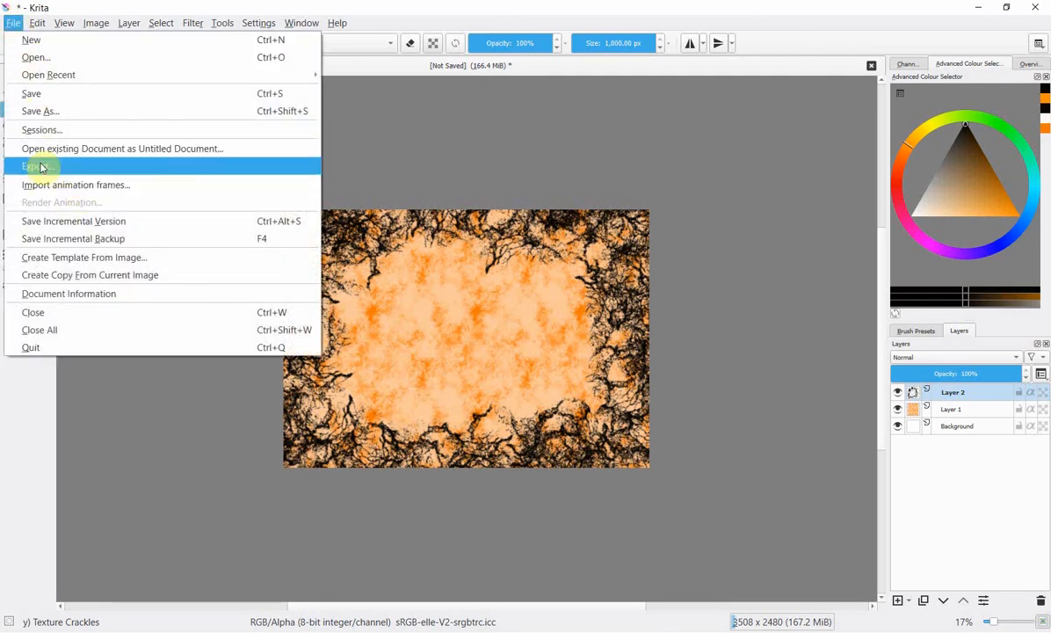
{"action": "left_click", "coordinate": [33, 165]}
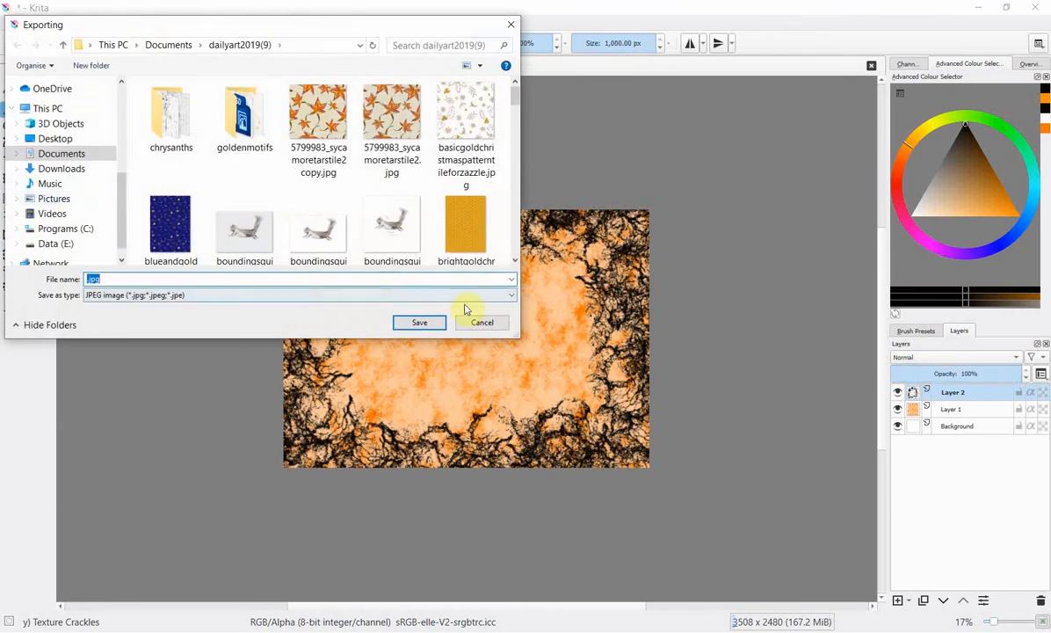
{"action": "left_click", "coordinate": [510, 295]}
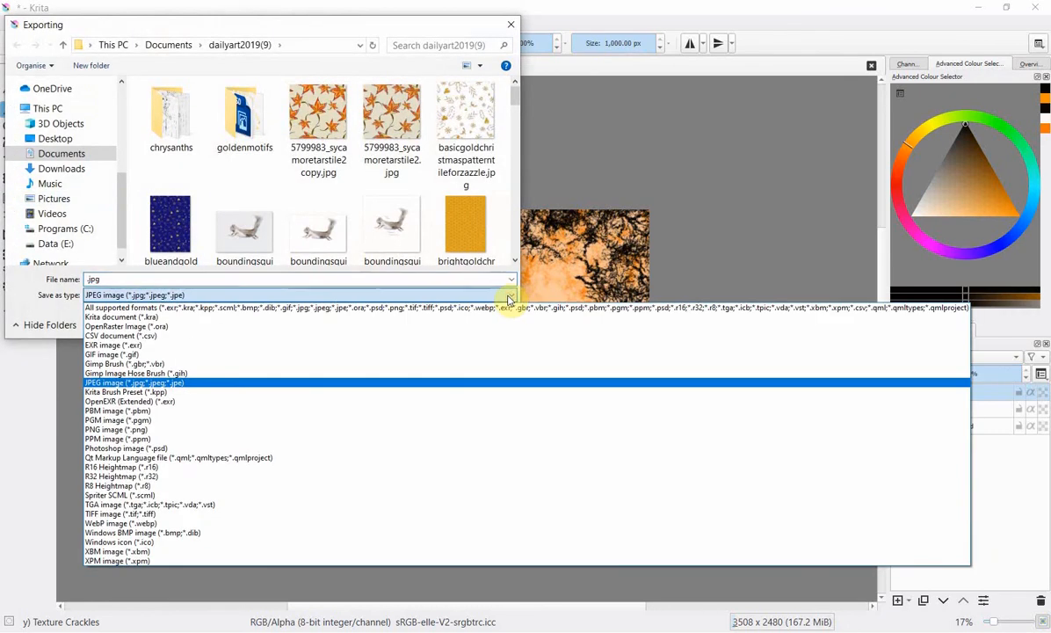
{"action": "mouse_move", "coordinate": [325, 389]}
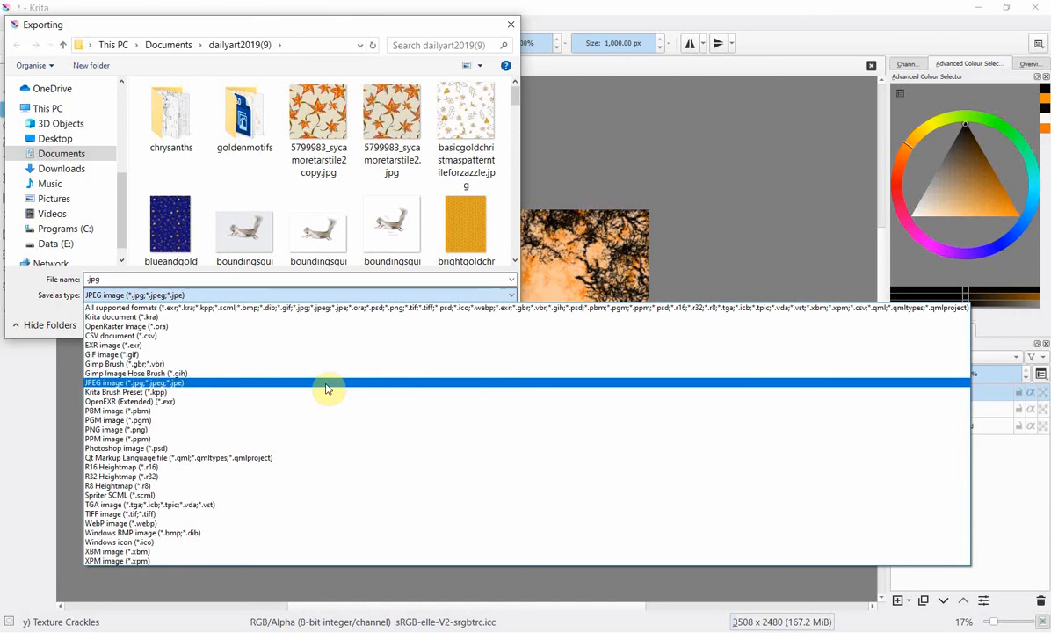
{"action": "left_click", "coordinate": [133, 383]}
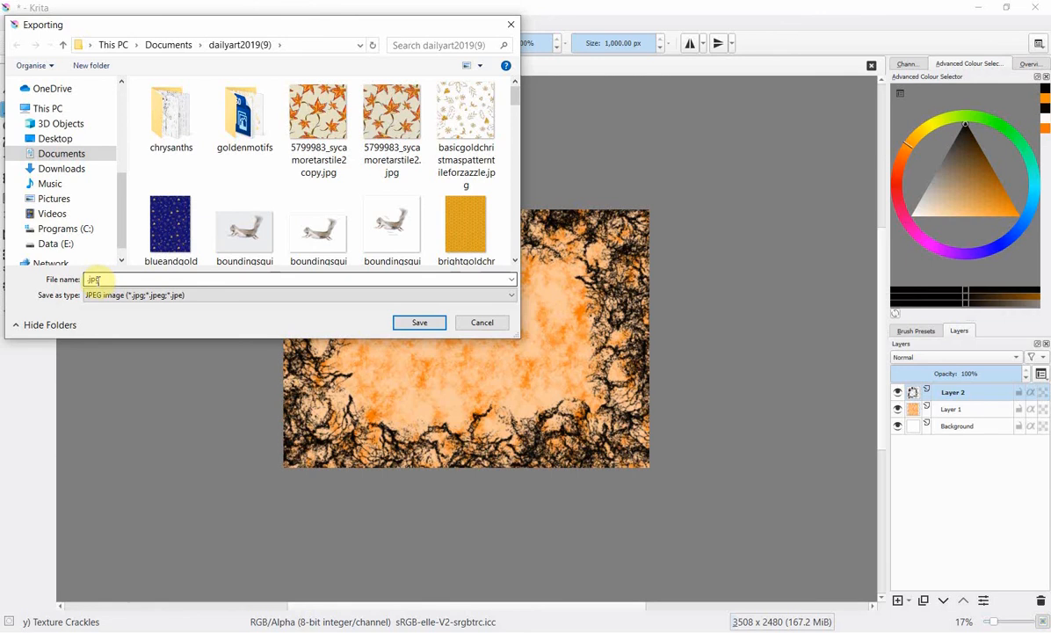
- Export as halloween.jpg, accepting the 100% JPEG quality settings
{"action": "left_click", "coordinate": [95, 279]}
{"action": "type", "text": "halloween"}
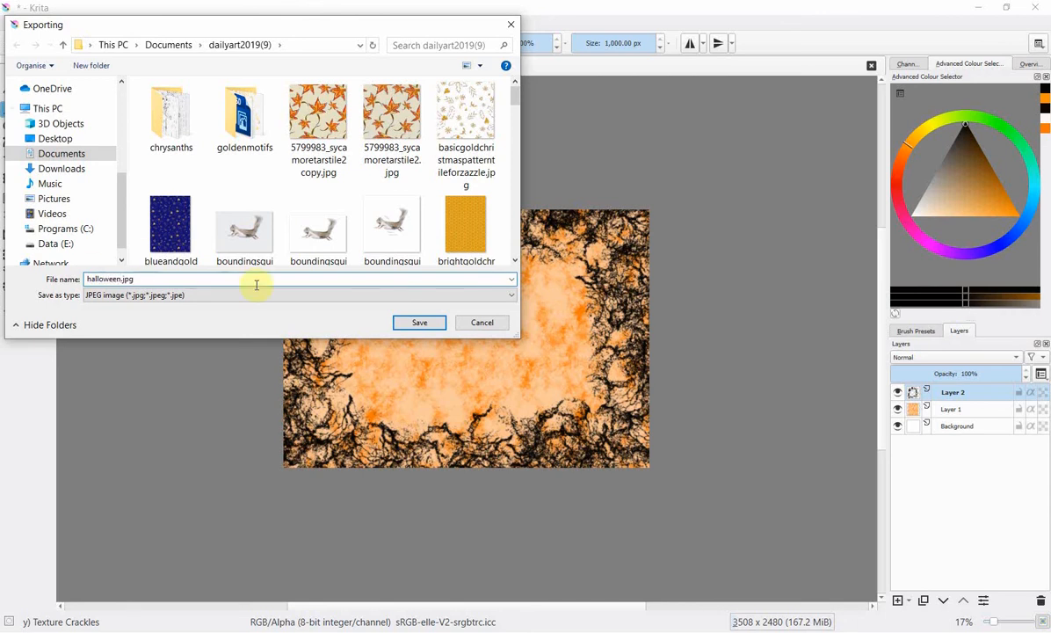
{"action": "left_click", "coordinate": [418, 323]}
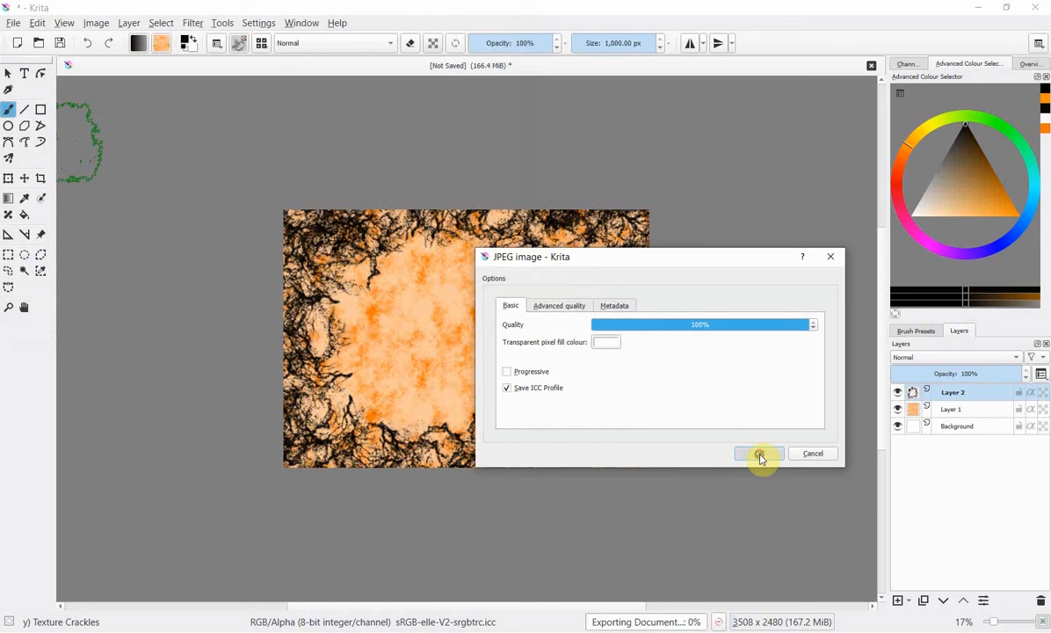
{"action": "left_click", "coordinate": [760, 454]}
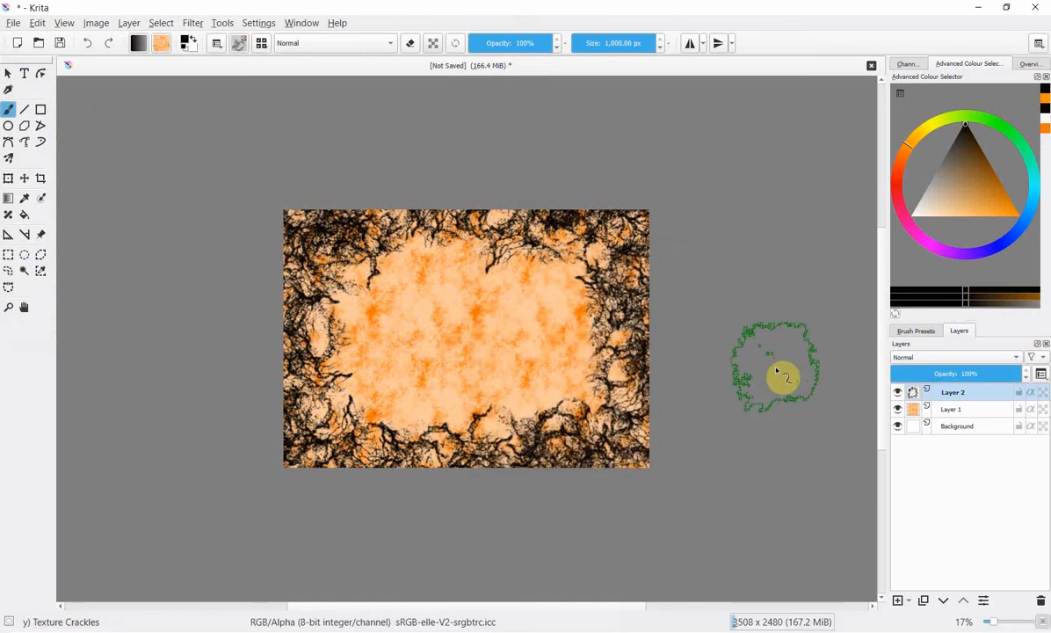